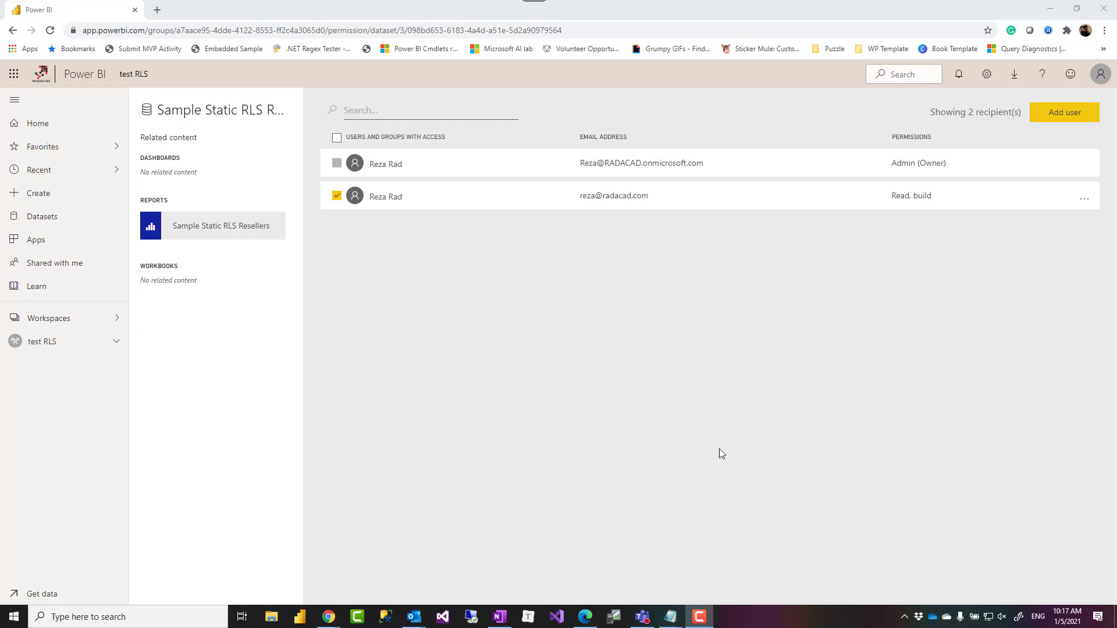
mouse_move(914, 232)
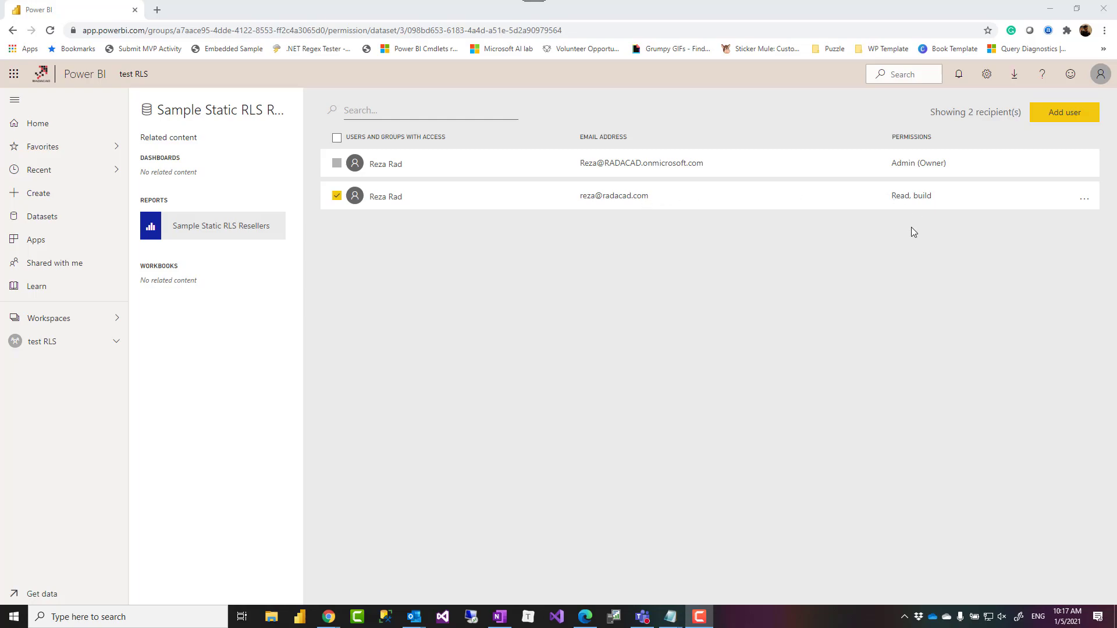
mouse_move(918, 242)
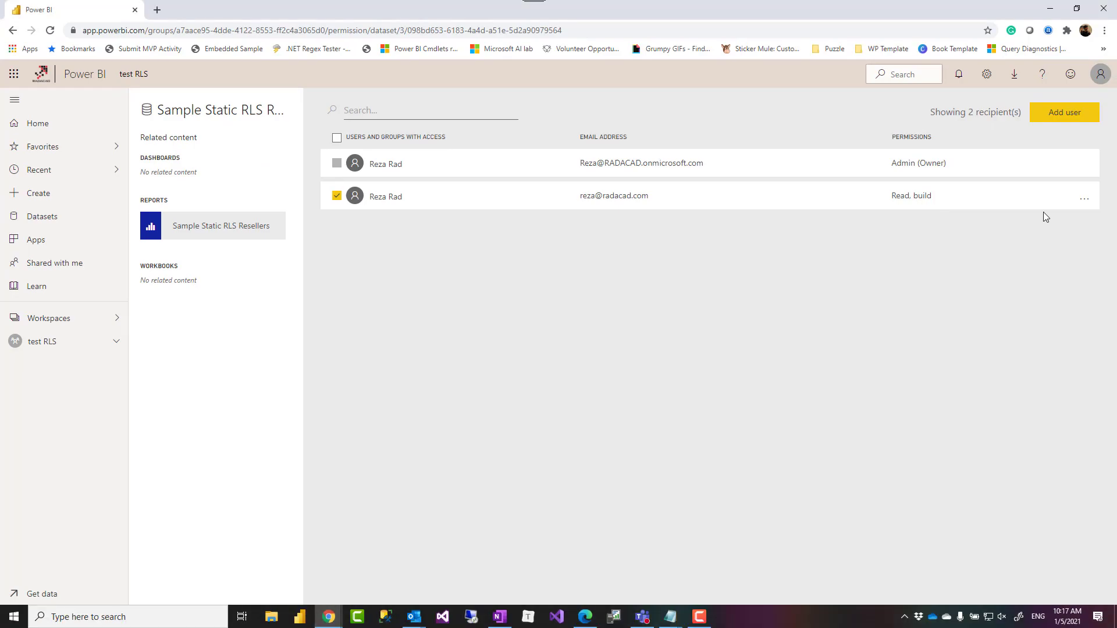
Step: Remove build from the second recipient of Sample Static RLS Resellers, leaving Read only
left_click(1083, 199)
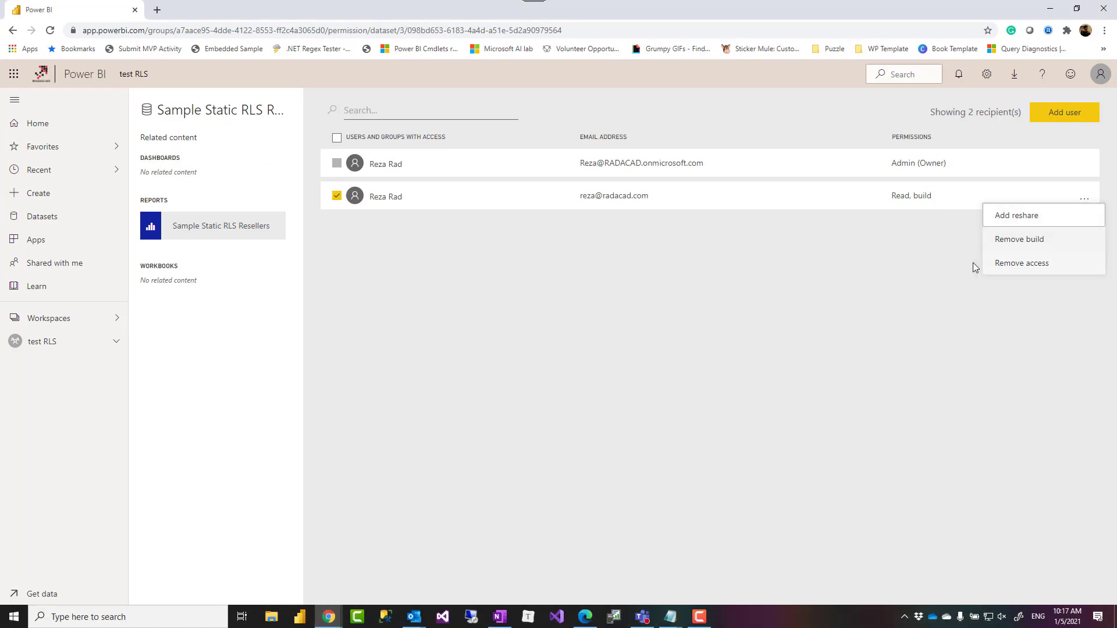
mouse_move(798, 277)
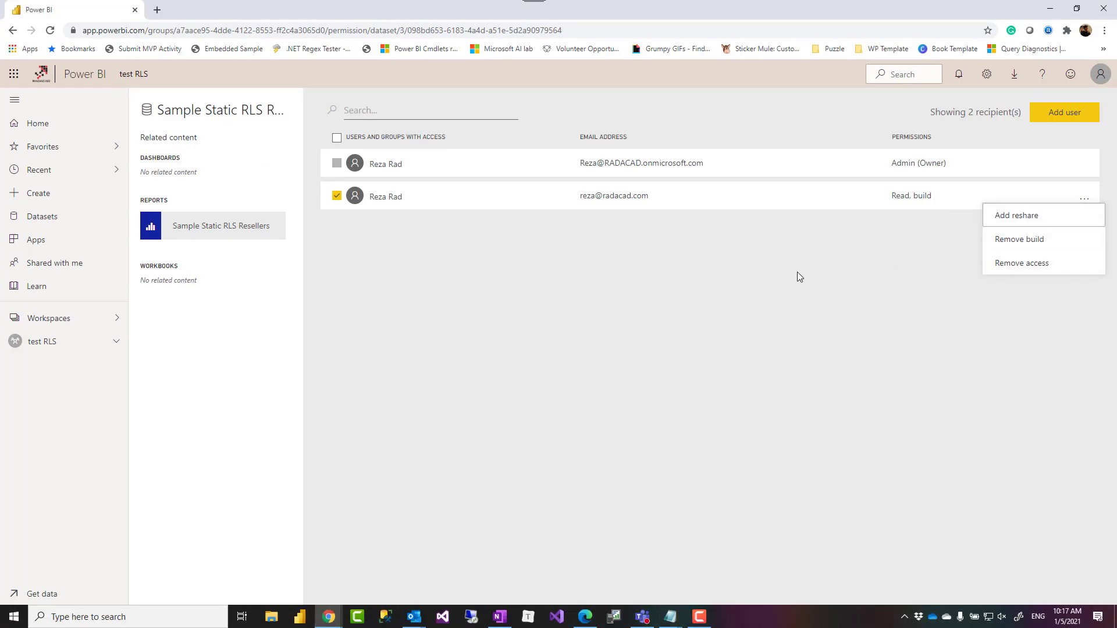
mouse_move(783, 272)
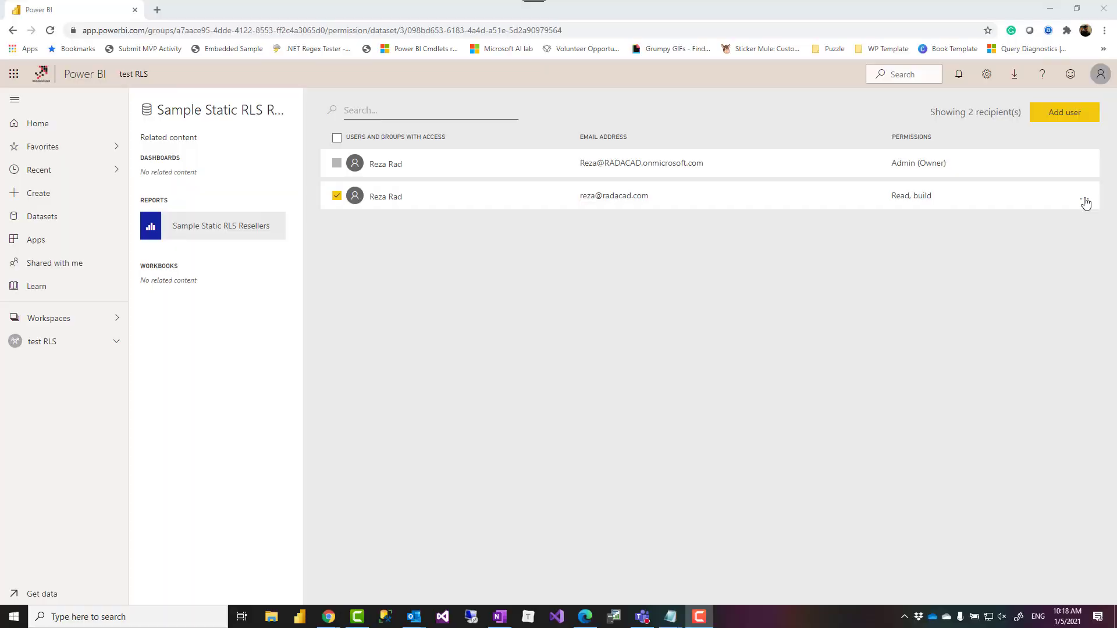
left_click(1083, 199)
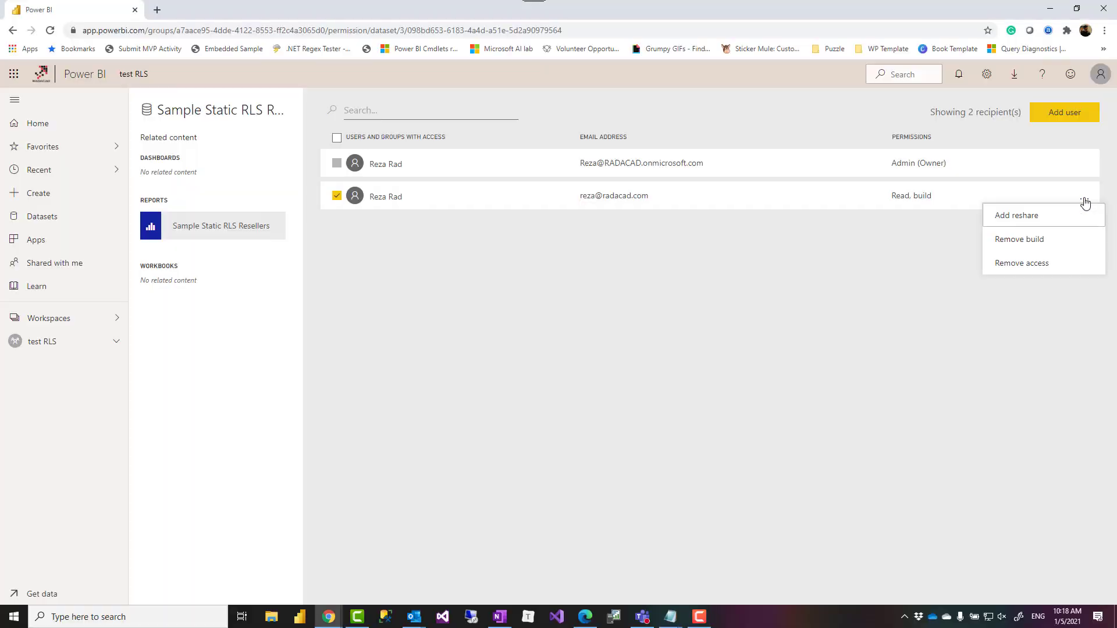
mouse_move(1071, 207)
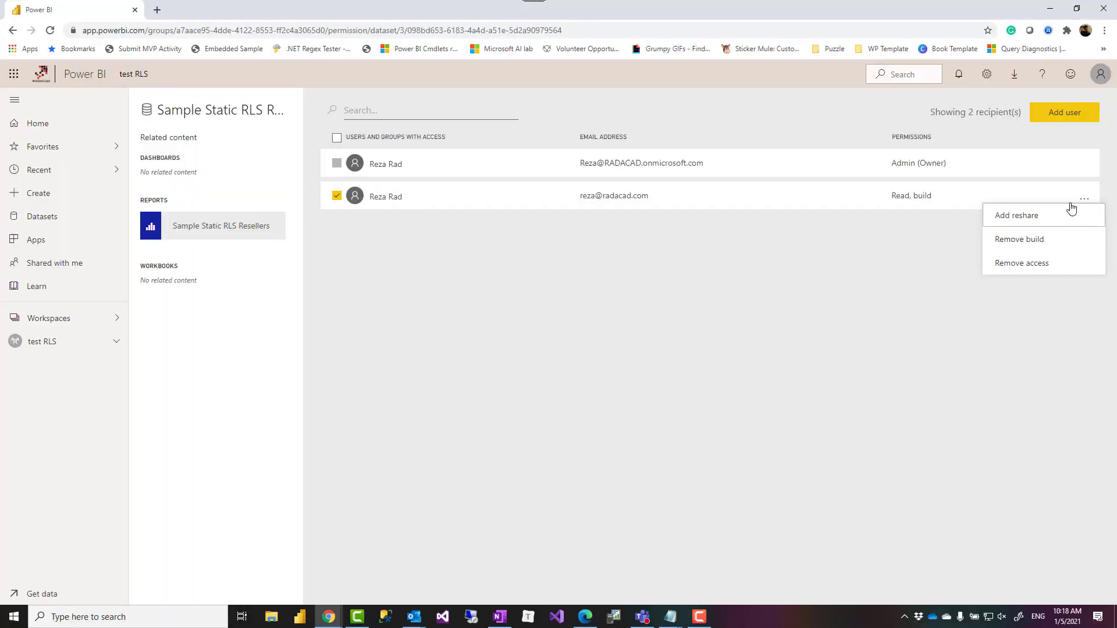
left_click(1020, 239)
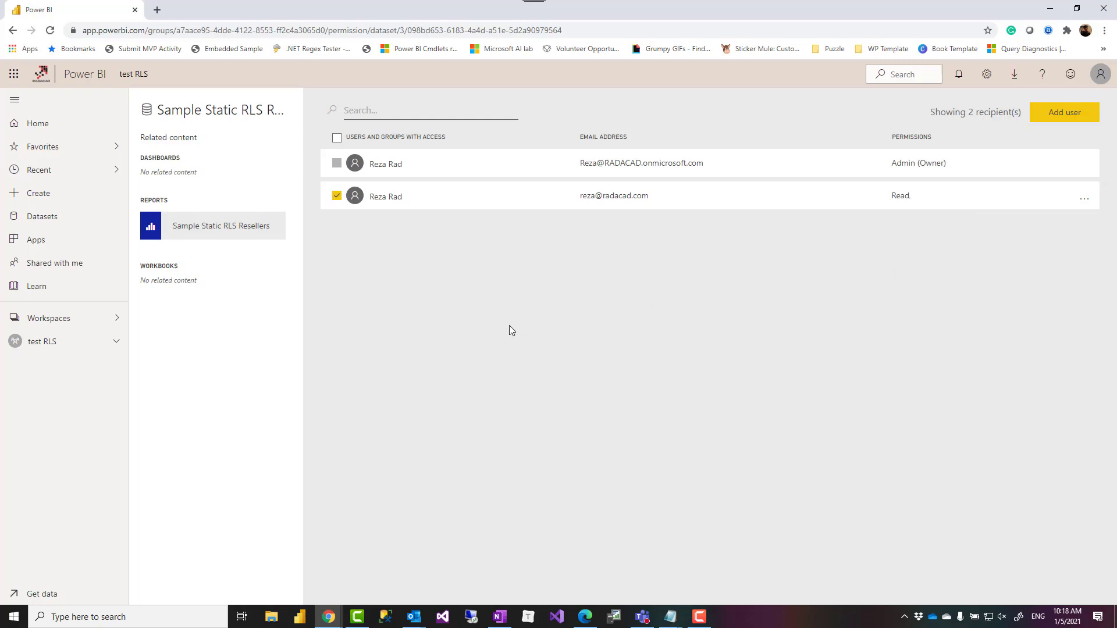
mouse_move(43, 342)
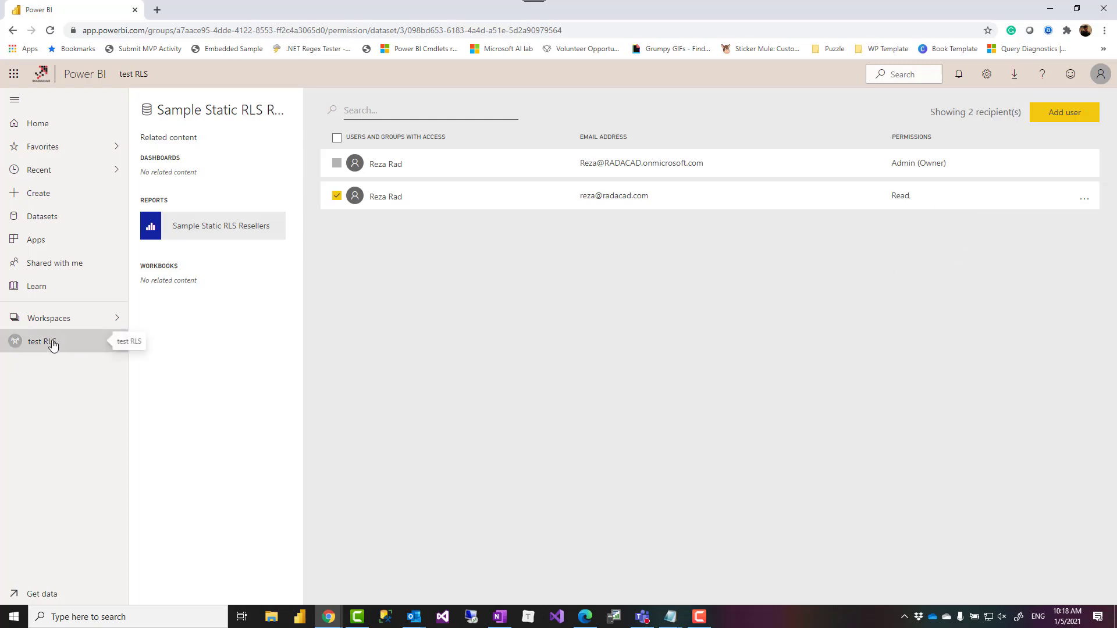
Step: From the test RLS workspace, open the Sample Static RLS Resellers report
left_click(42, 341)
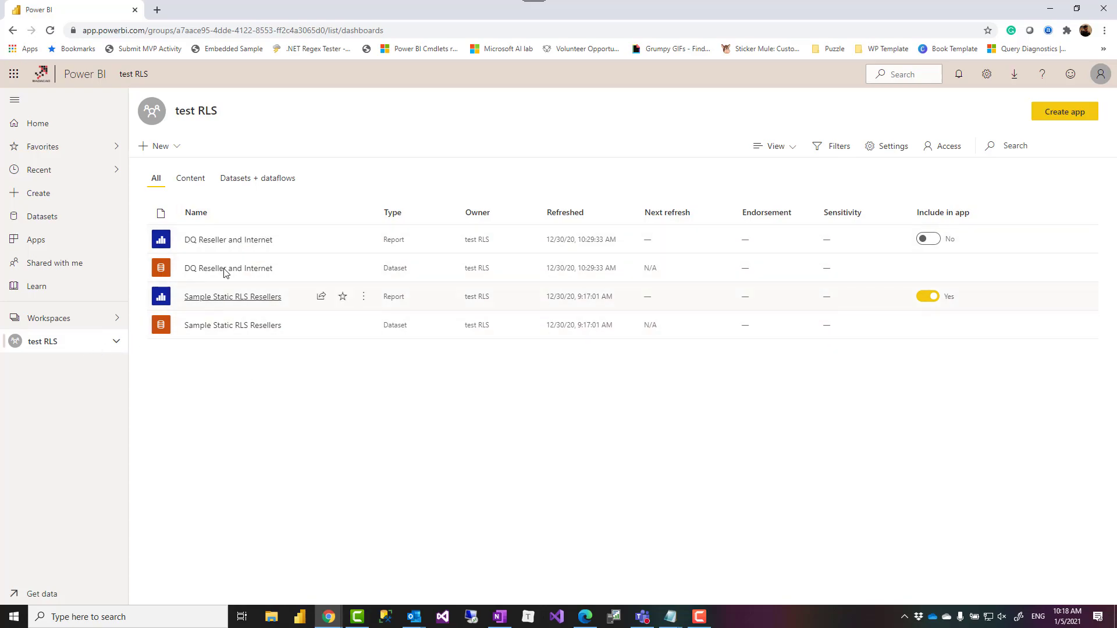
mouse_move(231, 325)
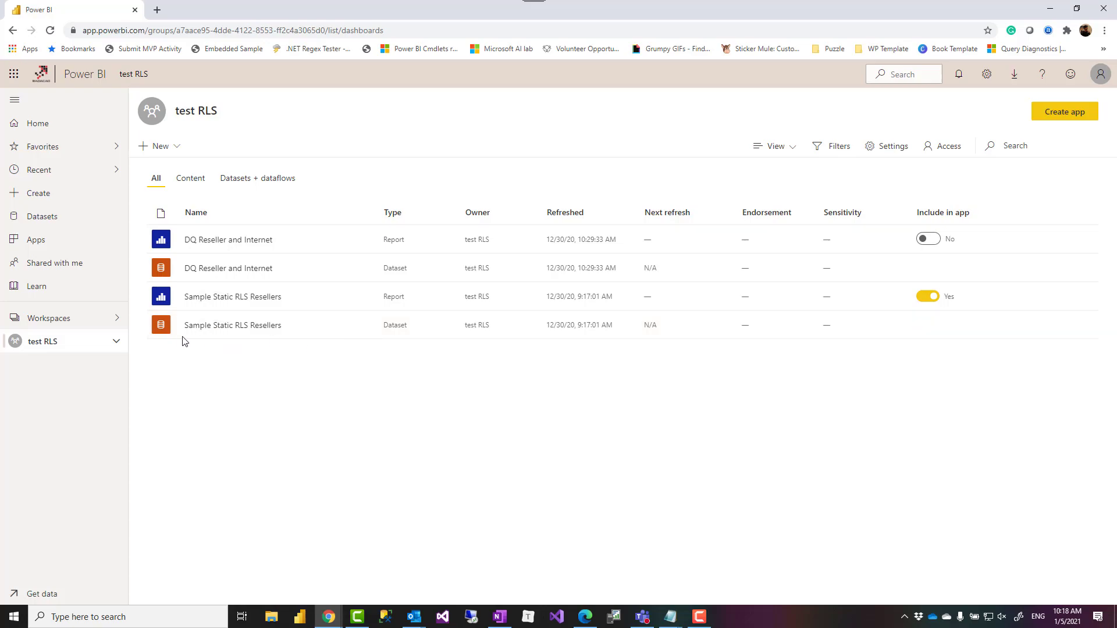
mouse_move(233, 325)
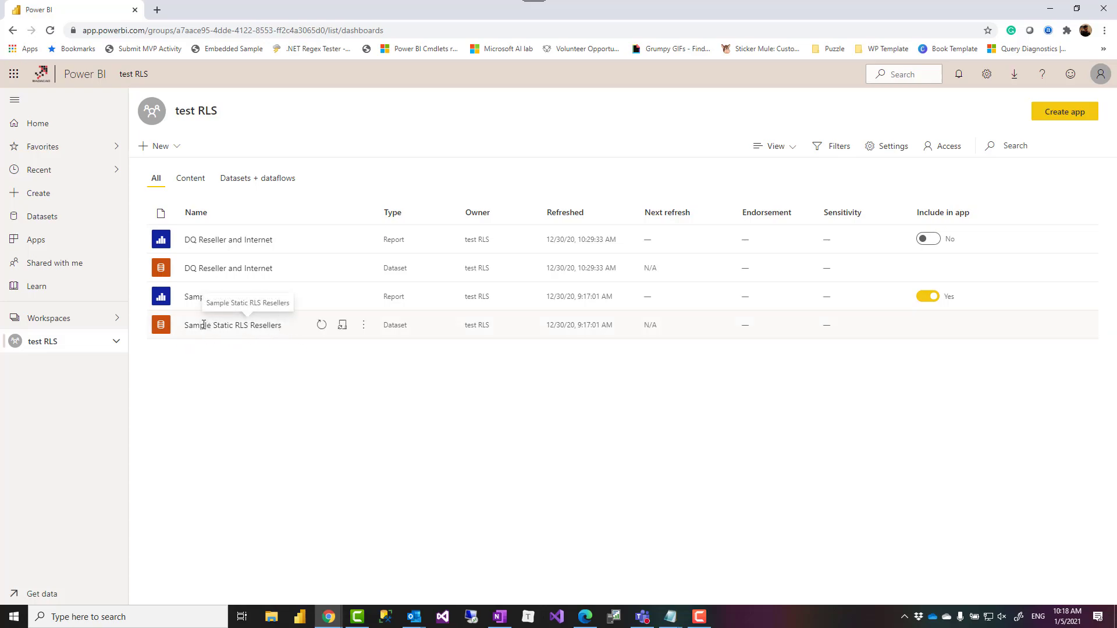
left_click(233, 297)
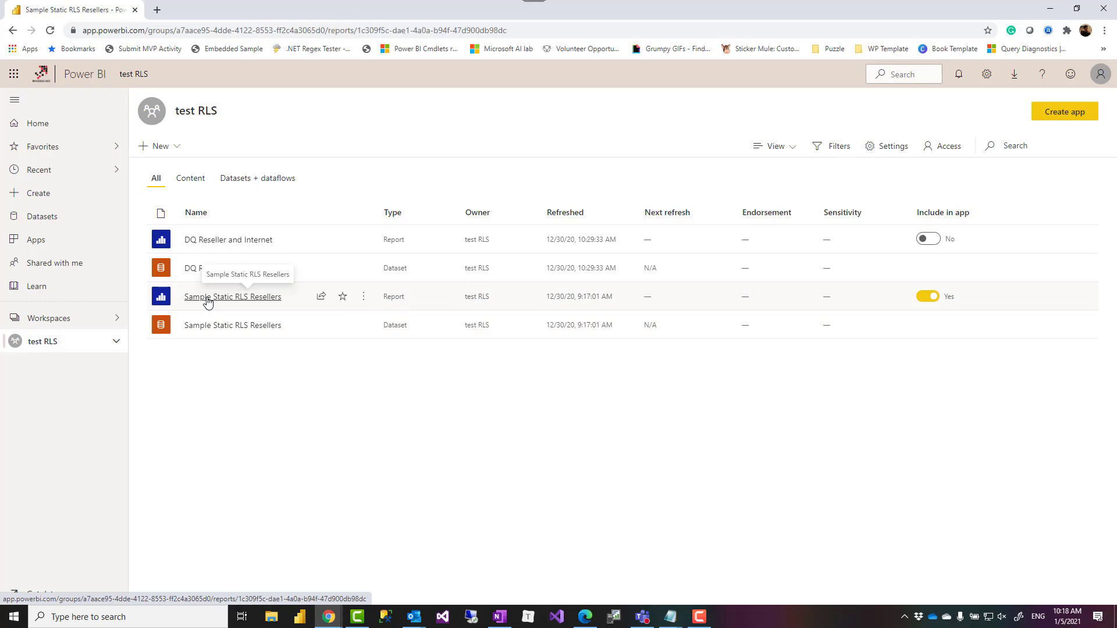
left_click(232, 296)
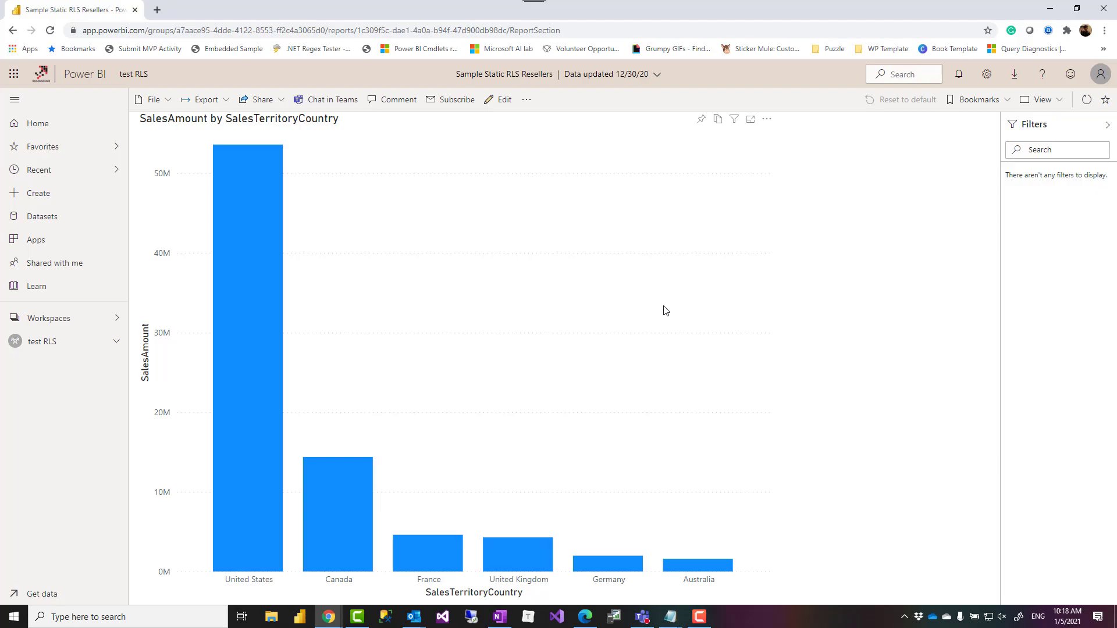
mouse_move(529, 291)
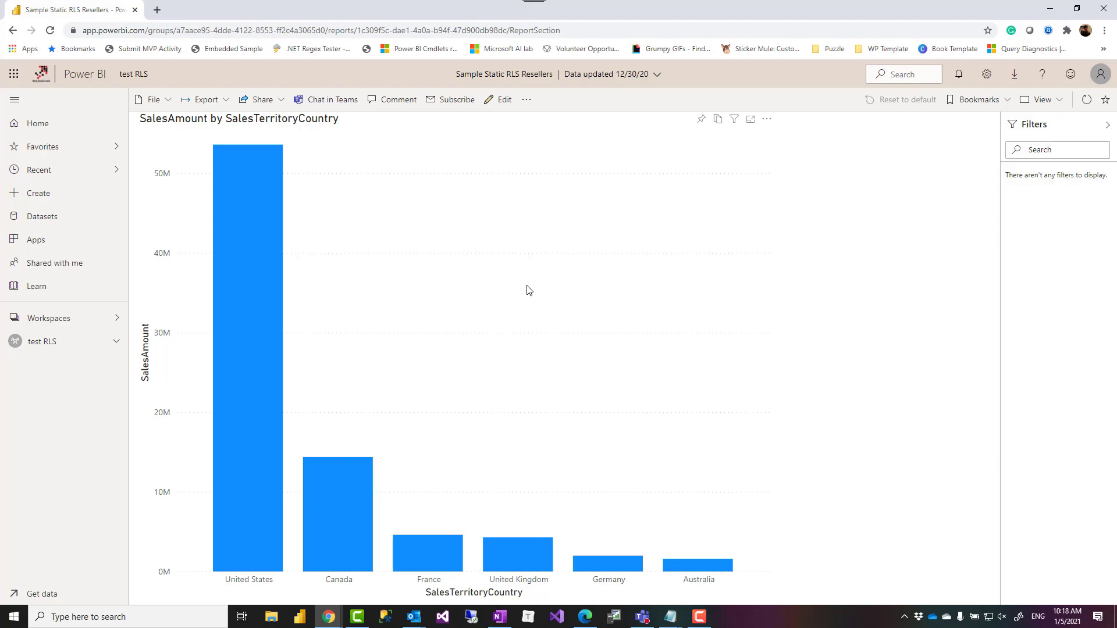
mouse_move(510, 234)
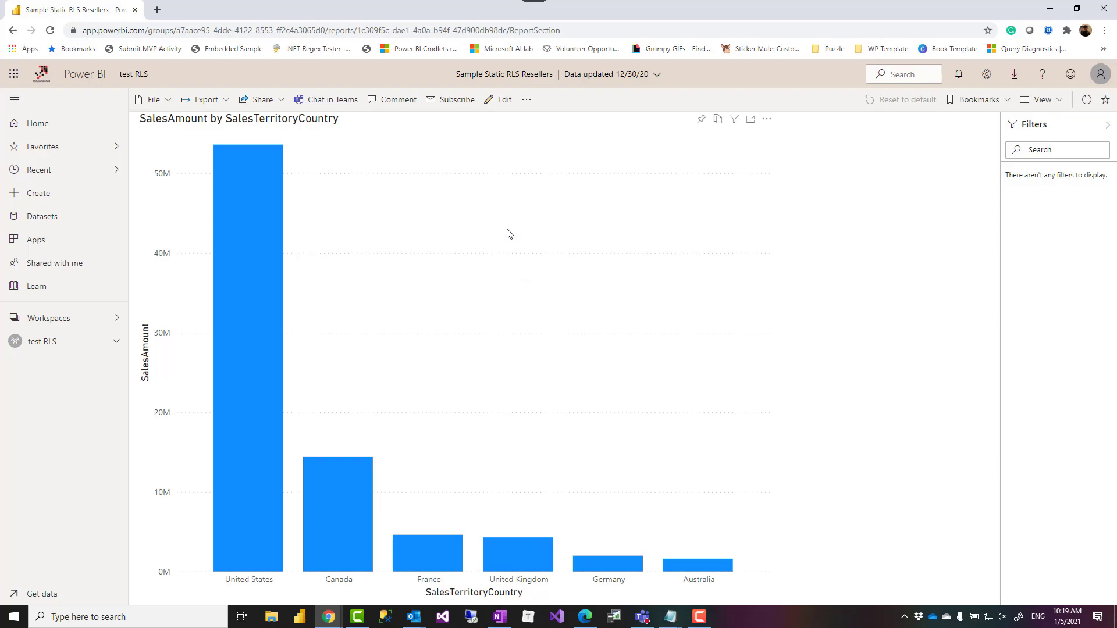
mouse_move(233, 586)
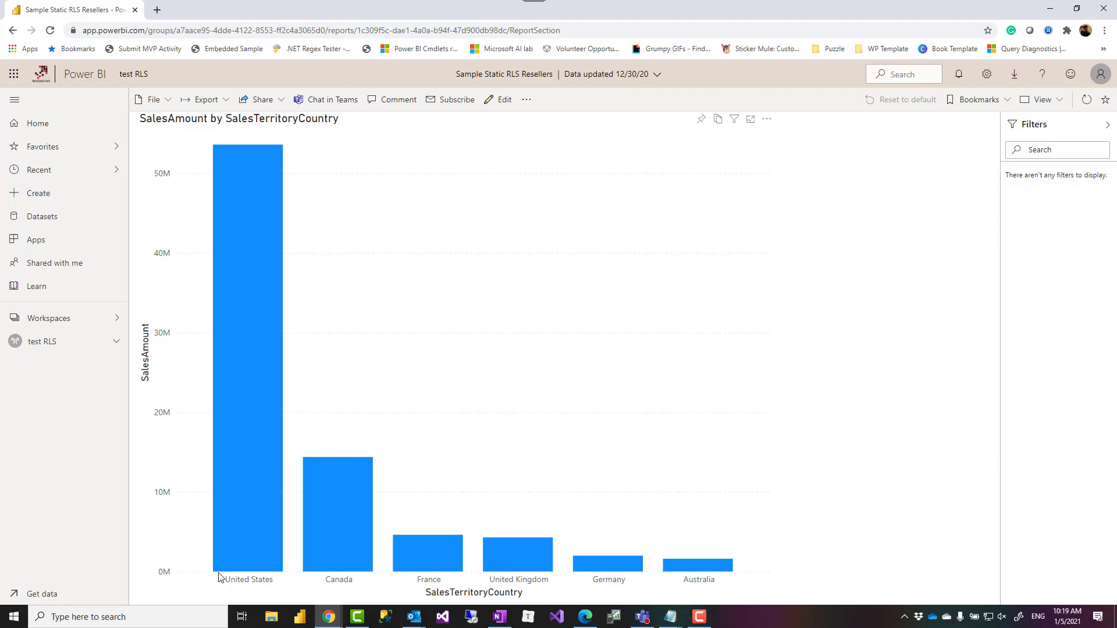
mouse_move(588, 344)
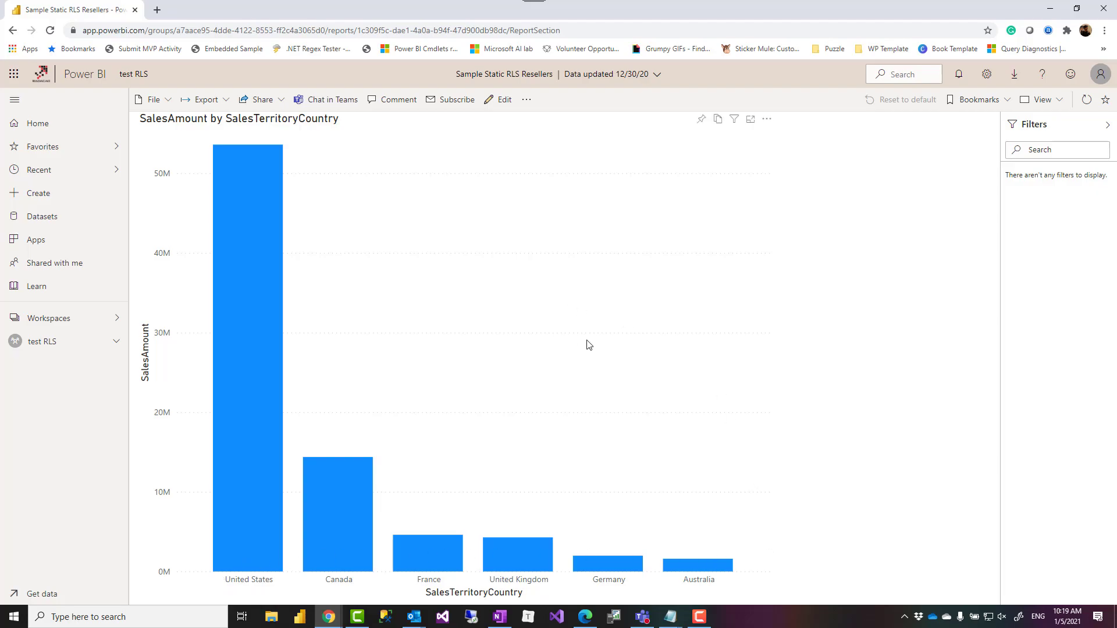
mouse_move(40, 308)
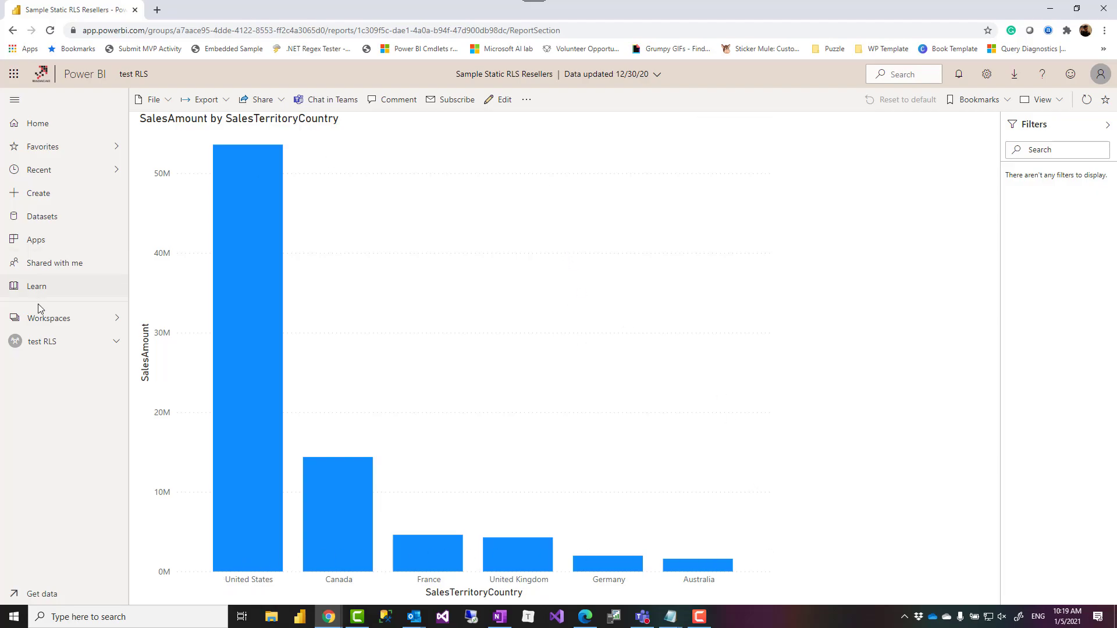
Step: View the dataset's RLS roles (UK empty, USA one member), then return to test RLS
left_click(42, 341)
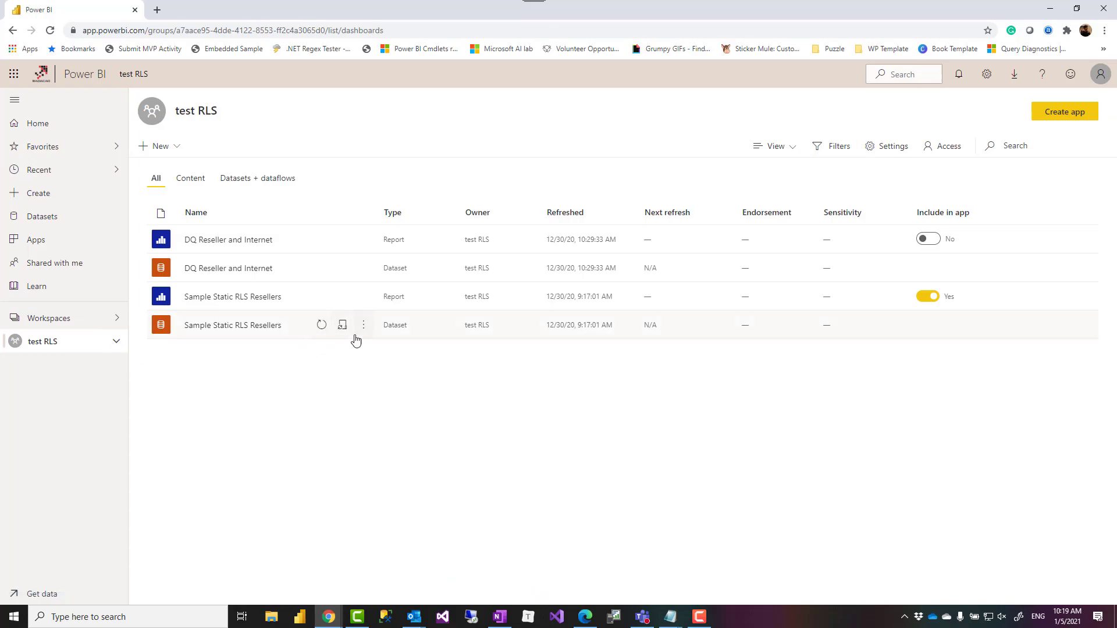
left_click(363, 324)
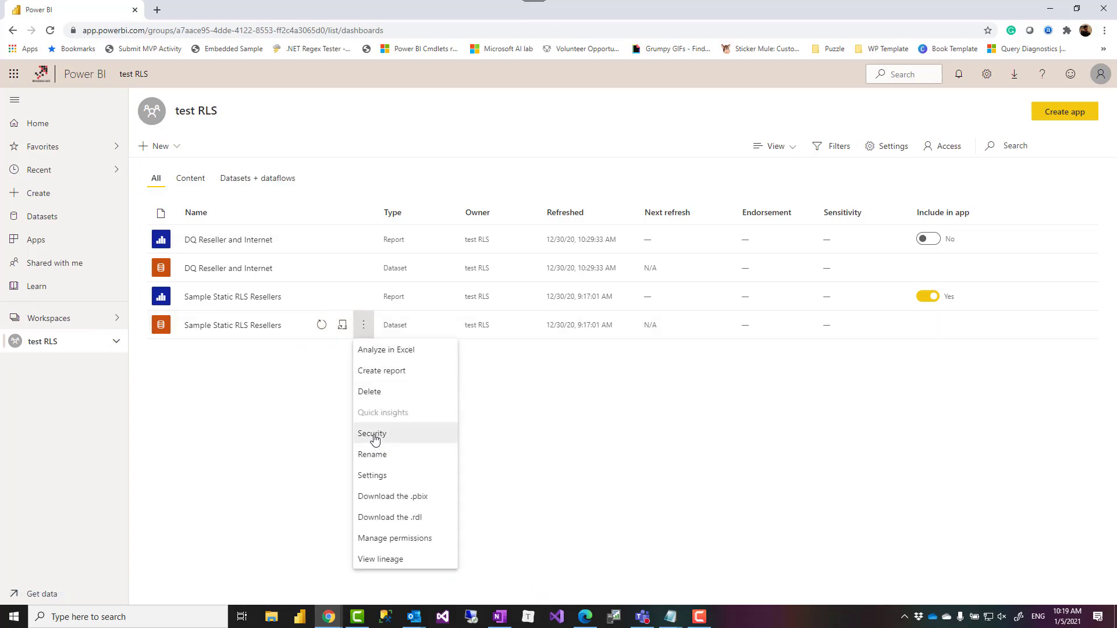
left_click(372, 433)
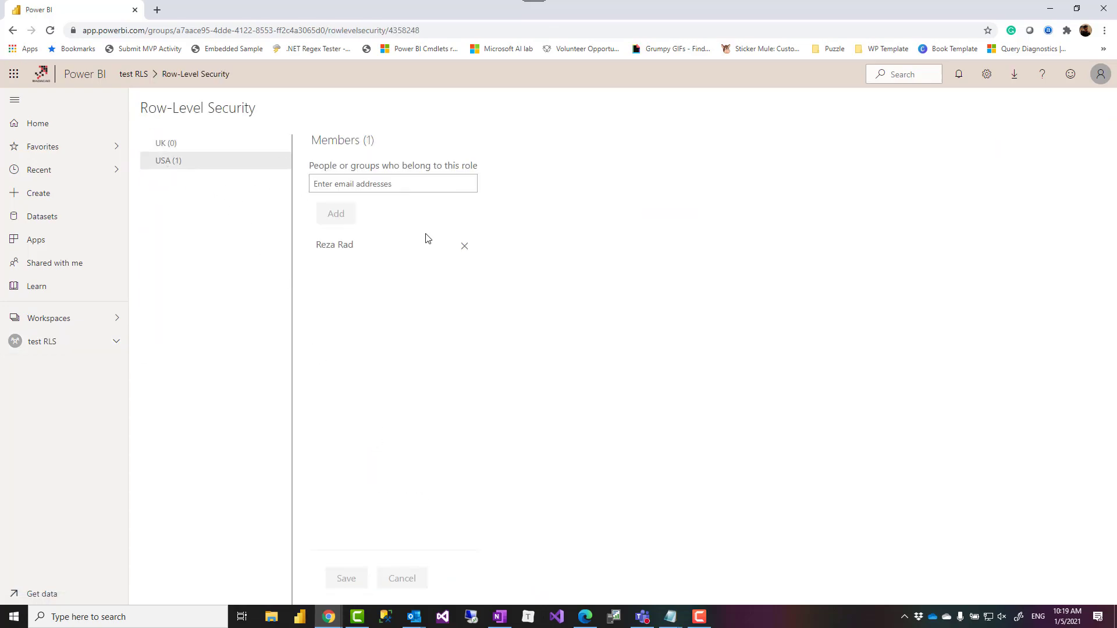
mouse_move(349, 244)
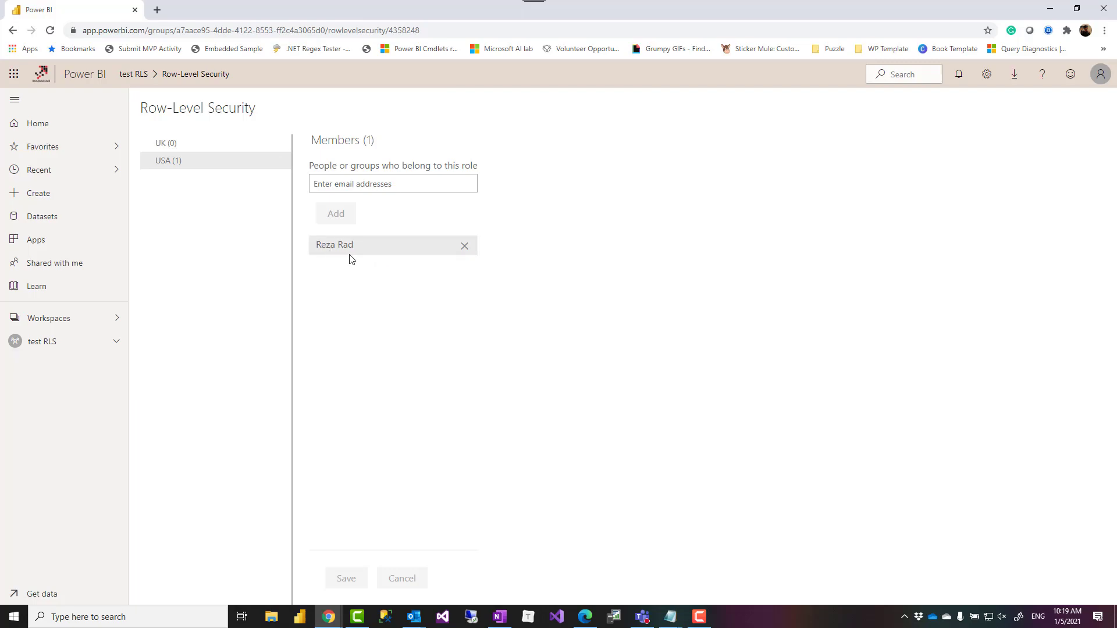
mouse_move(169, 161)
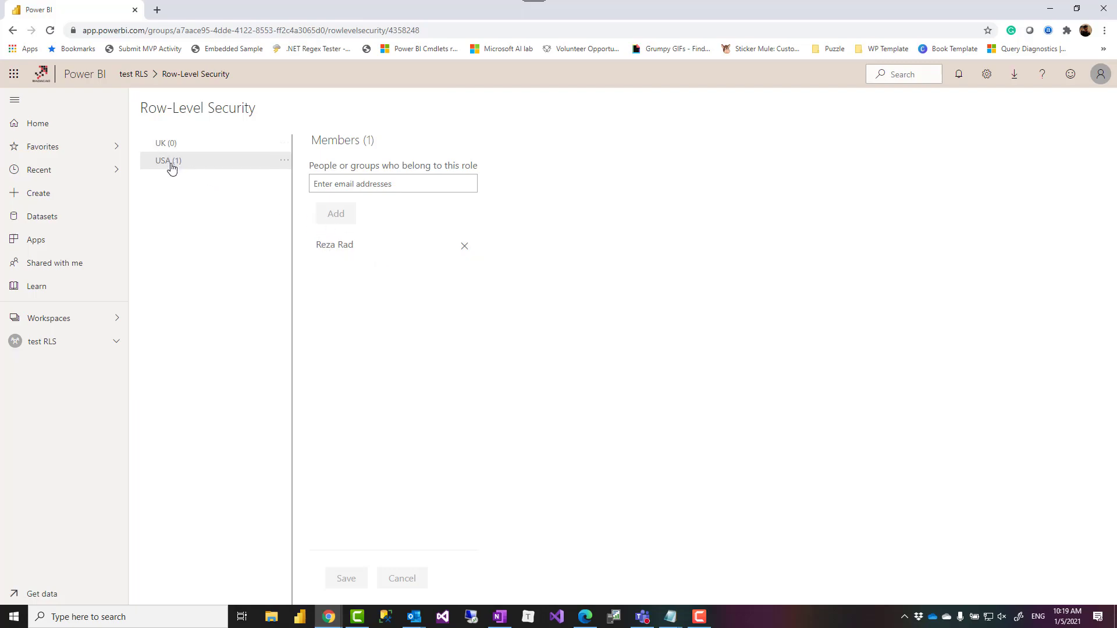
left_click(42, 340)
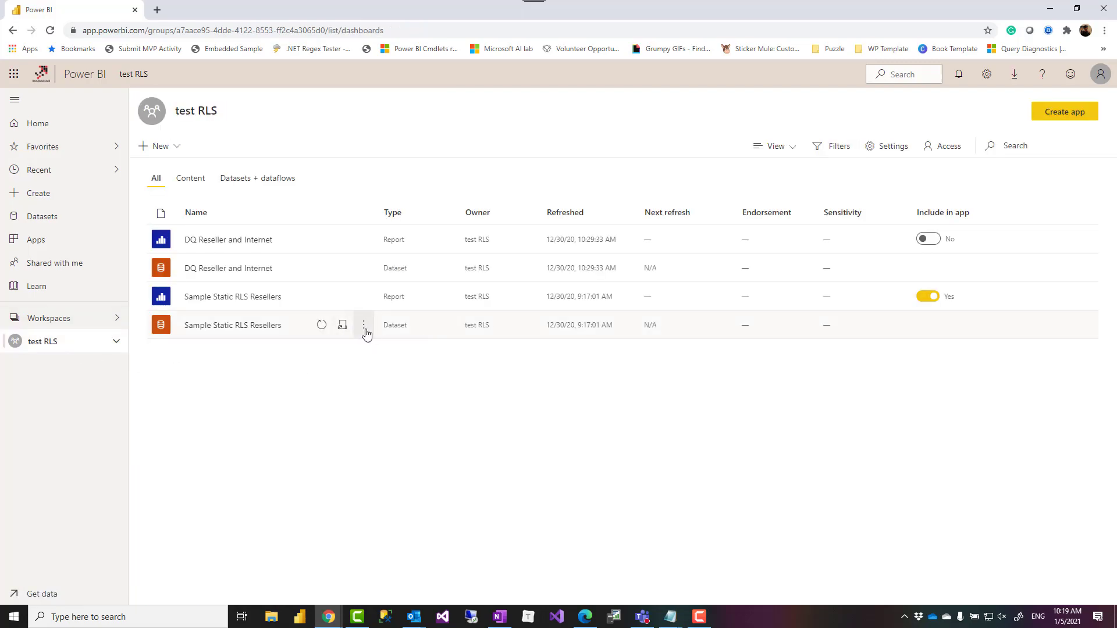
mouse_move(364, 325)
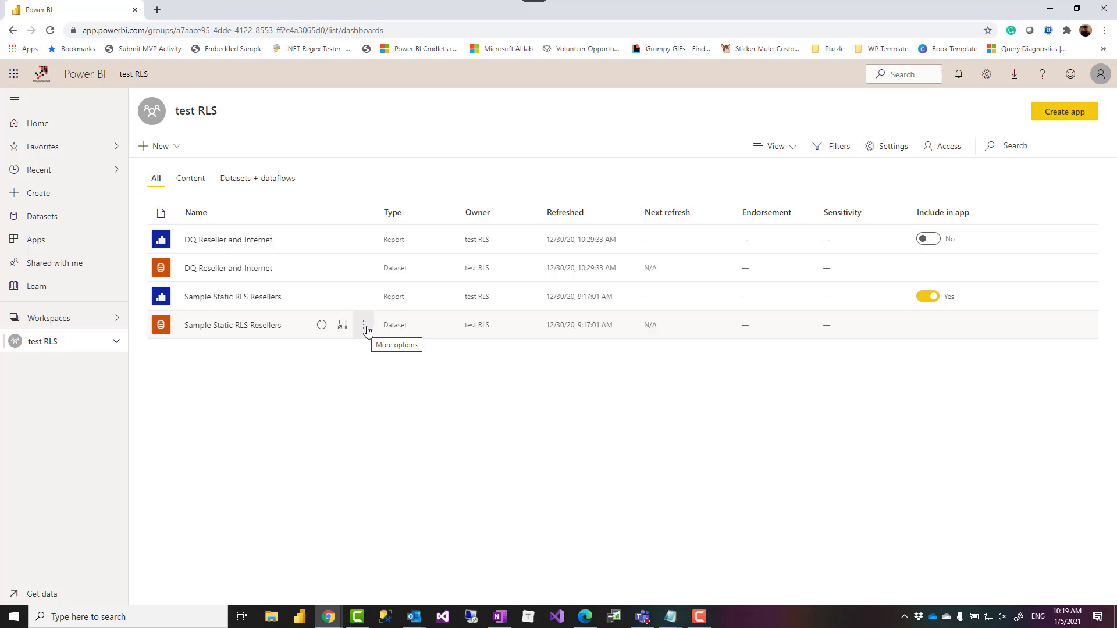
mouse_move(265, 360)
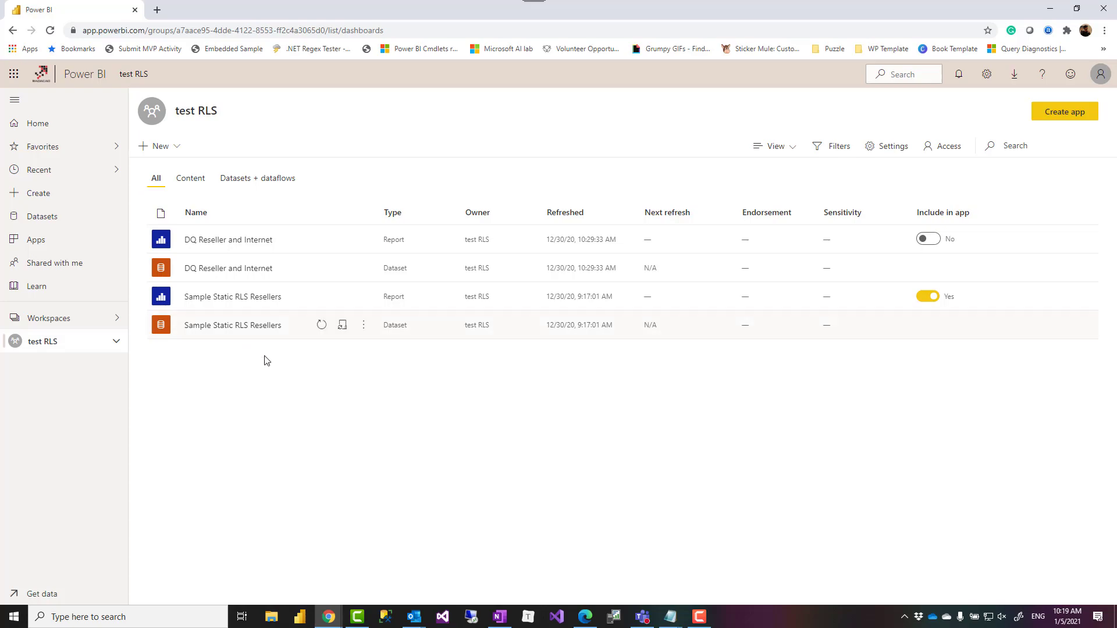
mouse_move(460, 468)
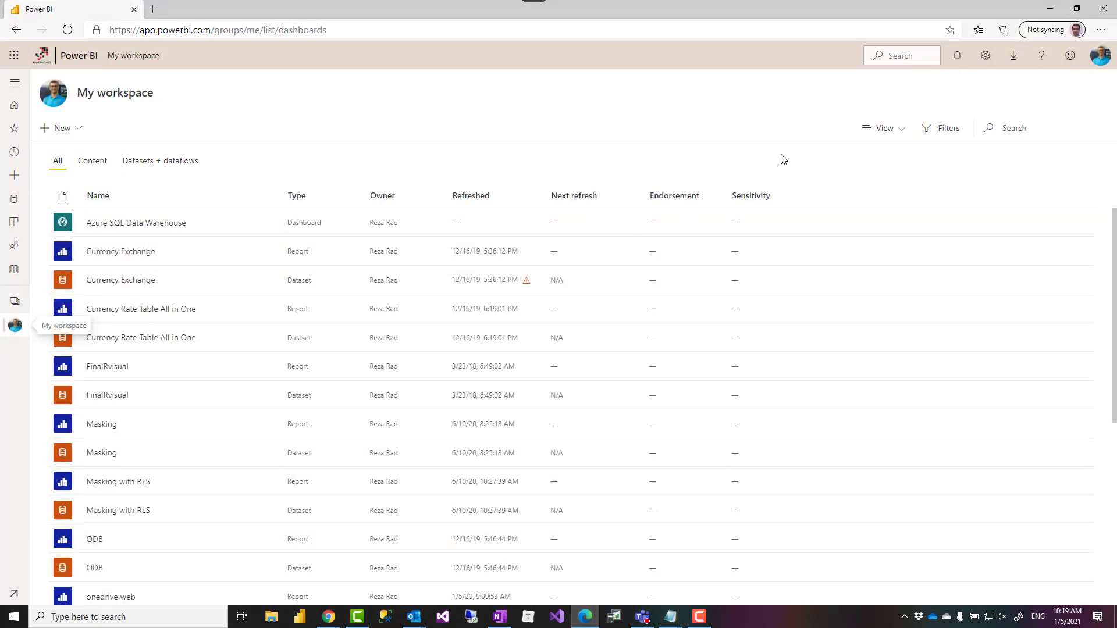
mouse_move(91, 135)
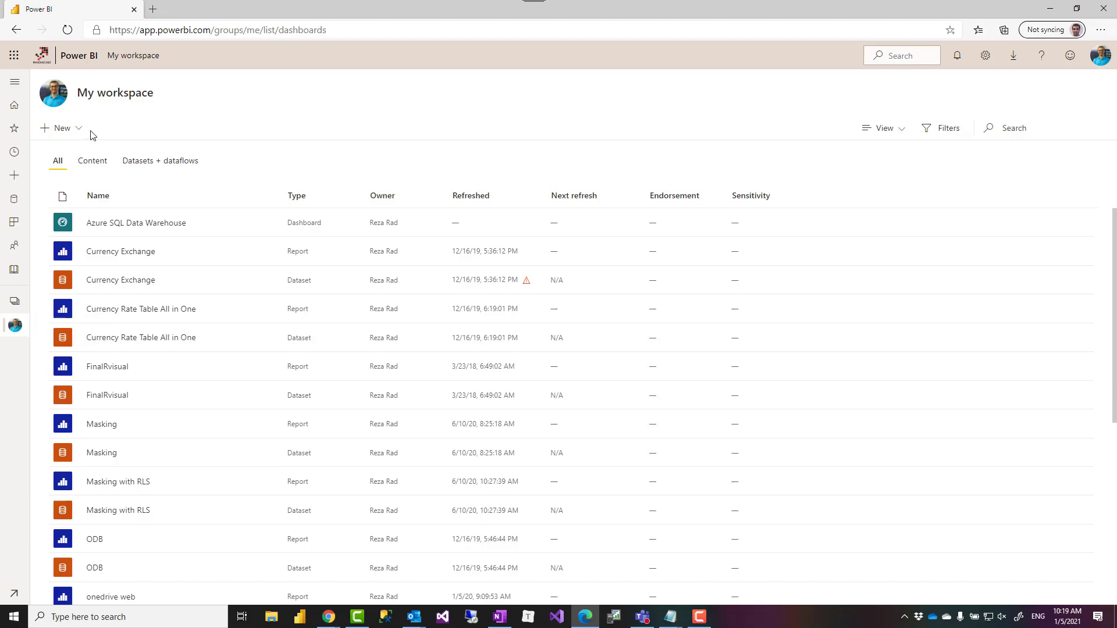
Step: Start a new report on a published dataset, search 'static' with no results, then switch windows
left_click(60, 128)
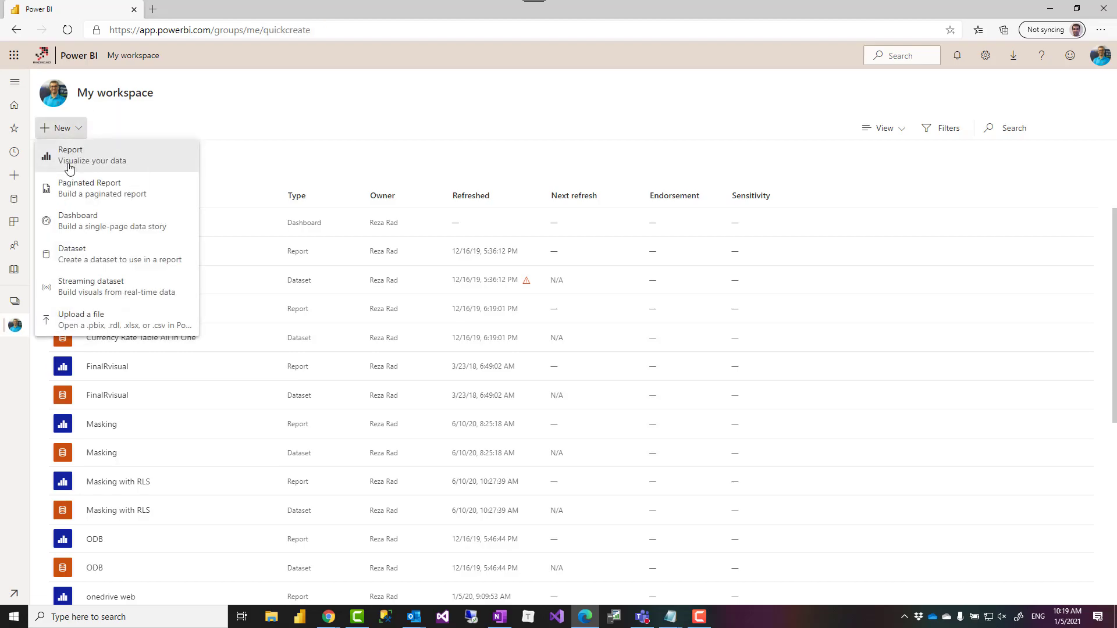
left_click(70, 154)
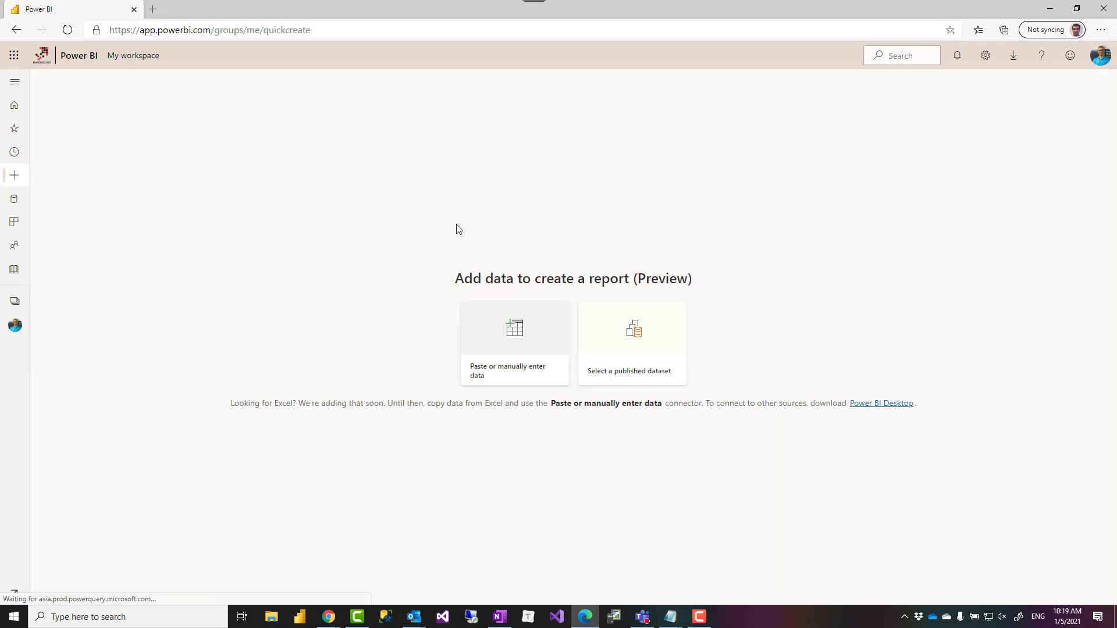
mouse_move(669, 364)
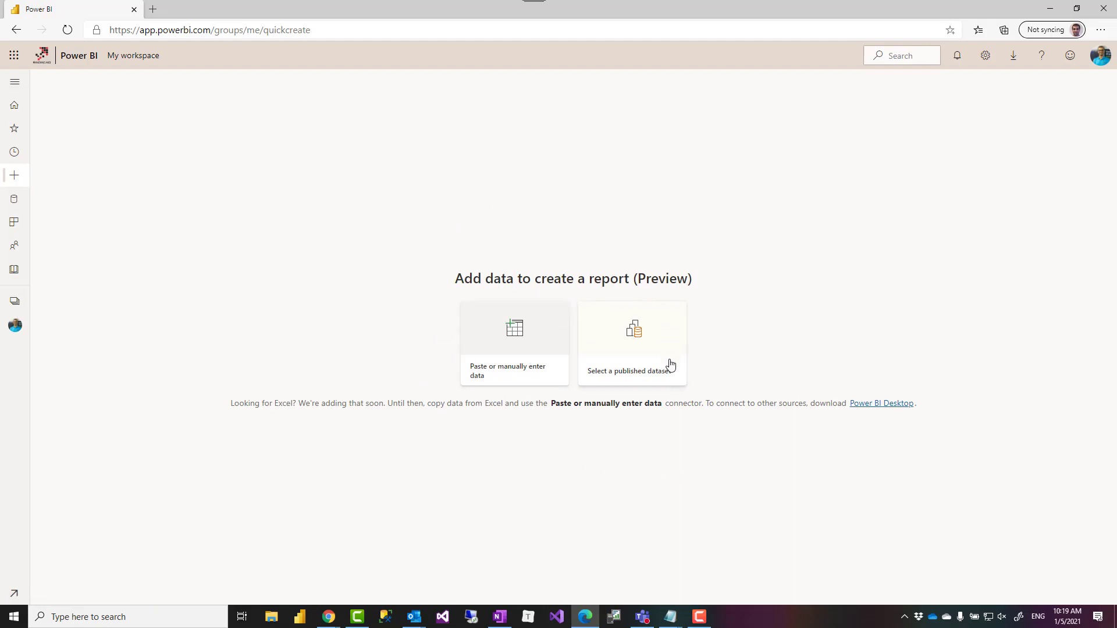
mouse_move(638, 344)
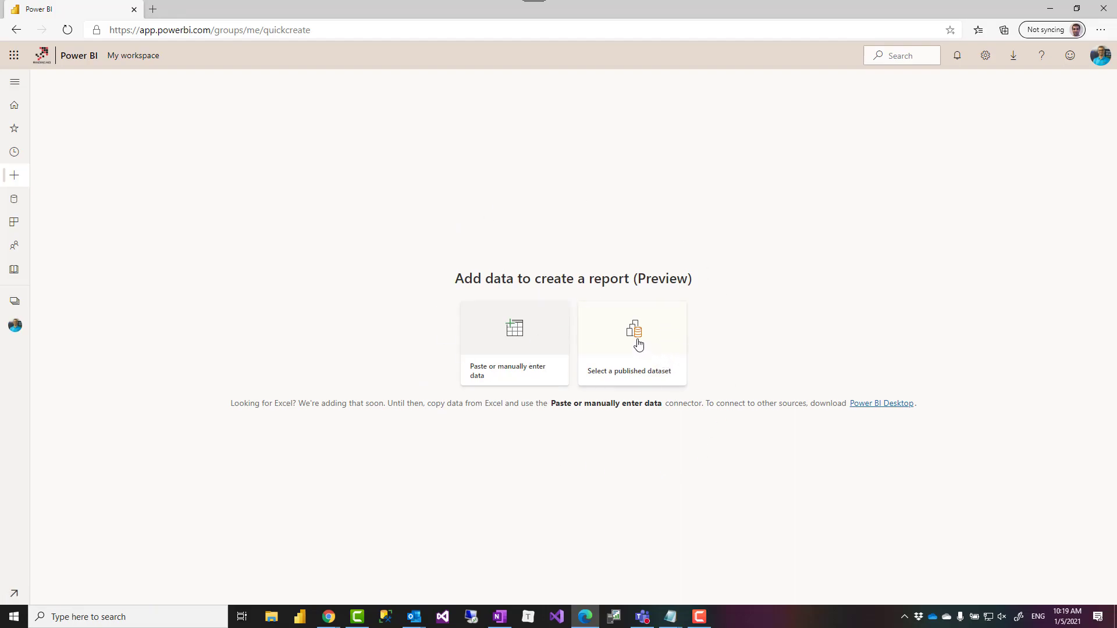
left_click(631, 342)
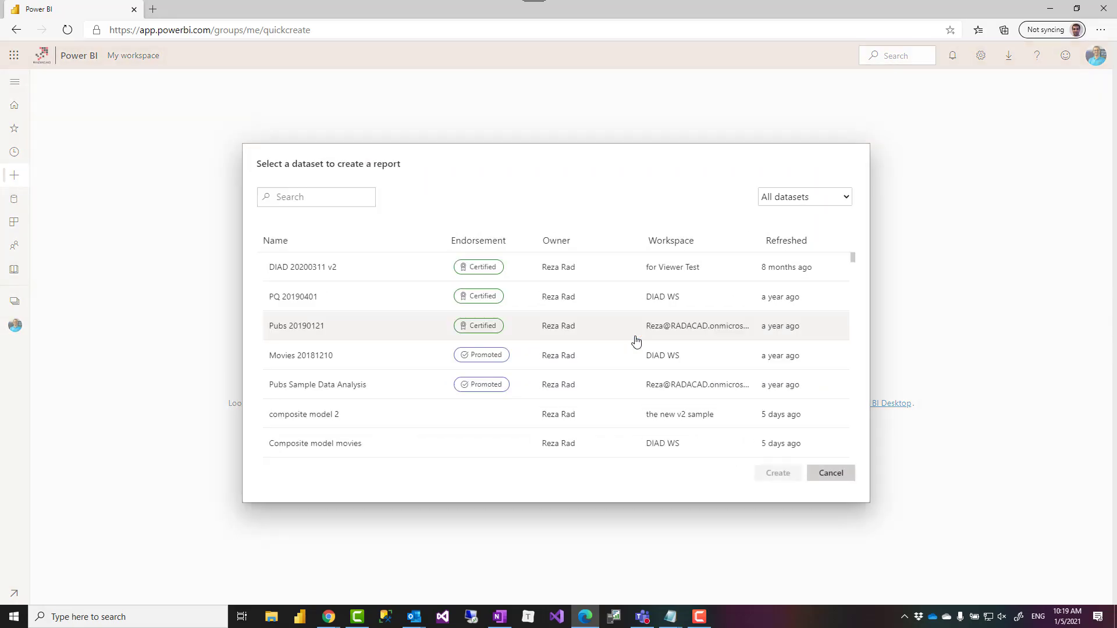
left_click(316, 198)
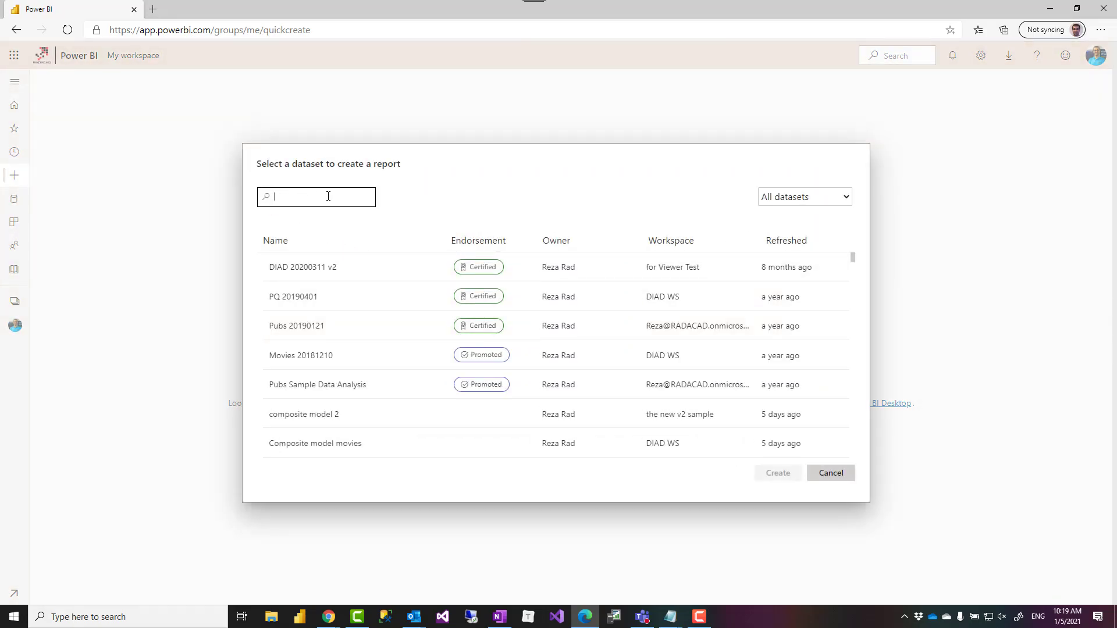
type("static")
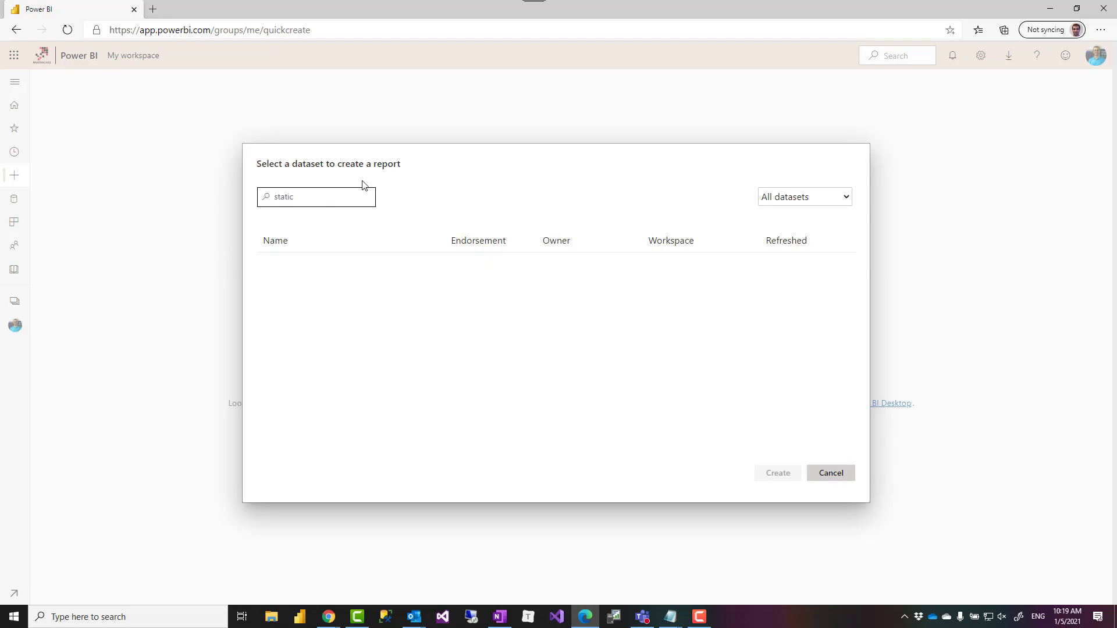
mouse_move(328, 616)
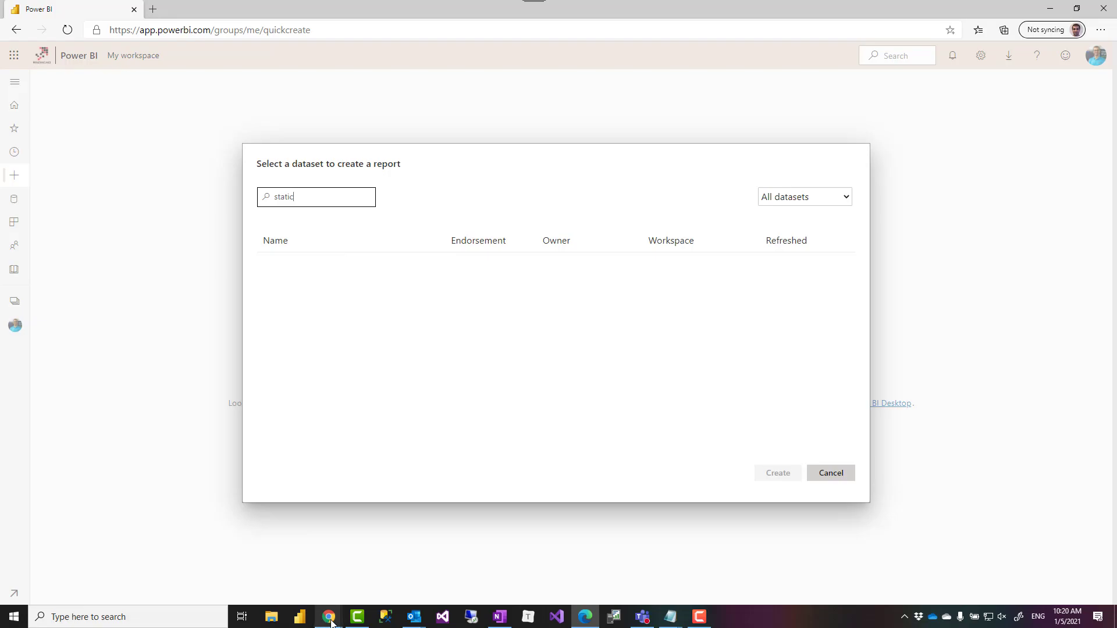
mouse_move(328, 617)
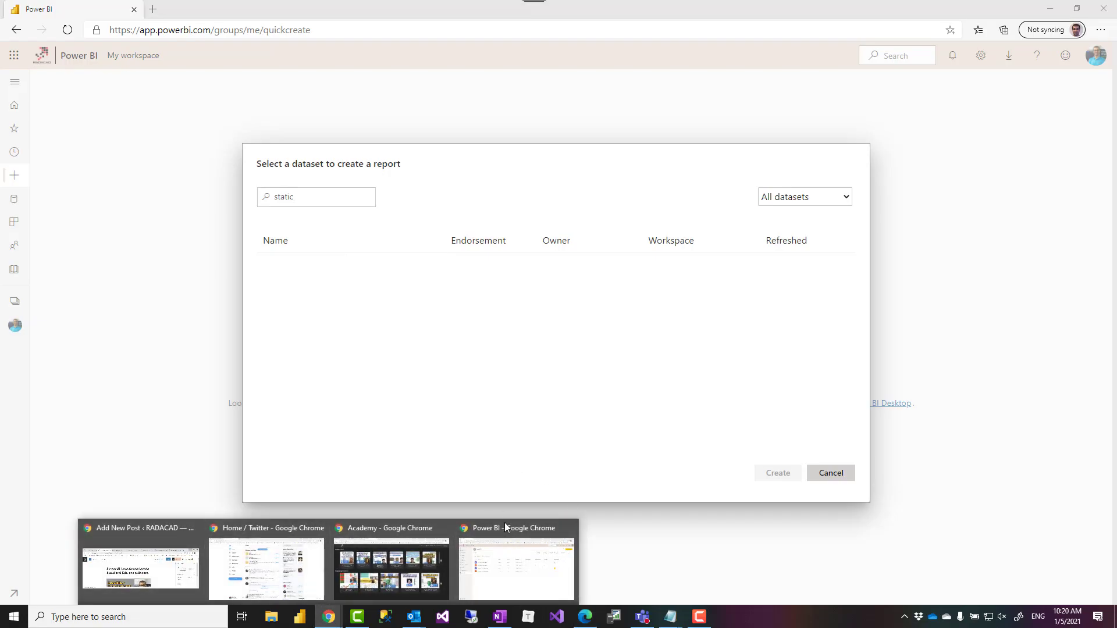
left_click(830, 472)
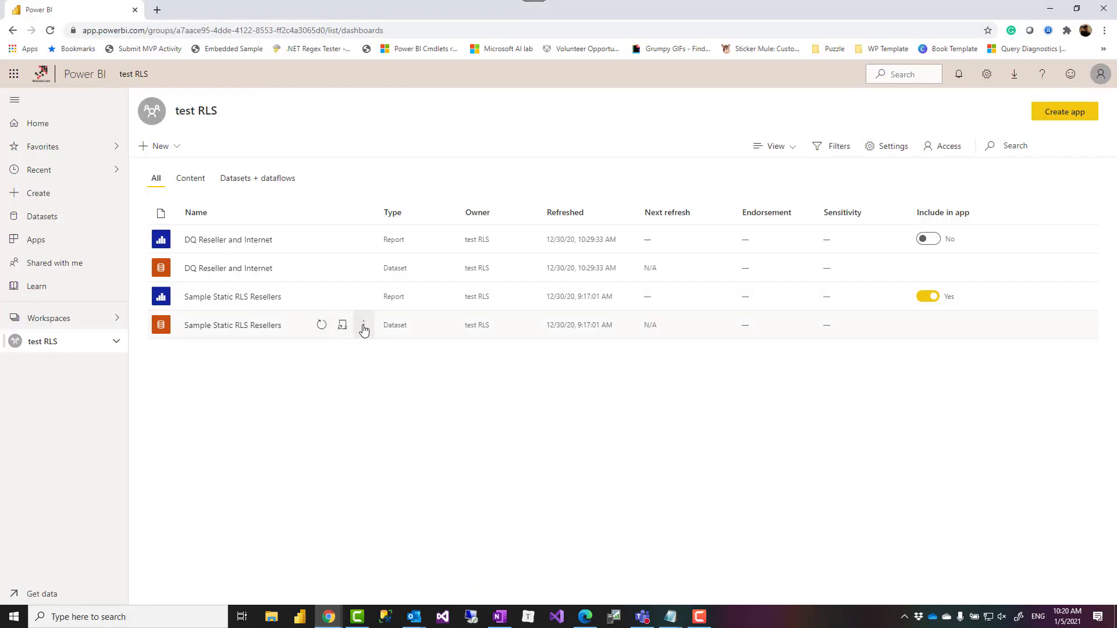
Step: In Manage permissions, add Build for the Read-only user on Sample Static RLS Resellers
left_click(363, 328)
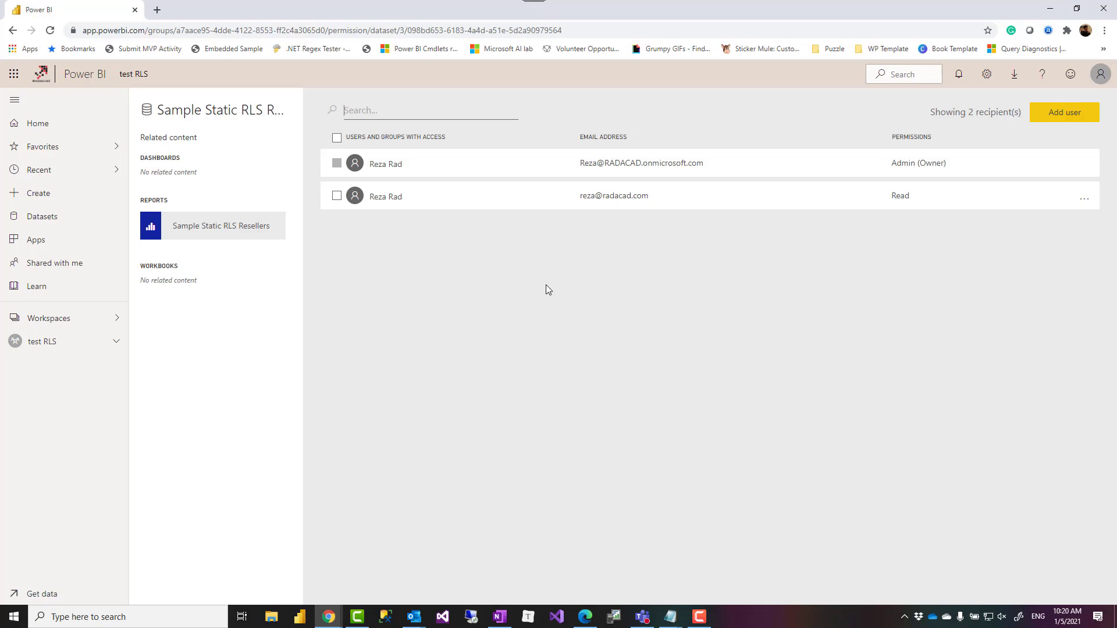
mouse_move(882, 215)
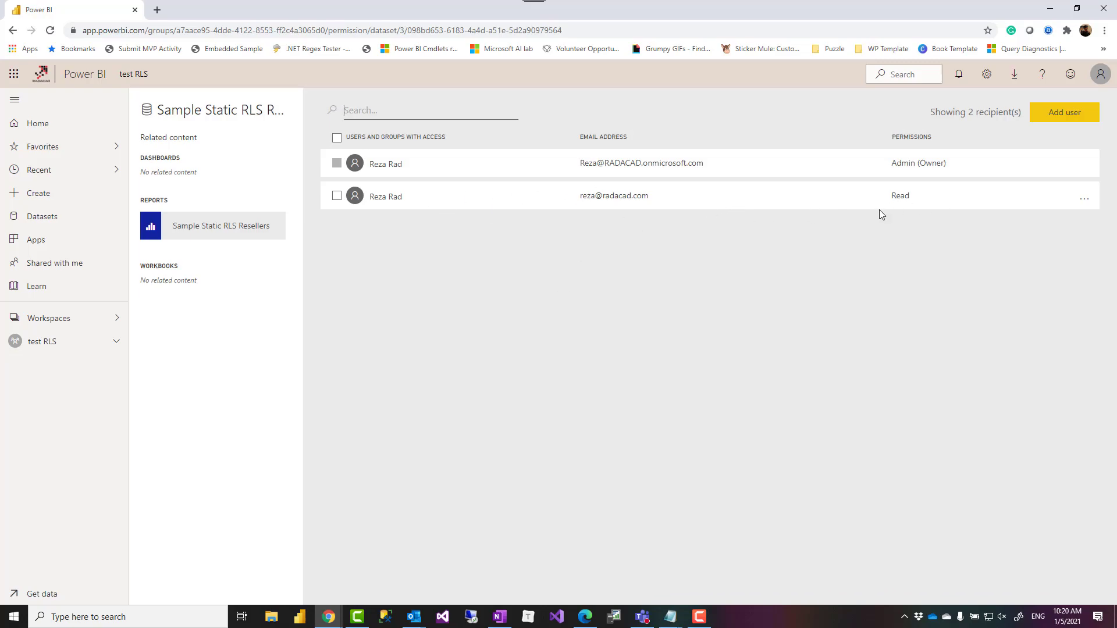
mouse_move(321, 229)
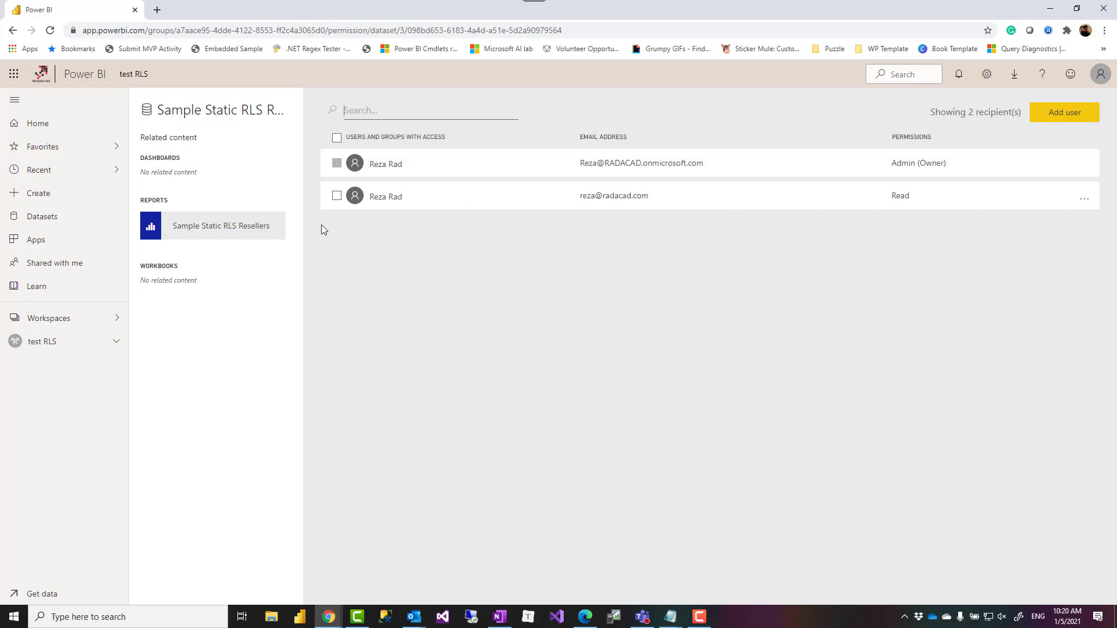
mouse_move(703, 223)
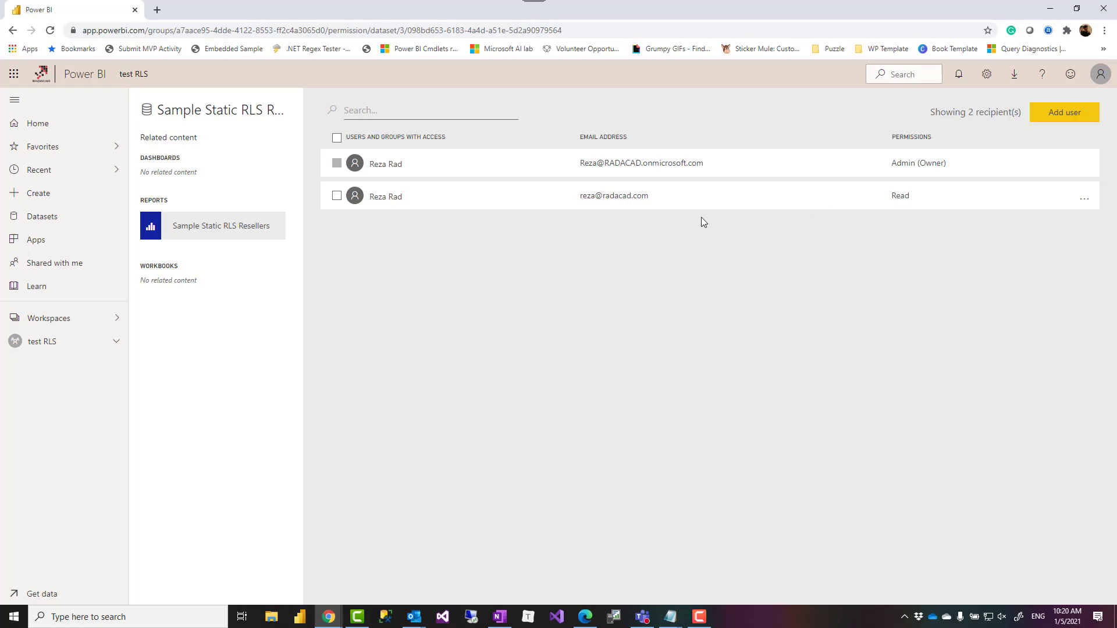
mouse_move(799, 225)
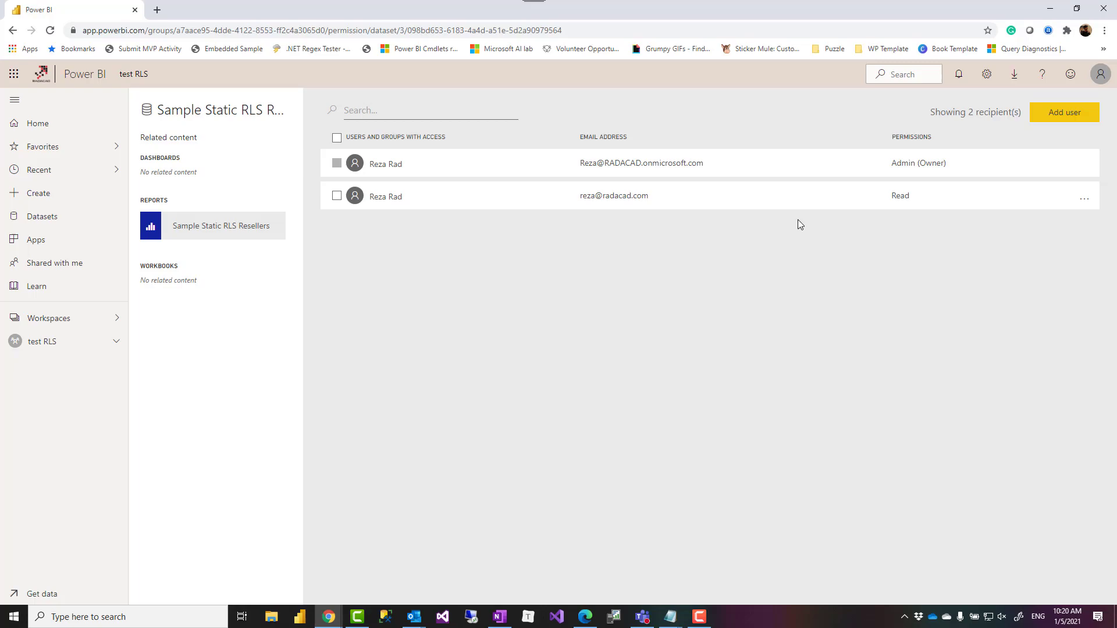
mouse_move(759, 355)
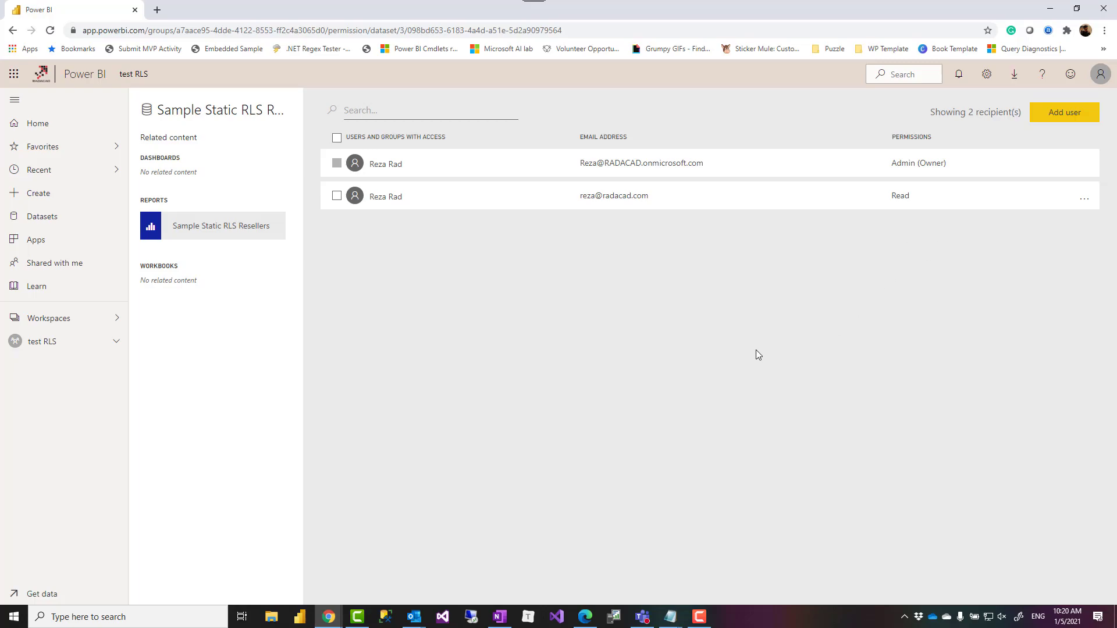
left_click(1083, 198)
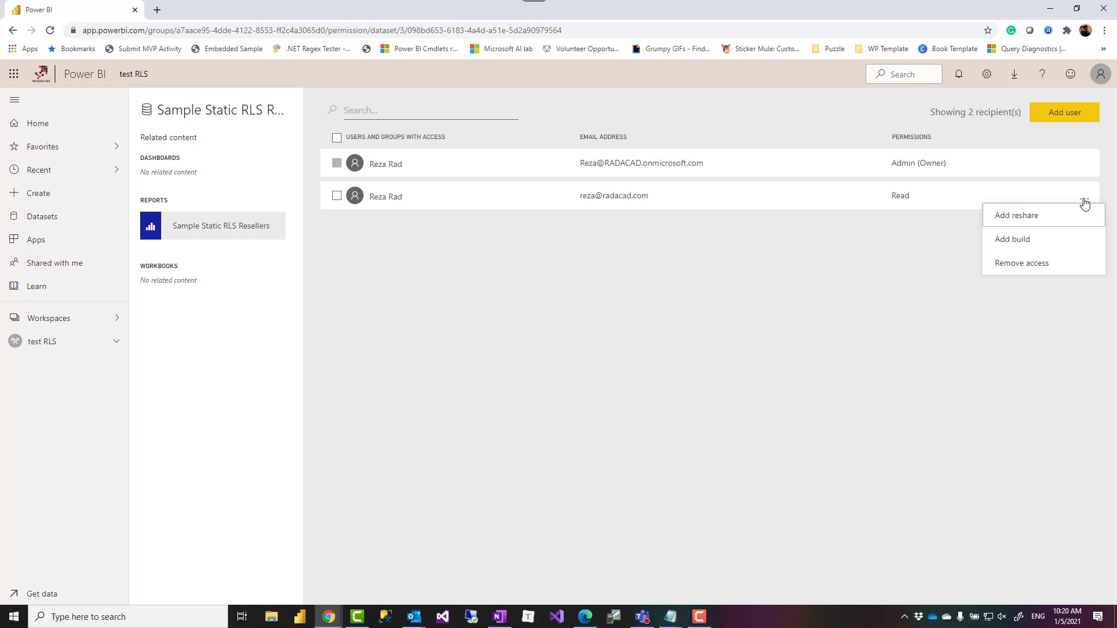
mouse_move(1011, 238)
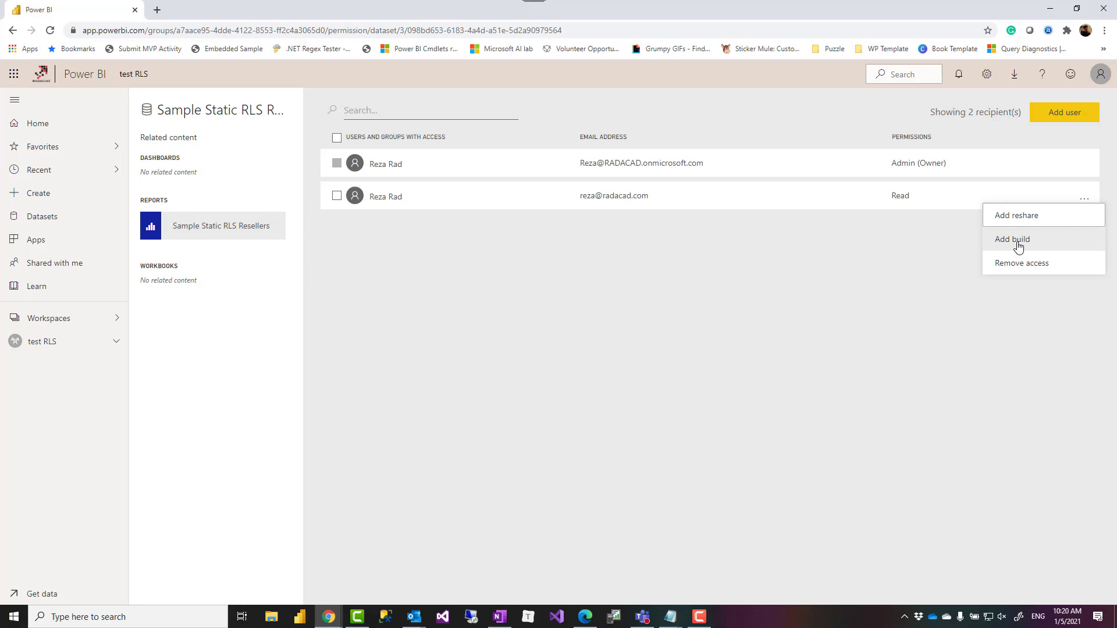
left_click(1011, 239)
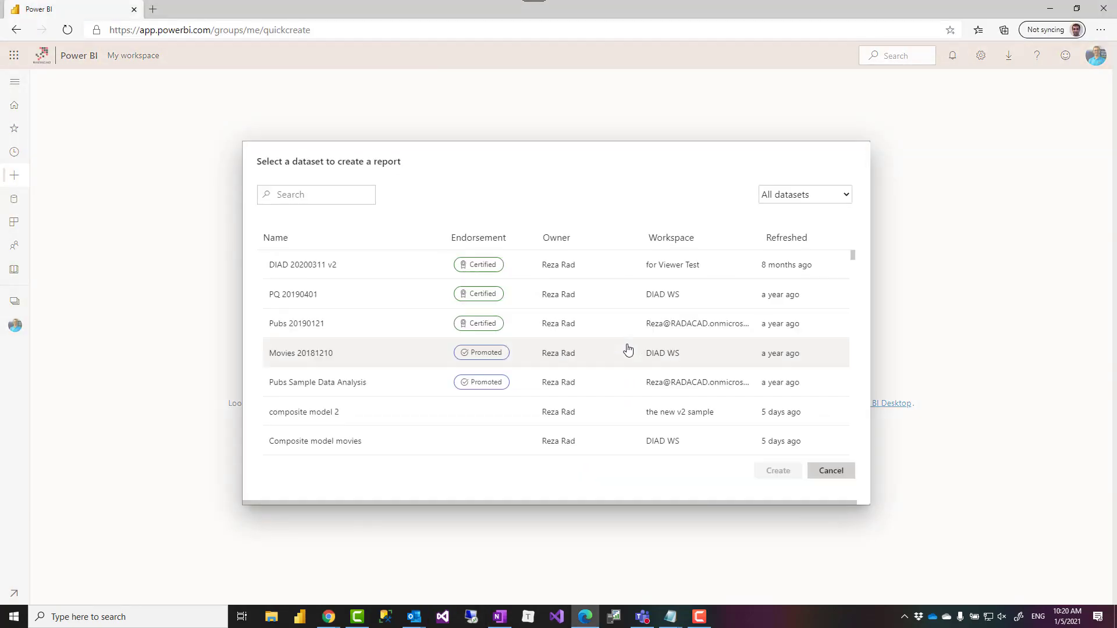
Step: Reopen the dataset picker, select Sample Static RLS Resellers and create a report from it
type("static")
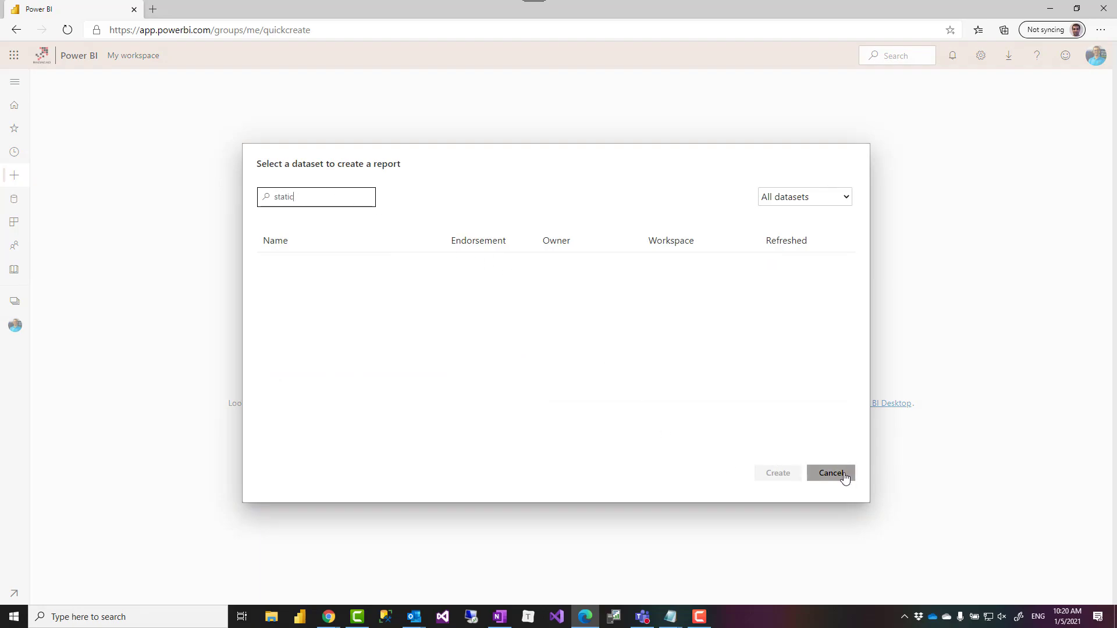
left_click(831, 473)
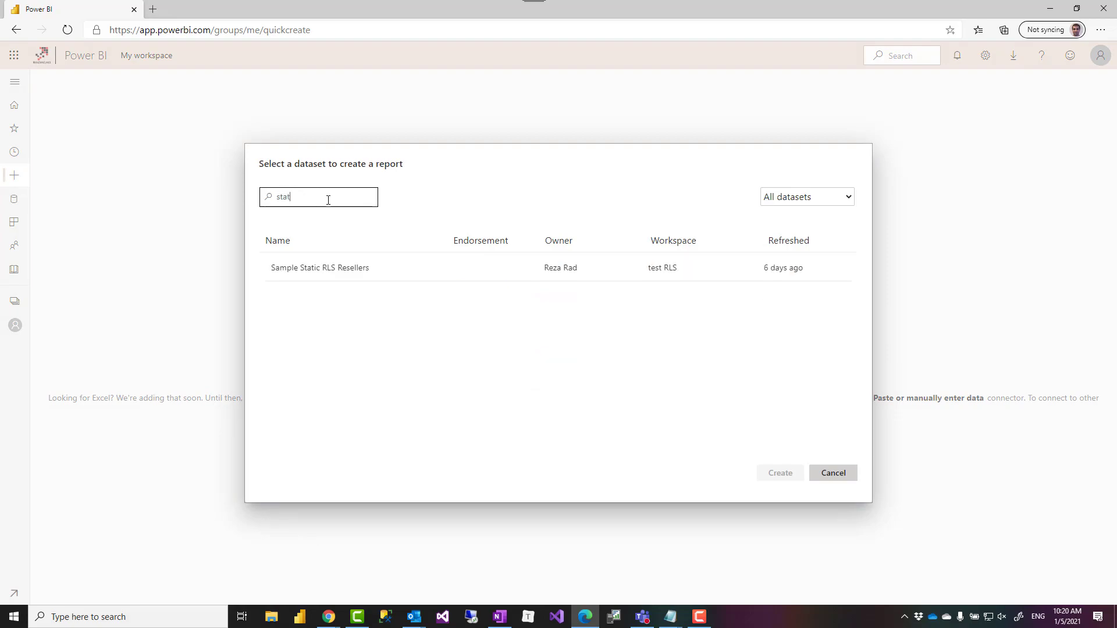
left_click(320, 267)
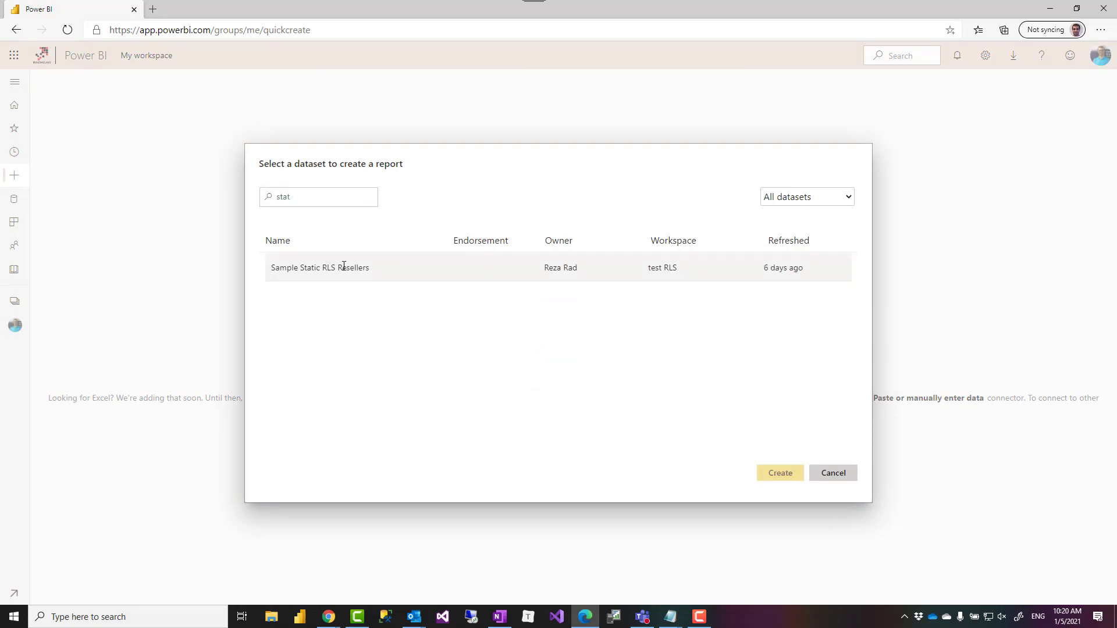
left_click(320, 268)
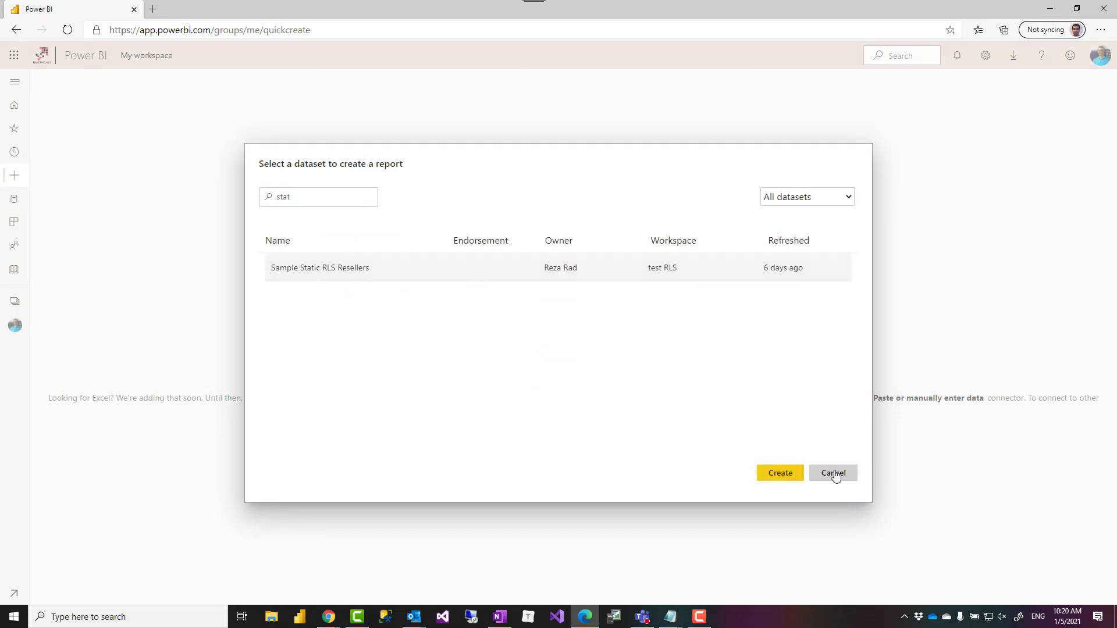
left_click(780, 473)
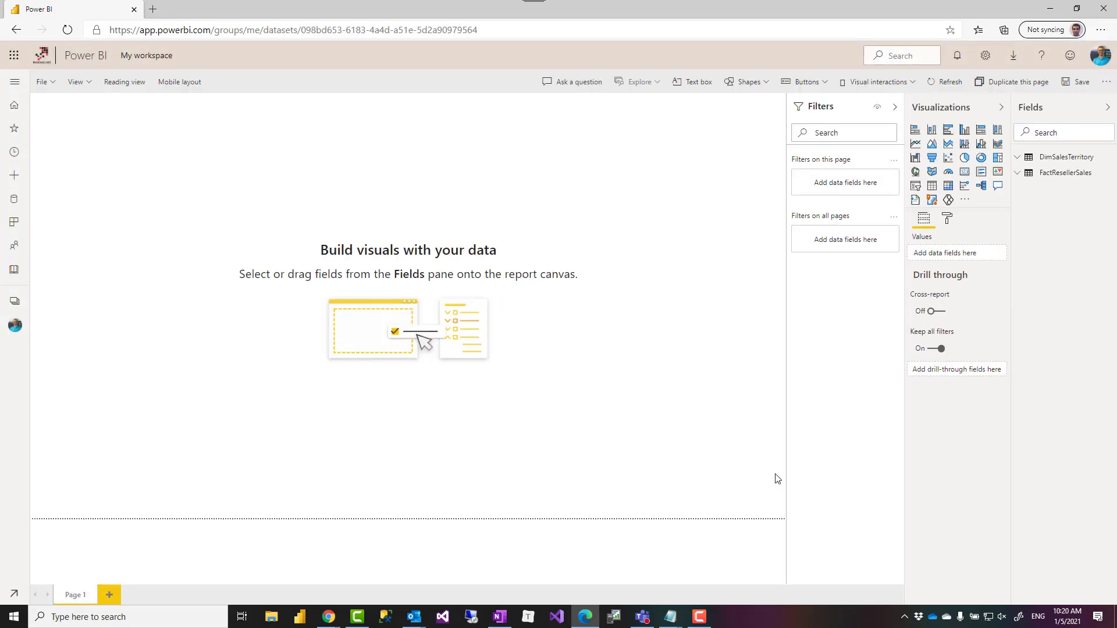
mouse_move(643, 289)
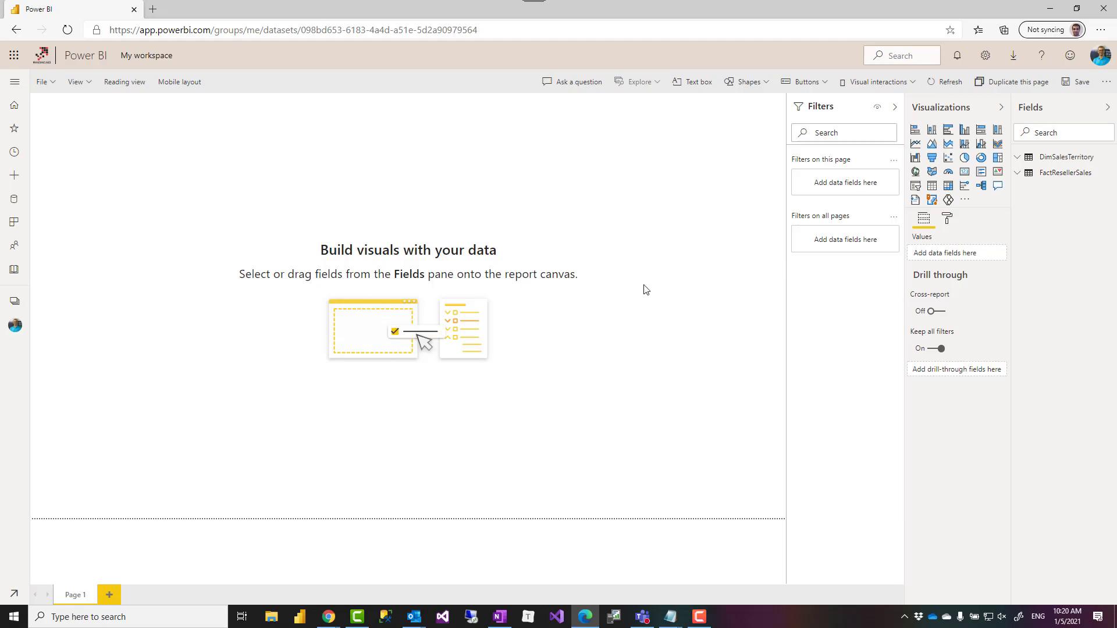
mouse_move(1016, 230)
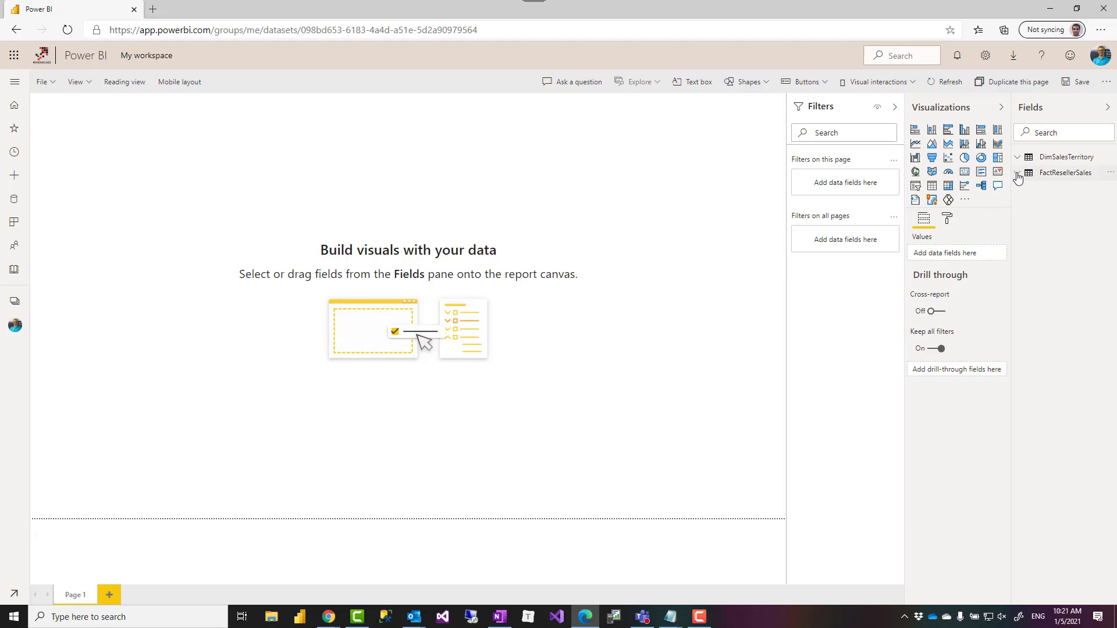
Step: Chart SalesAmount by SalesTerritoryCountry from FactResellerSales and enlarge it across the page
left_click(1026, 173)
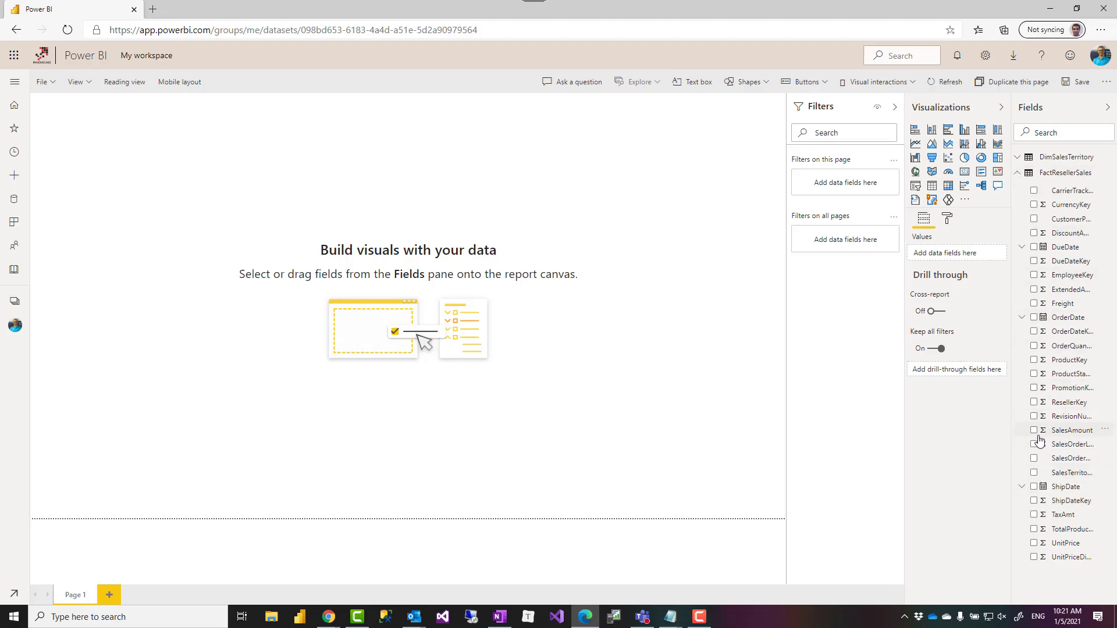
left_click(1033, 430)
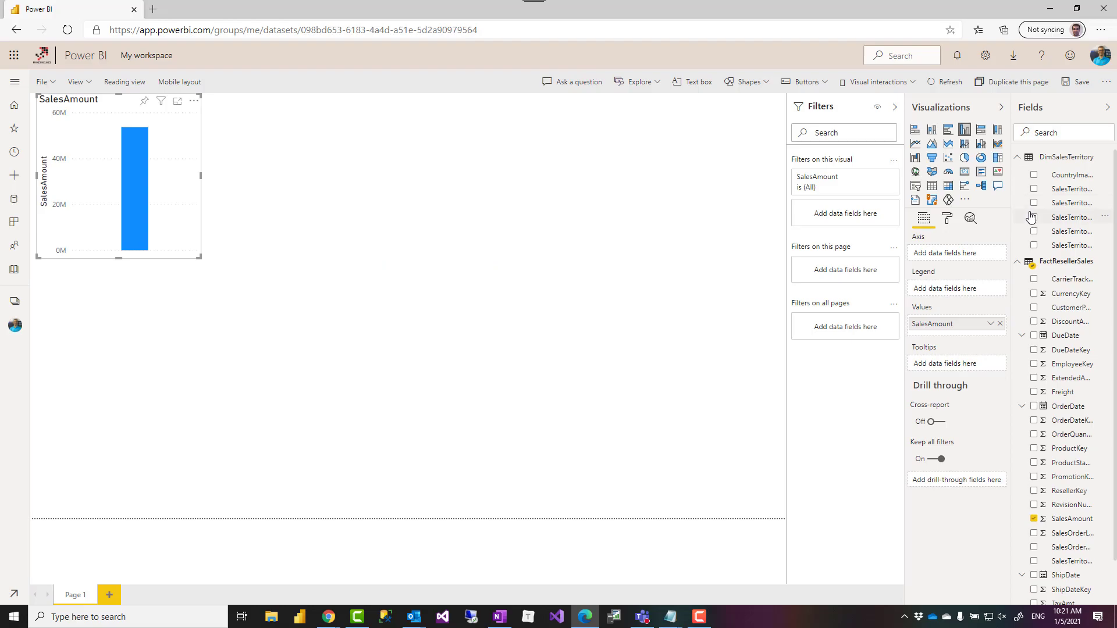
left_click(1034, 202)
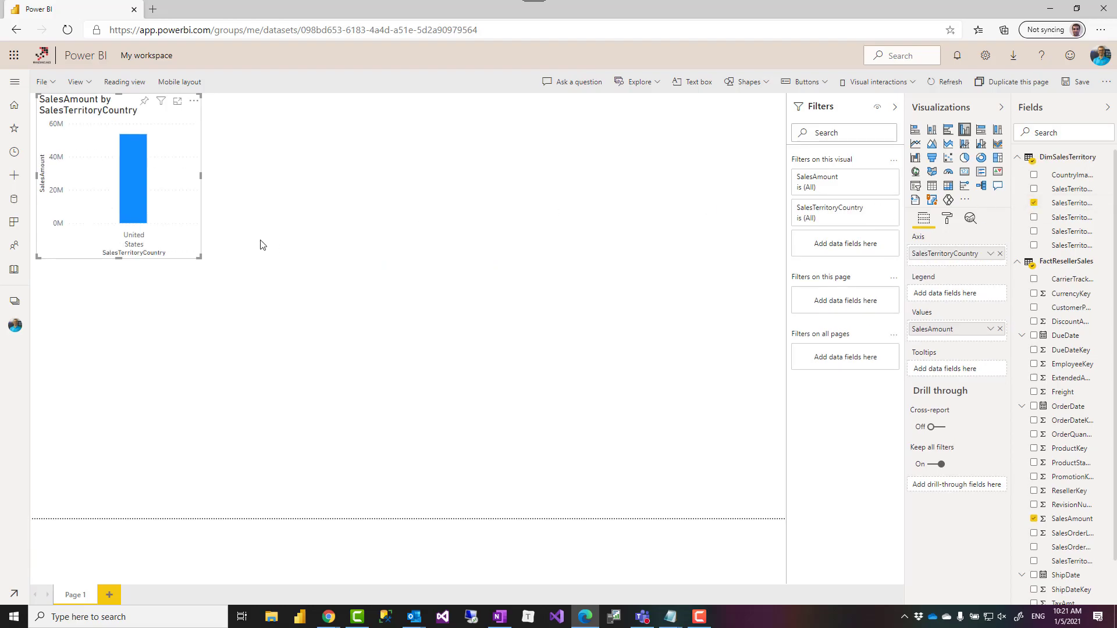
left_click_drag(201, 263, 440, 460)
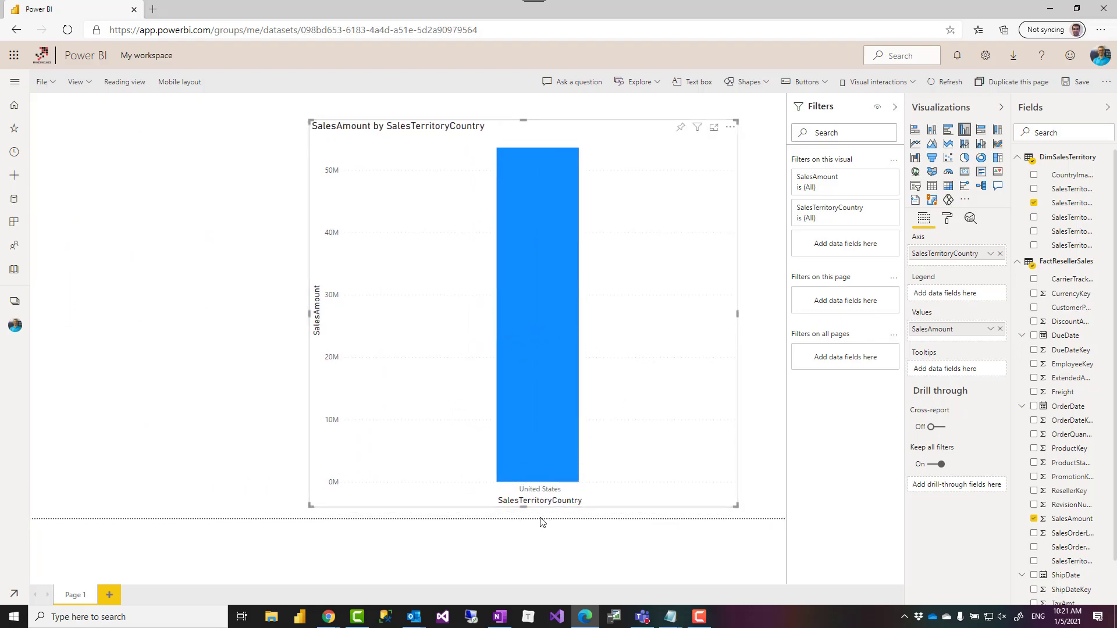
mouse_move(483, 515)
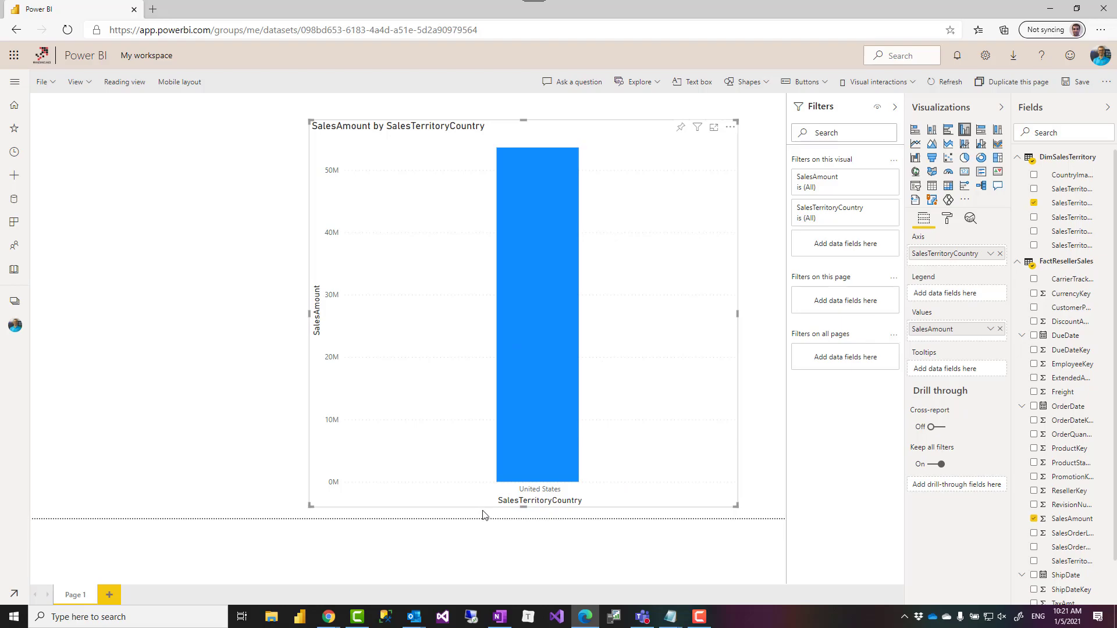
mouse_move(642, 458)
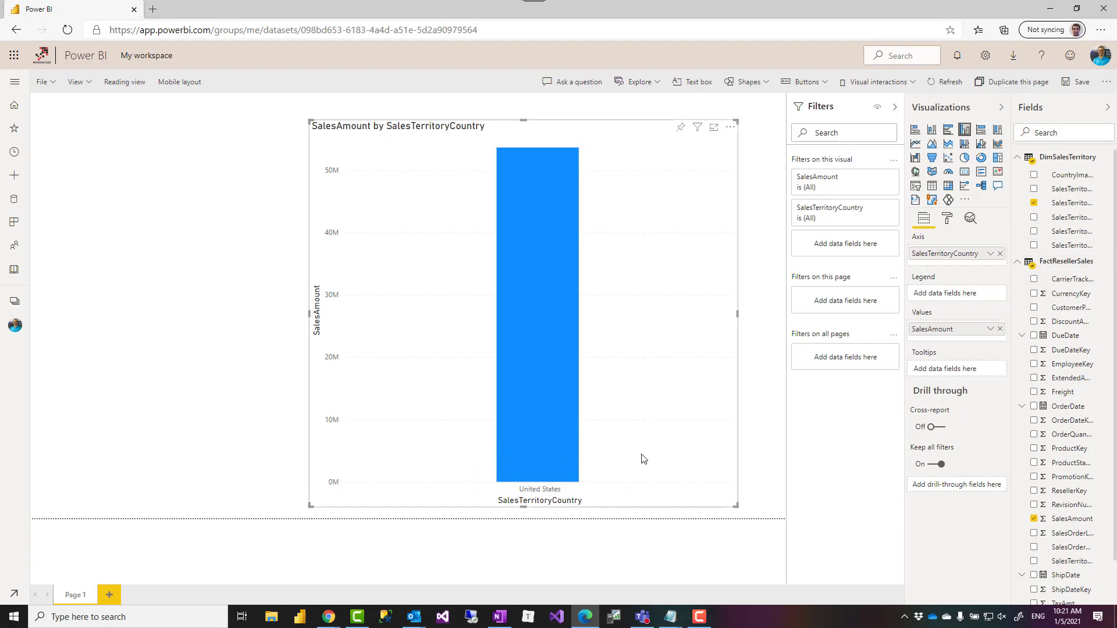
mouse_move(628, 485)
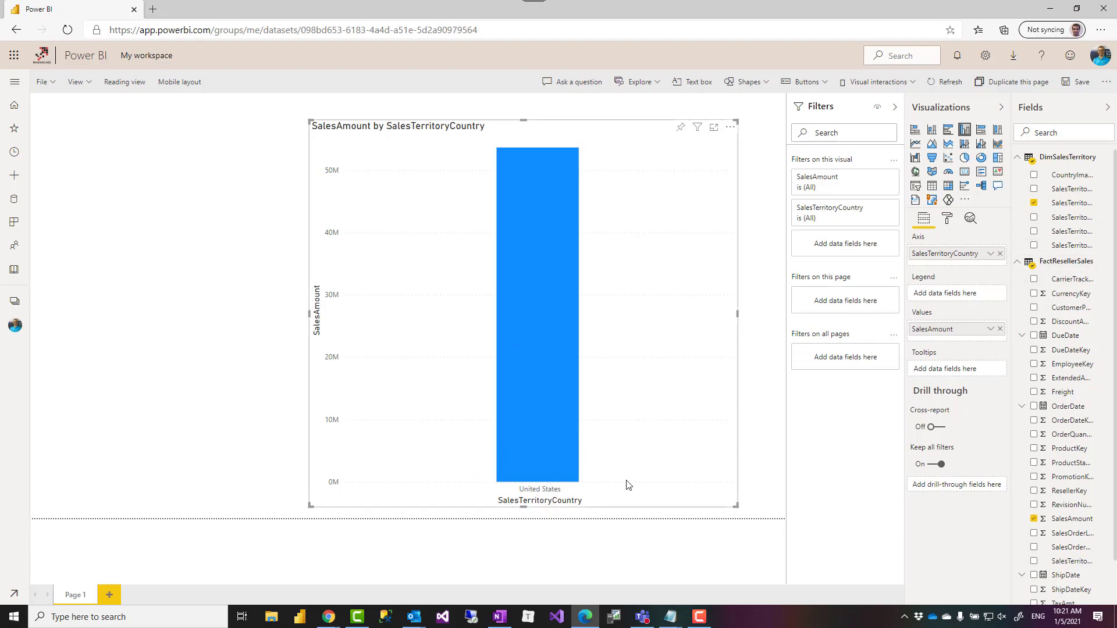
mouse_move(524, 514)
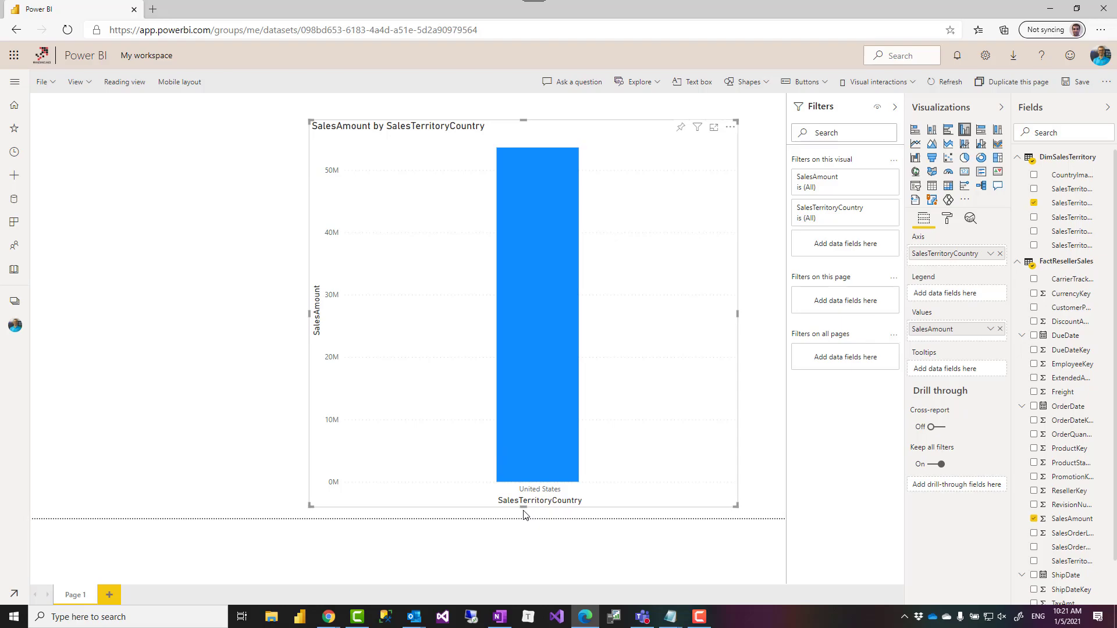
mouse_move(521, 507)
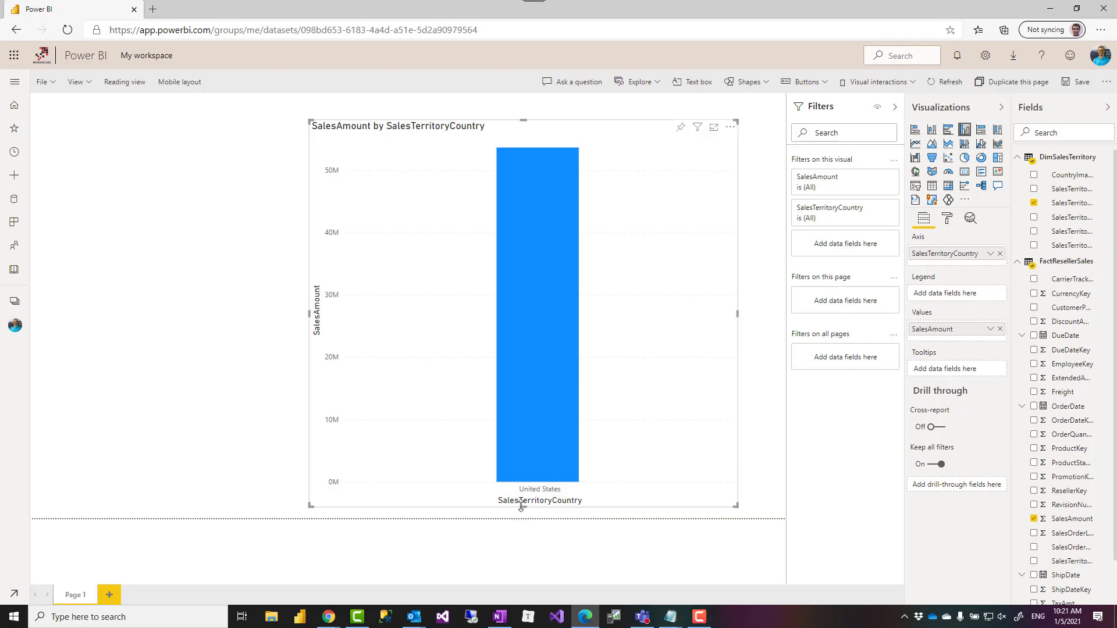
mouse_move(674, 490)
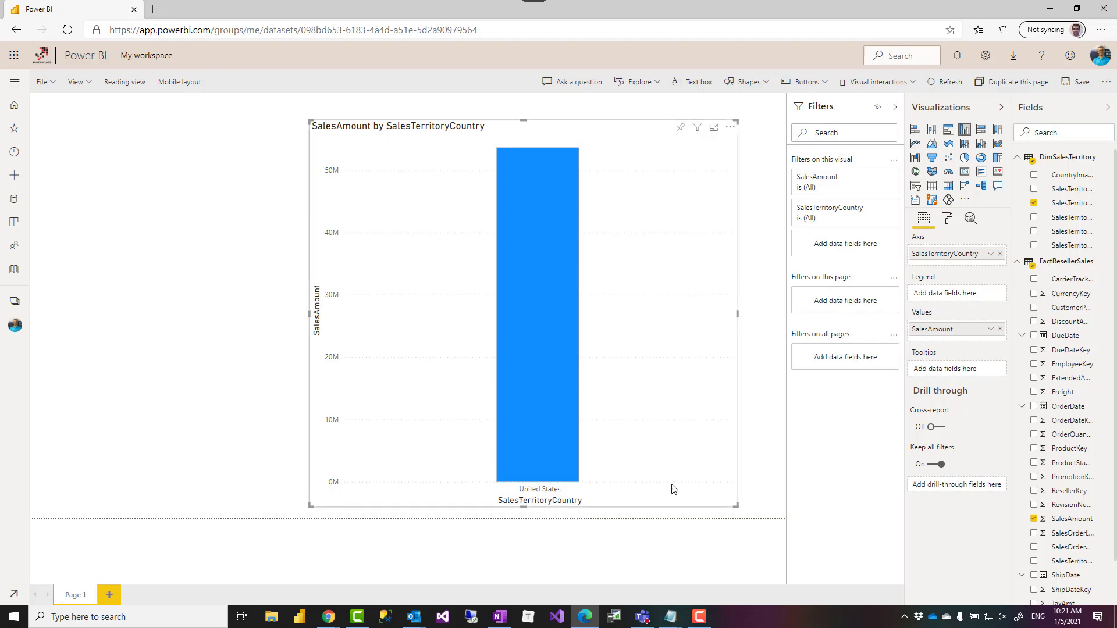
mouse_move(697, 496)
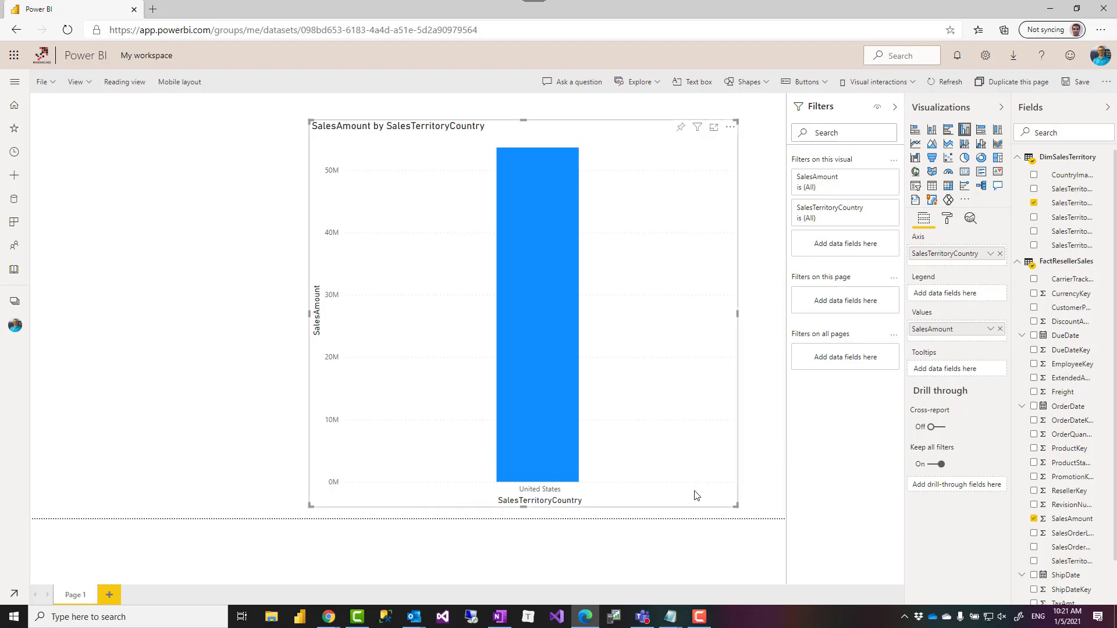
mouse_move(588, 540)
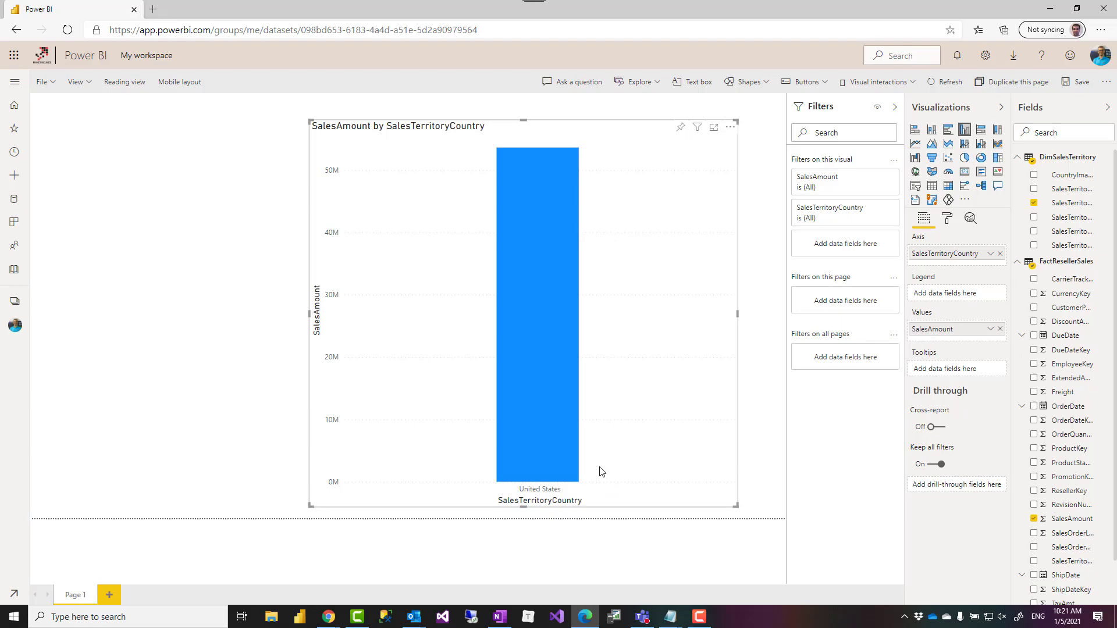
mouse_move(803, 309)
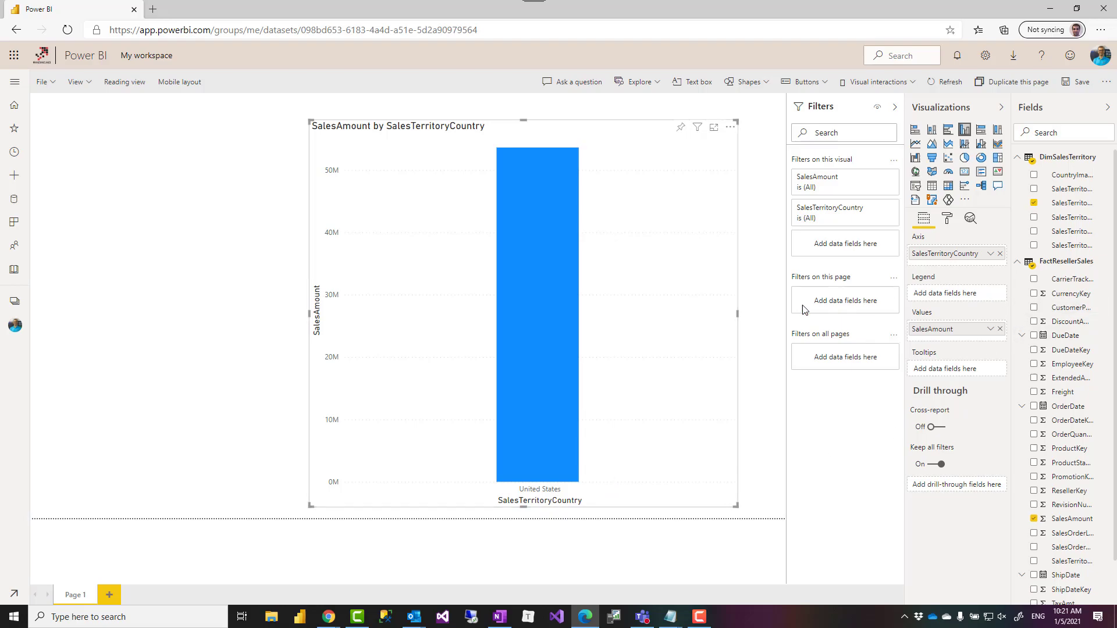
mouse_move(584, 517)
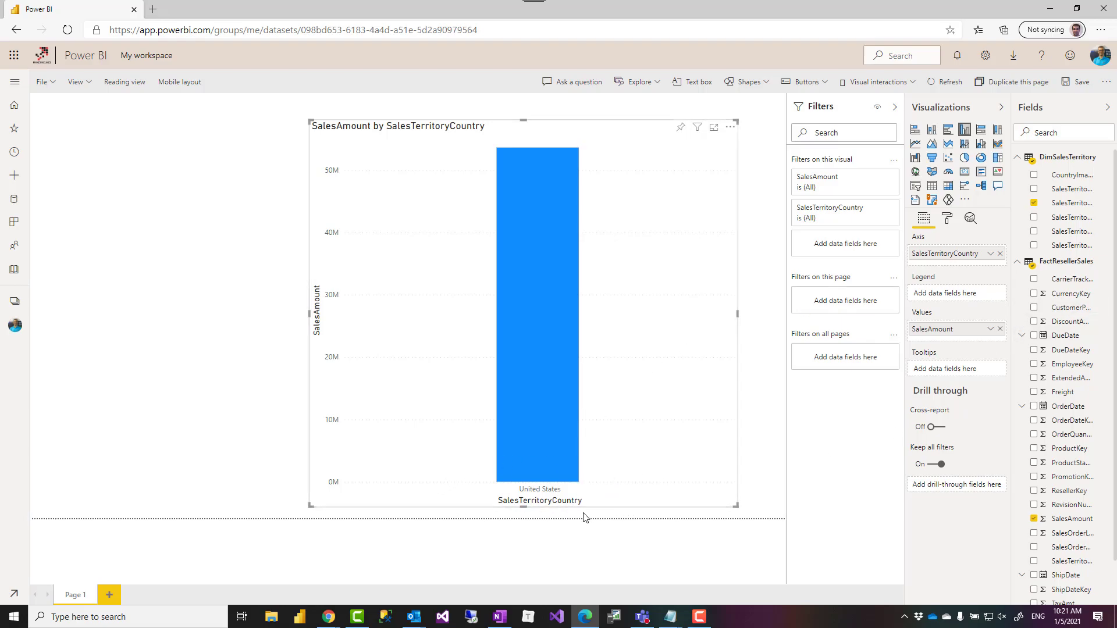
mouse_move(524, 520)
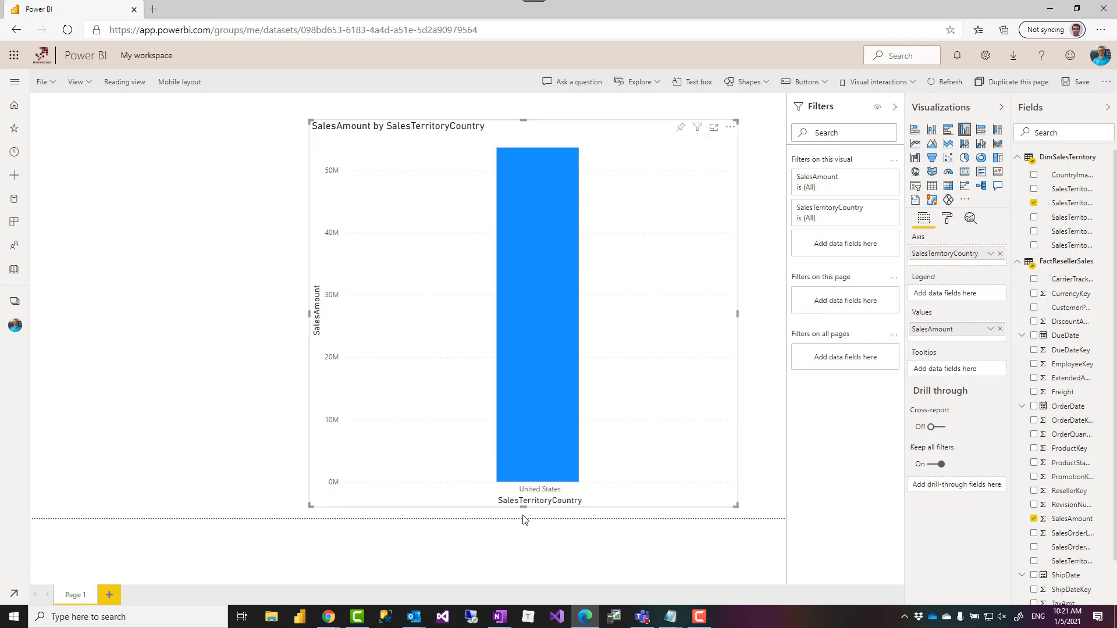
mouse_move(741, 372)
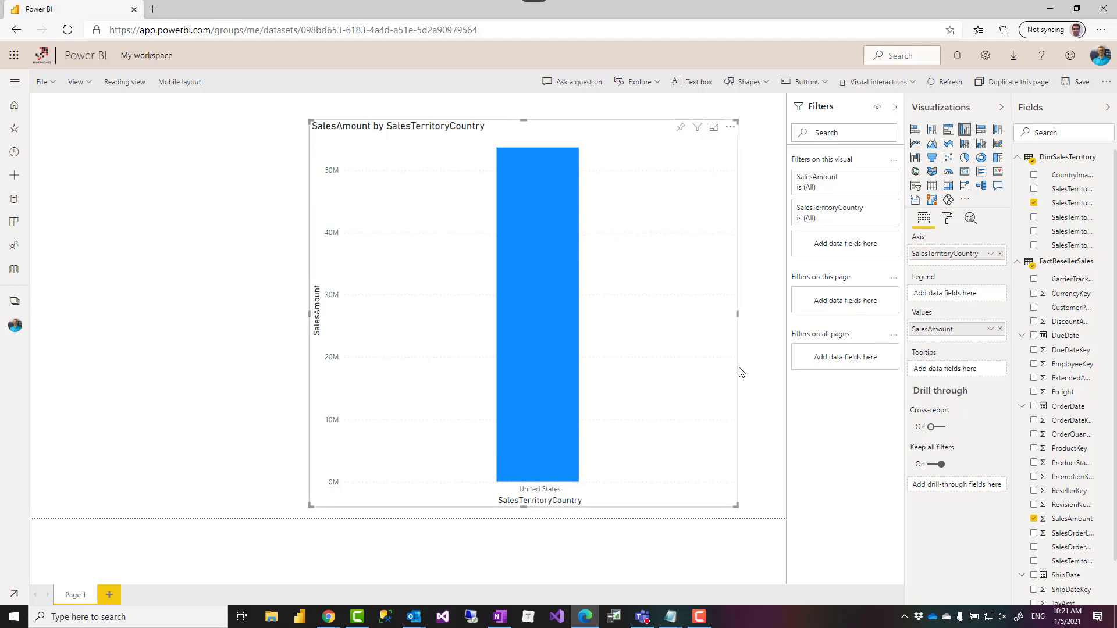
mouse_move(648, 444)
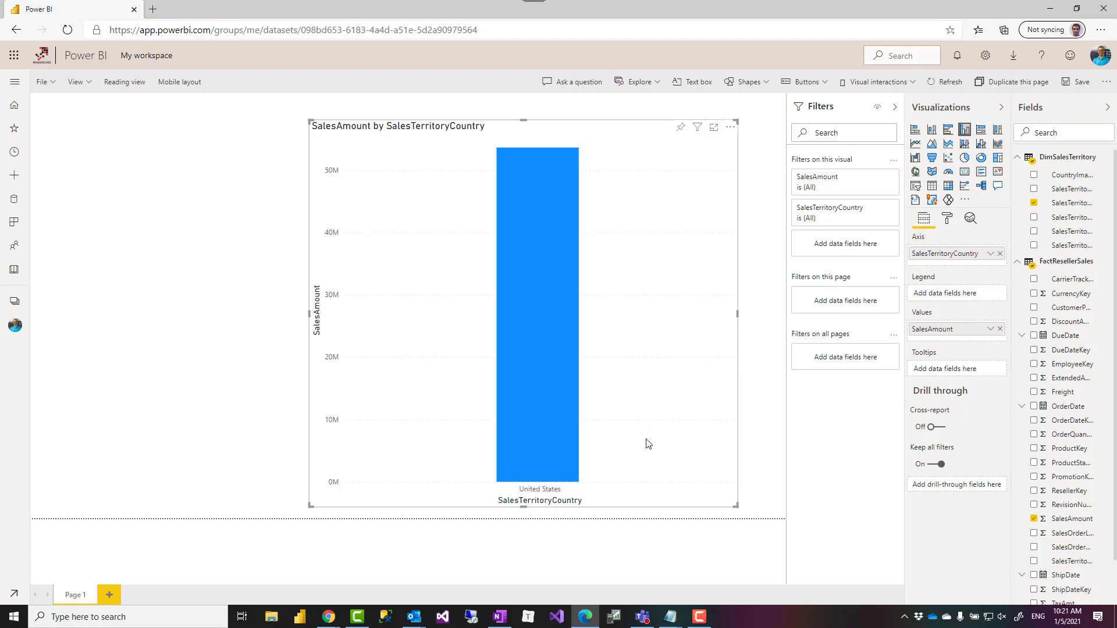
mouse_move(649, 456)
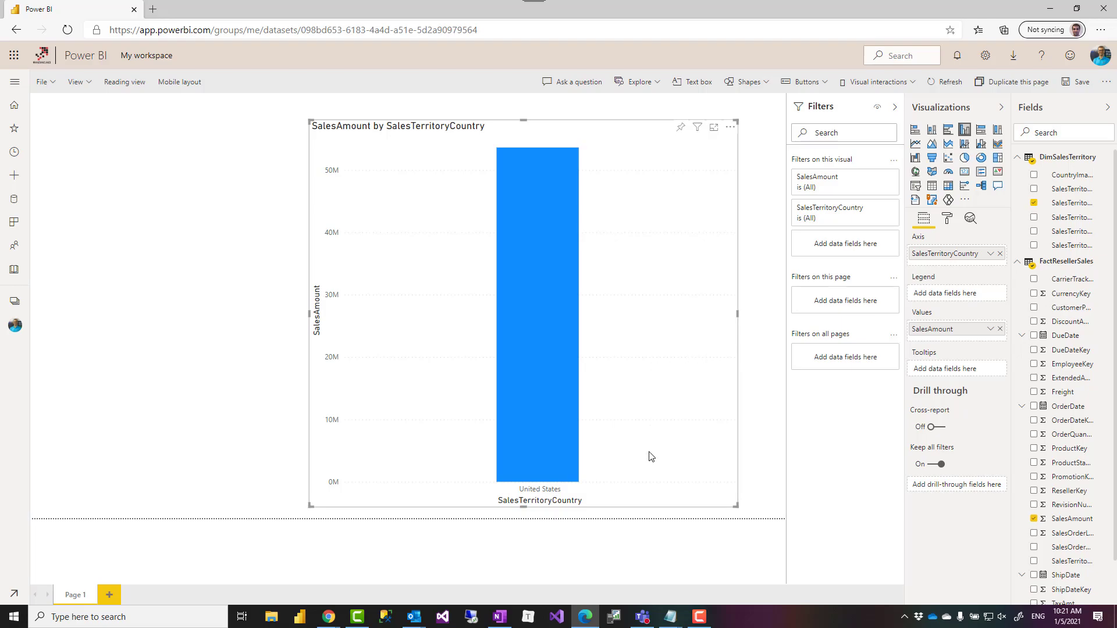
mouse_move(623, 347)
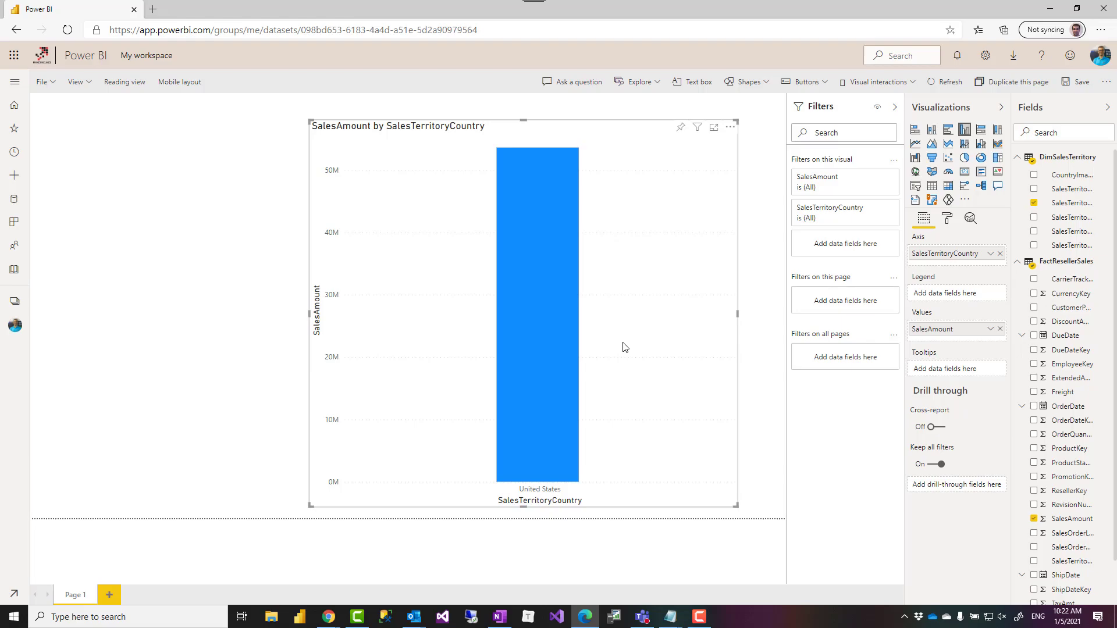
mouse_move(781, 368)
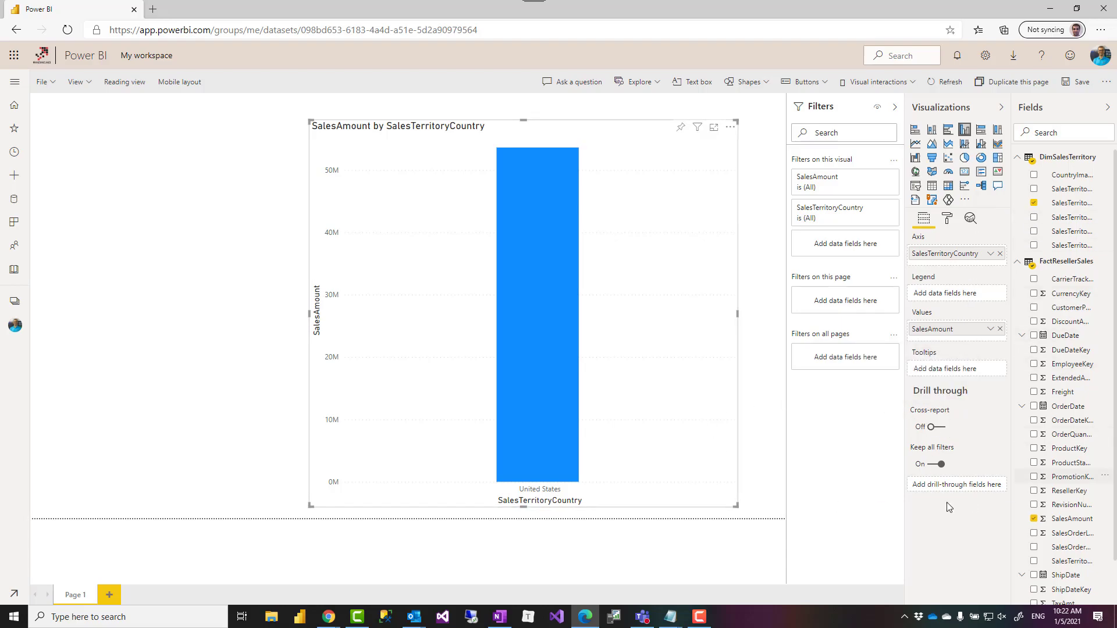
mouse_move(630, 487)
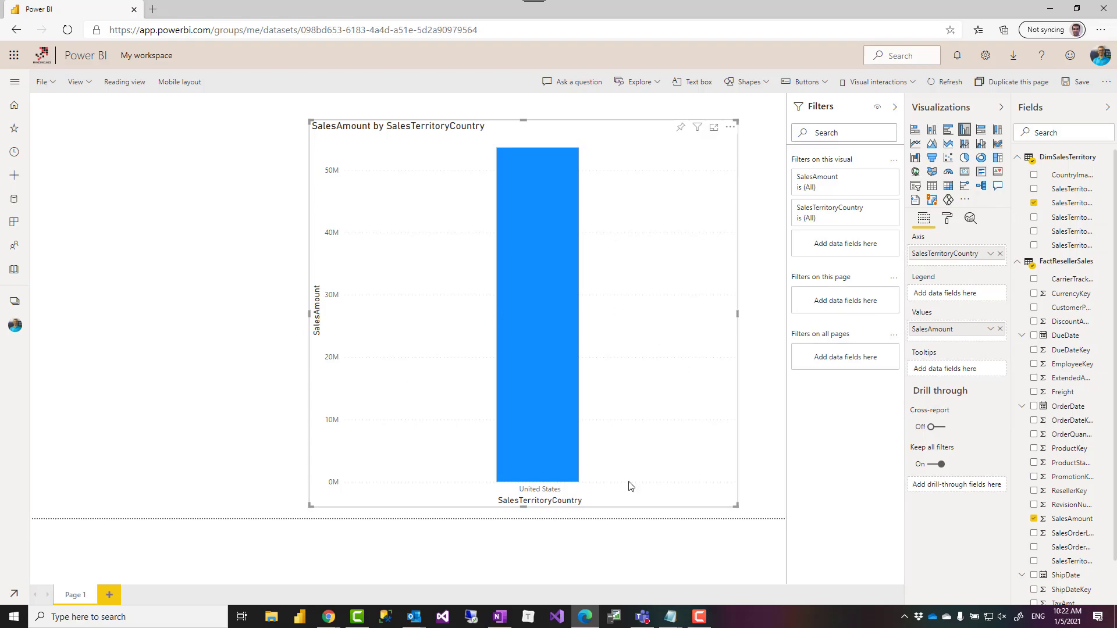
mouse_move(645, 460)
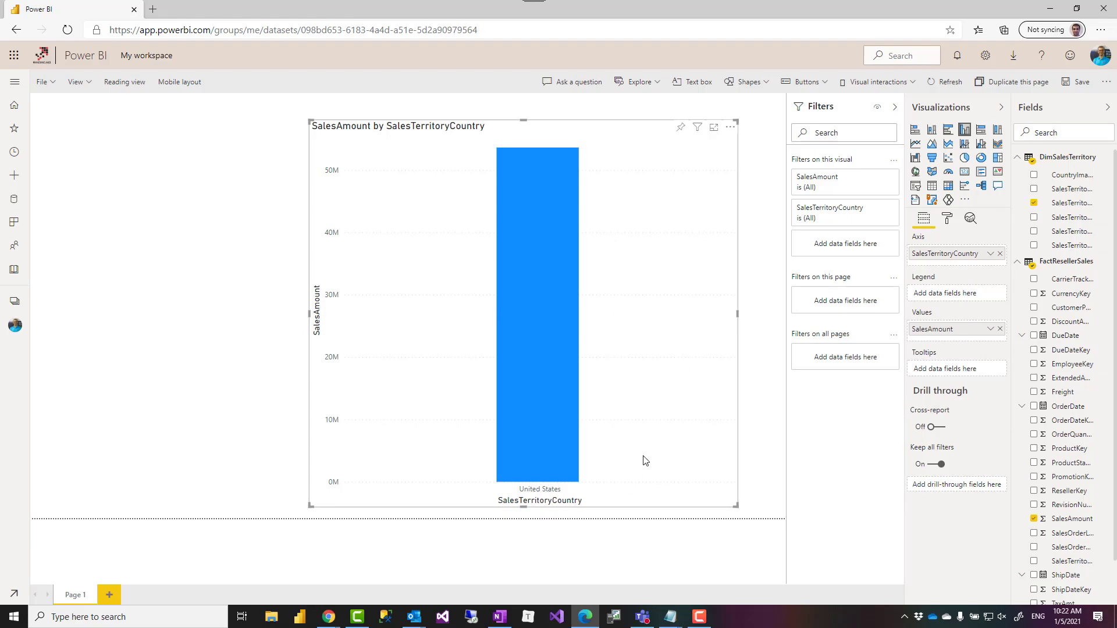
mouse_move(764, 364)
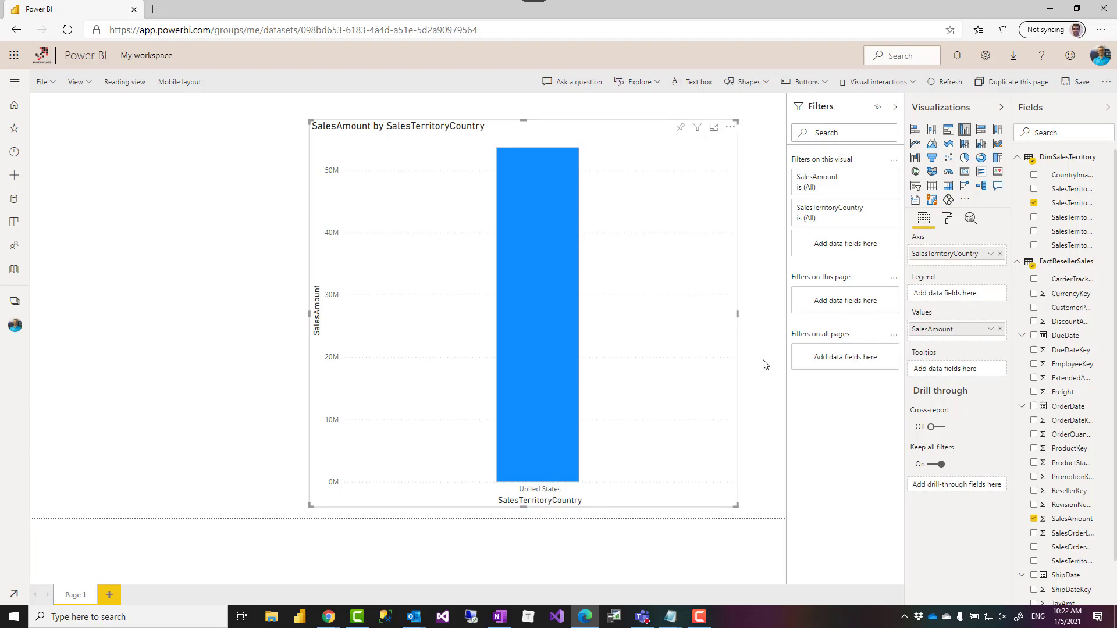
mouse_move(675, 524)
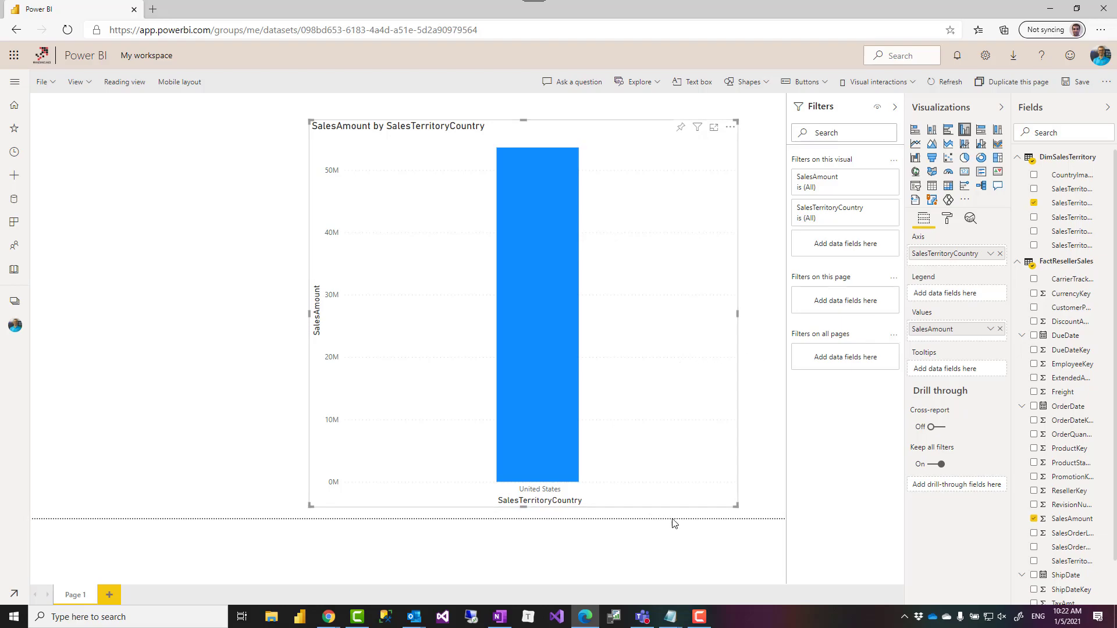
mouse_move(659, 526)
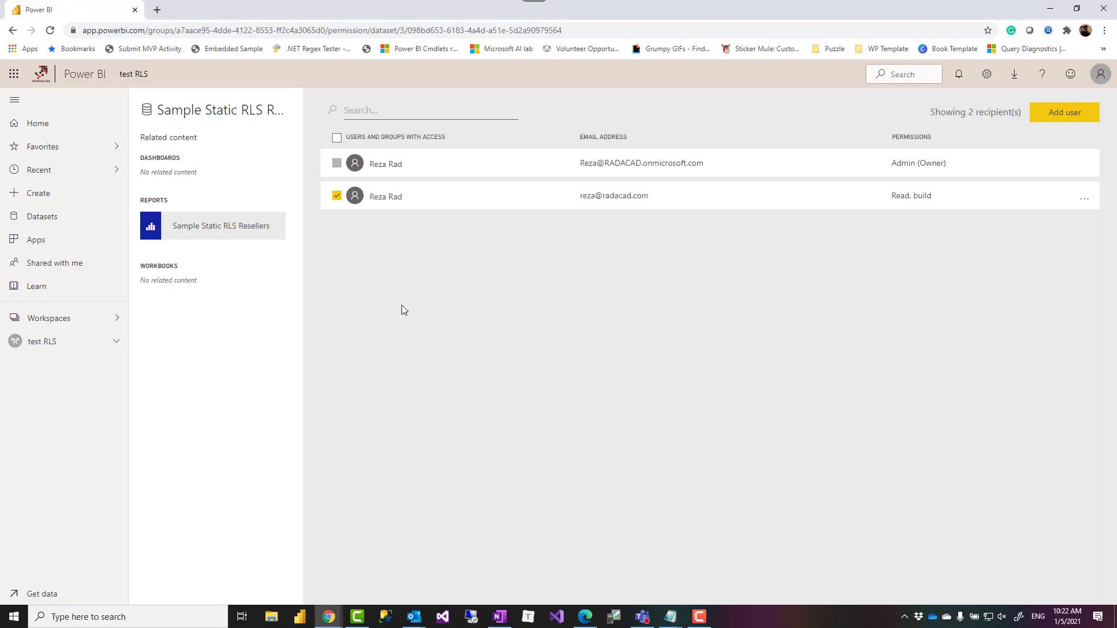
mouse_move(697, 303)
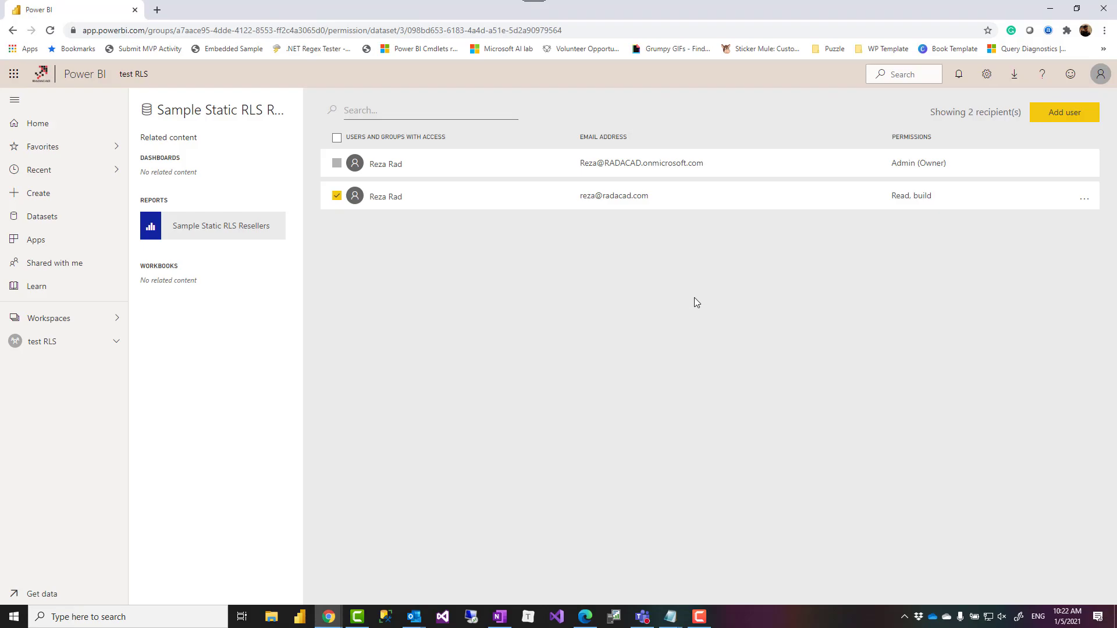
mouse_move(301, 236)
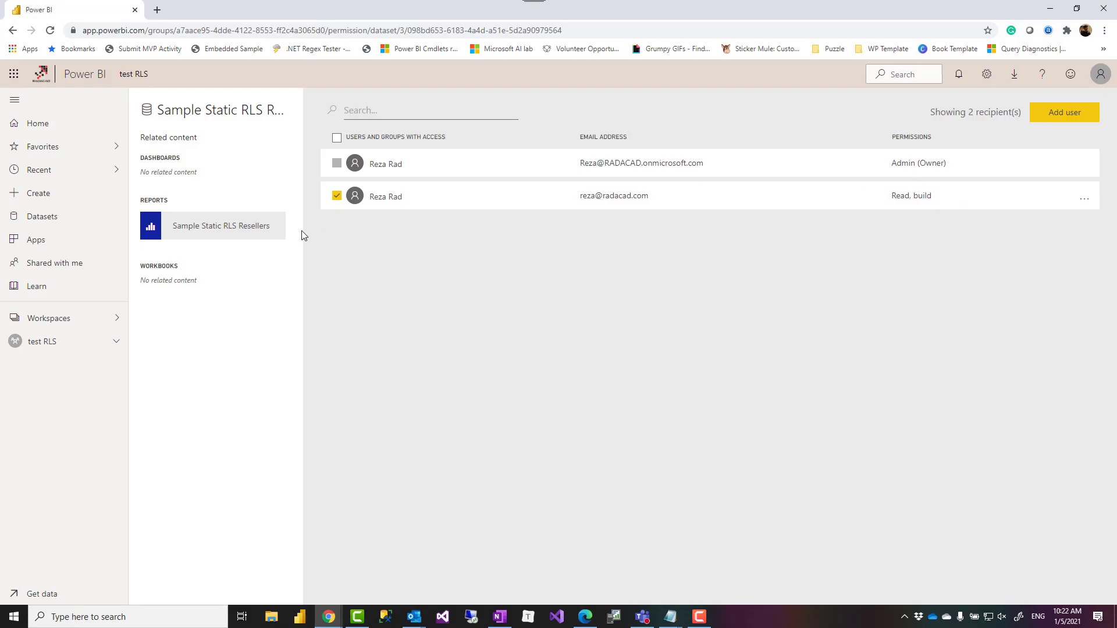
Step: In the dataset's Manage permissions, remove the second user's access entirely
left_click(42, 341)
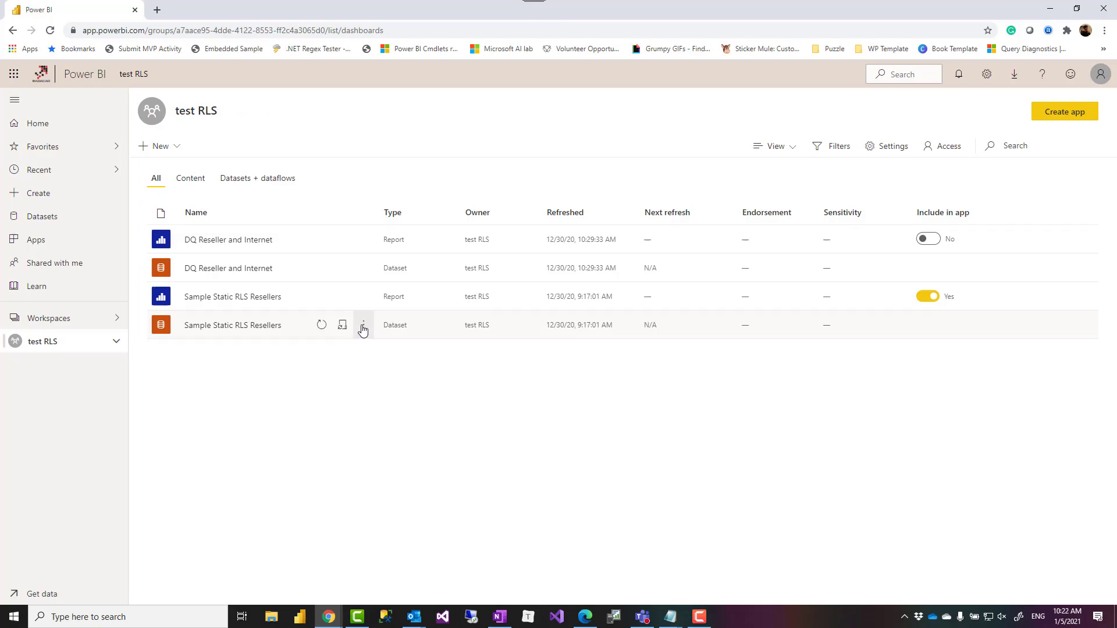
left_click(363, 325)
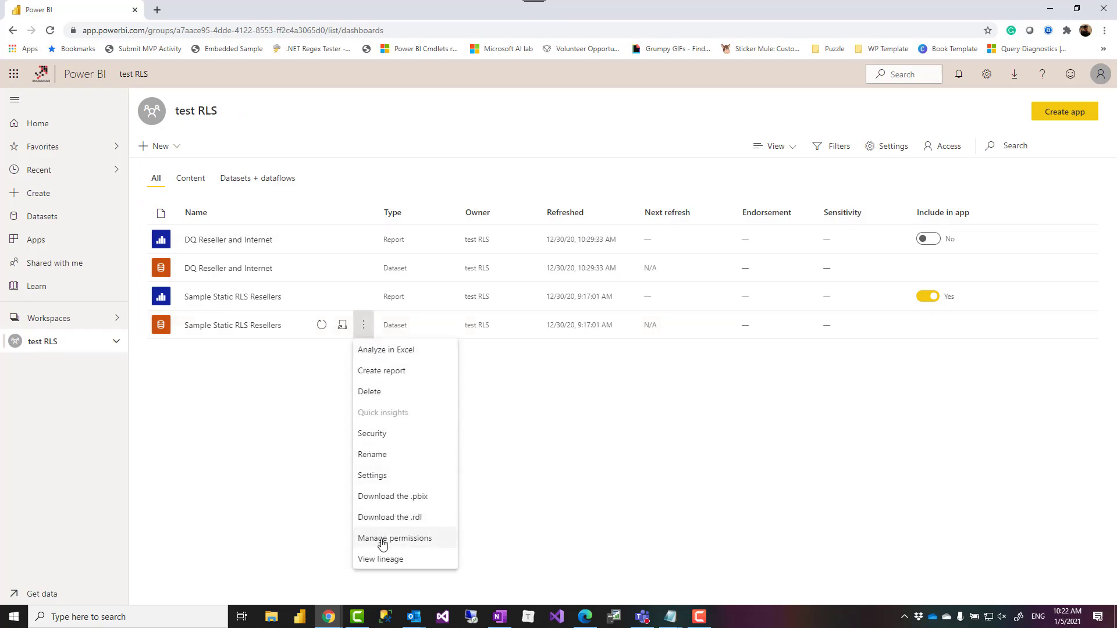
mouse_move(390, 516)
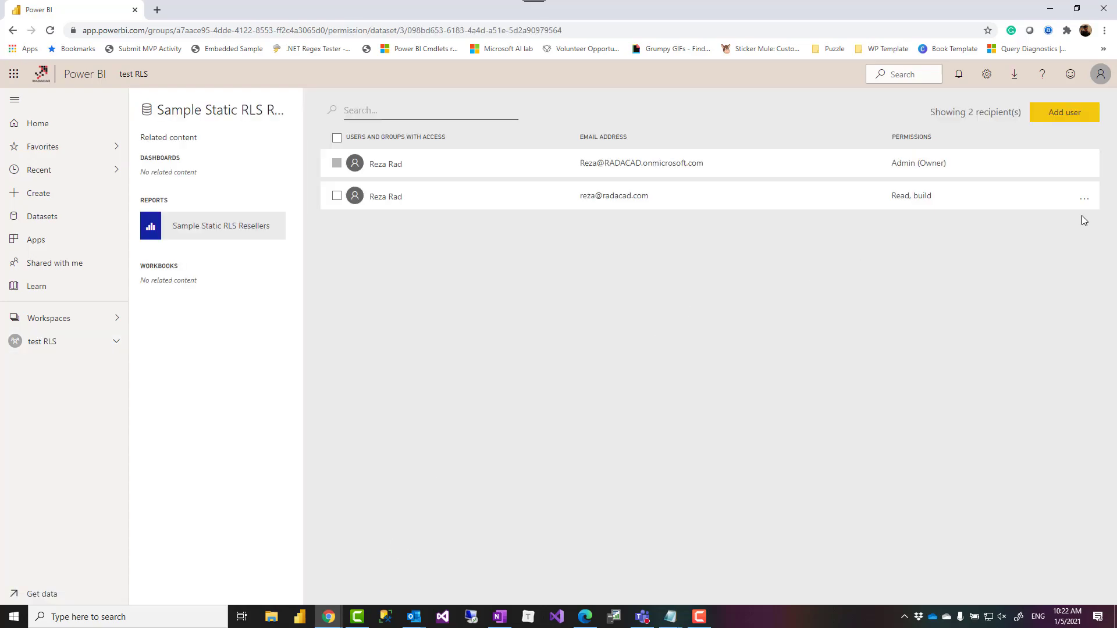
left_click(1083, 198)
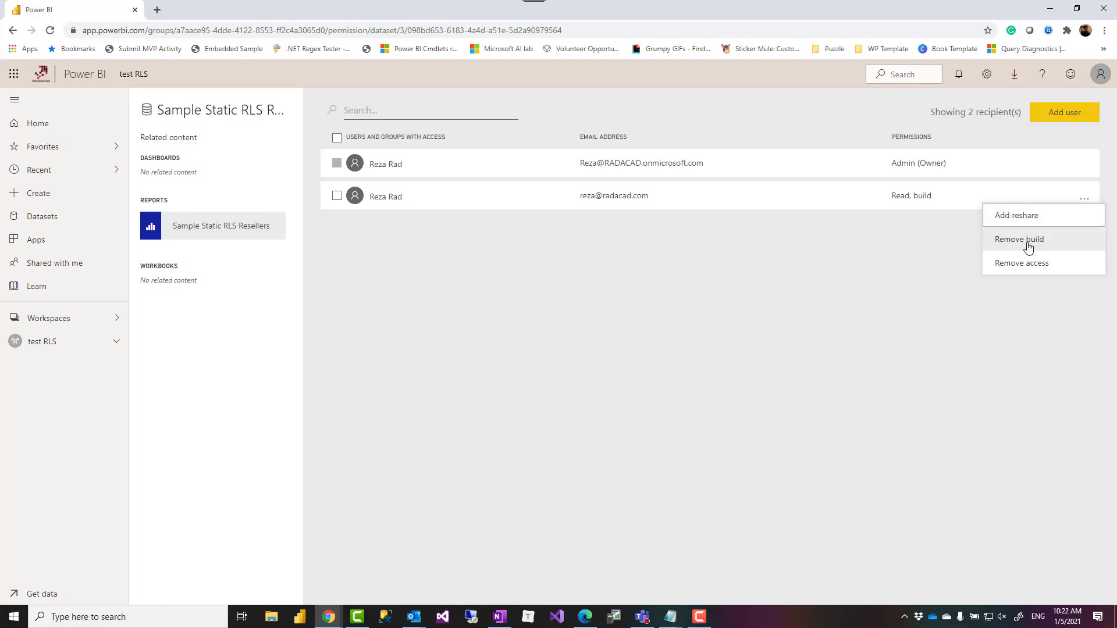
mouse_move(766, 260)
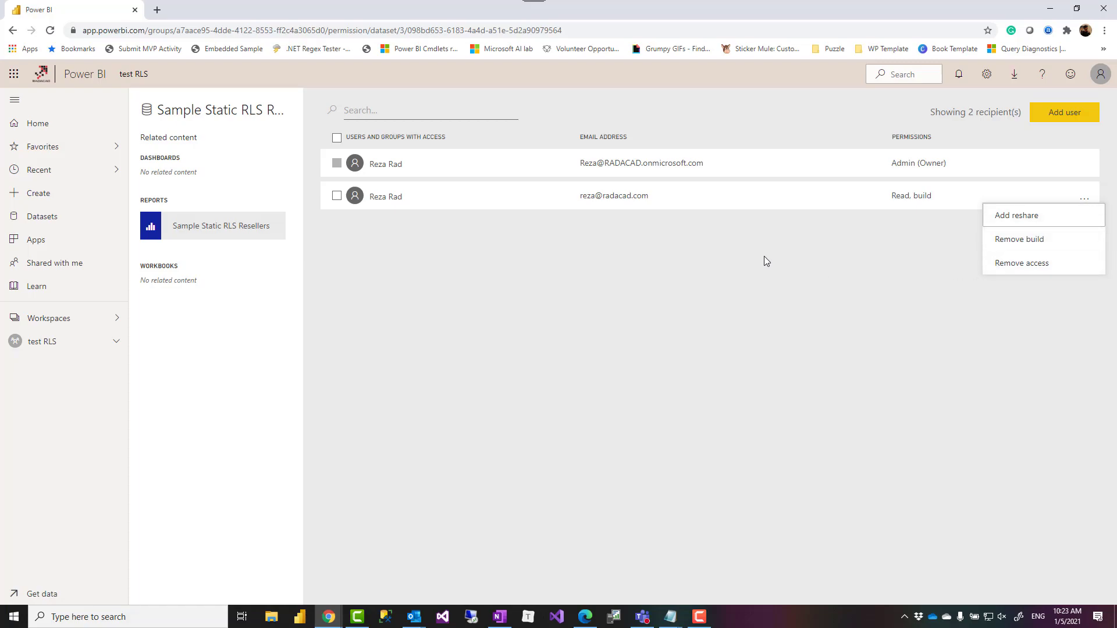
left_click(1083, 197)
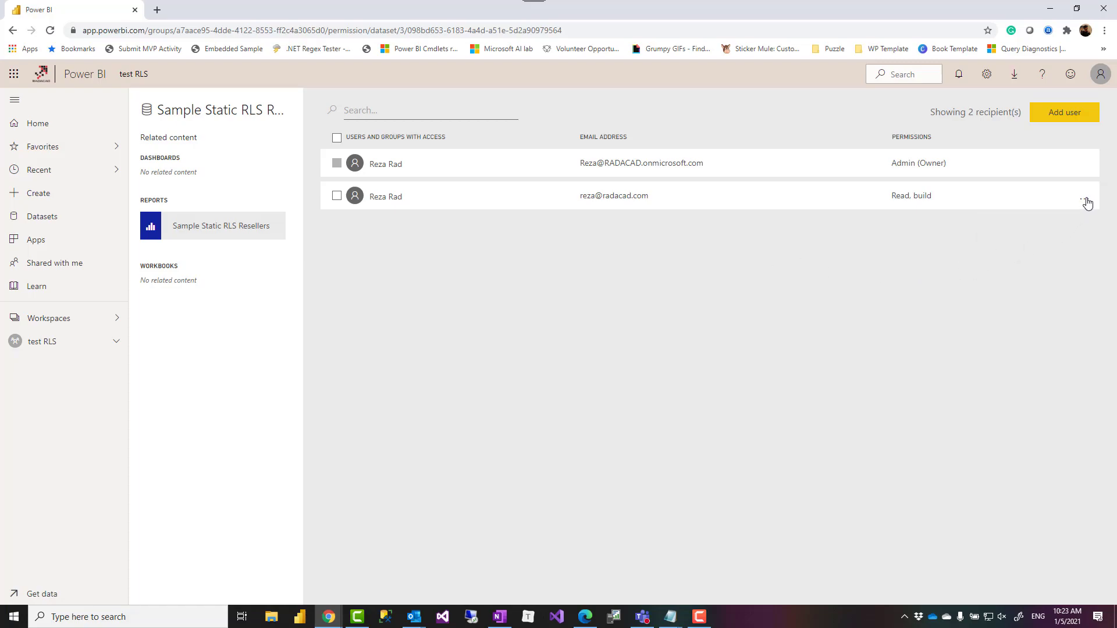
left_click(1083, 198)
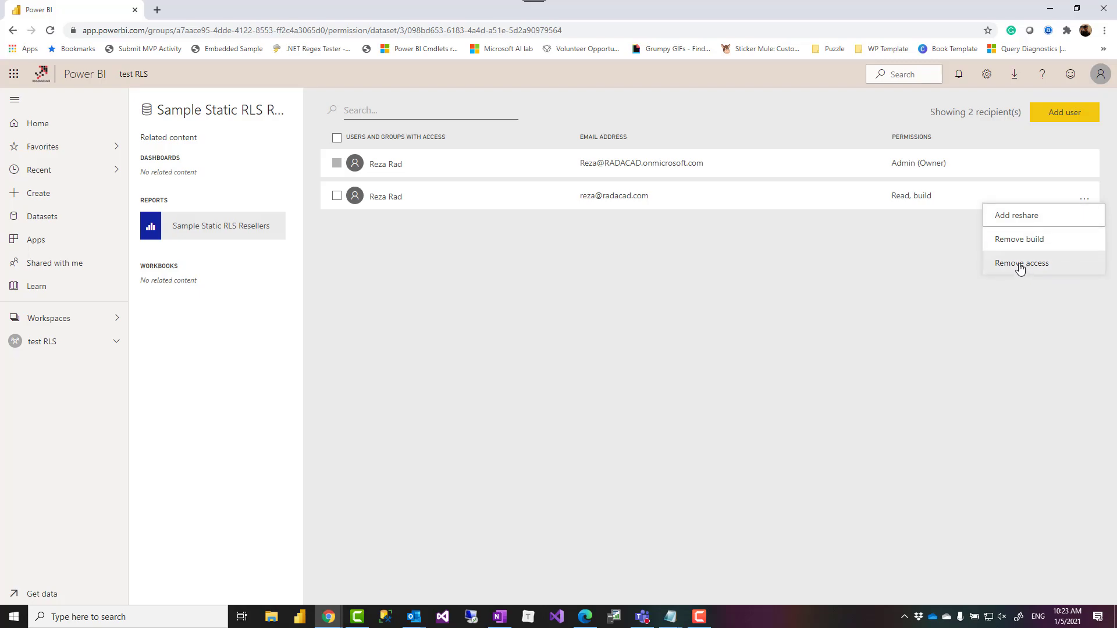
left_click(1020, 263)
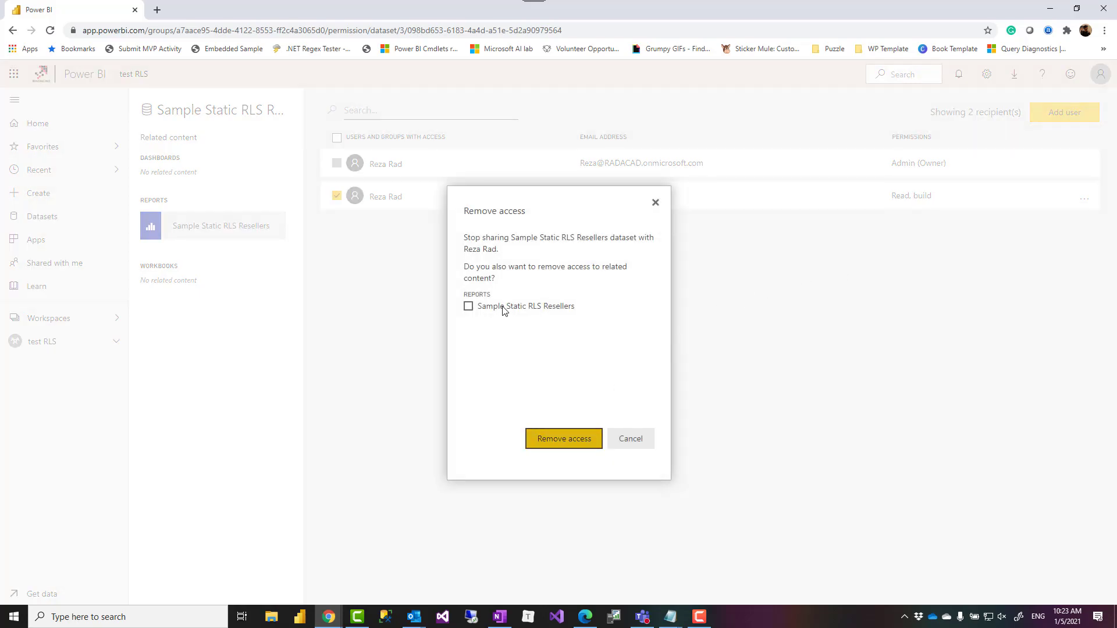
left_click(563, 439)
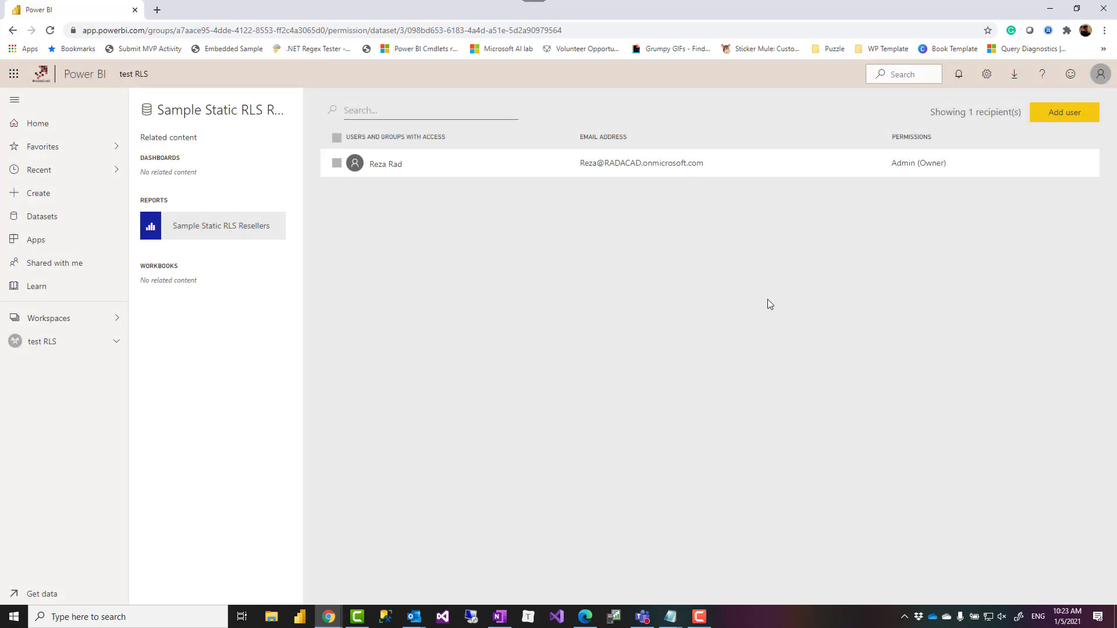
mouse_move(42, 341)
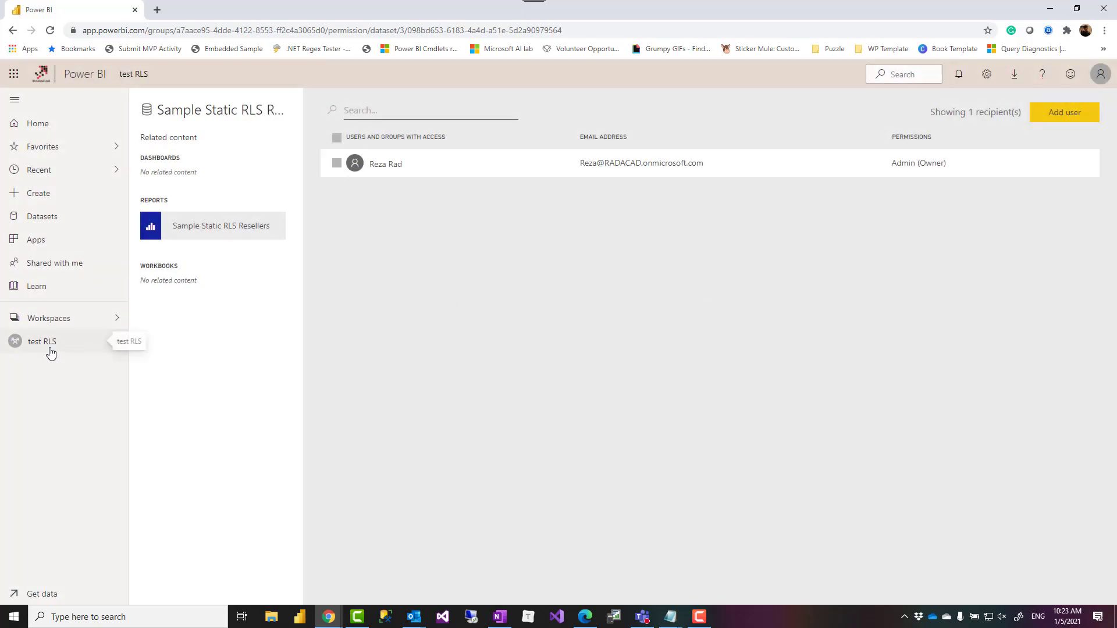
Step: Create an app from test RLS and set its audience to the user 'rez'
left_click(42, 341)
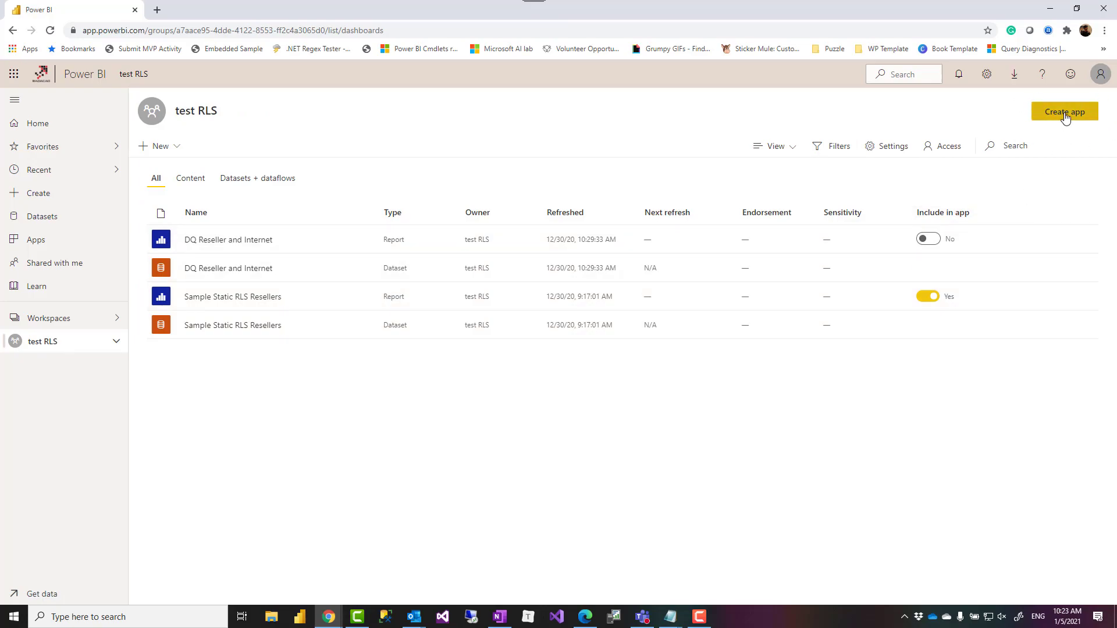
mouse_move(884, 339)
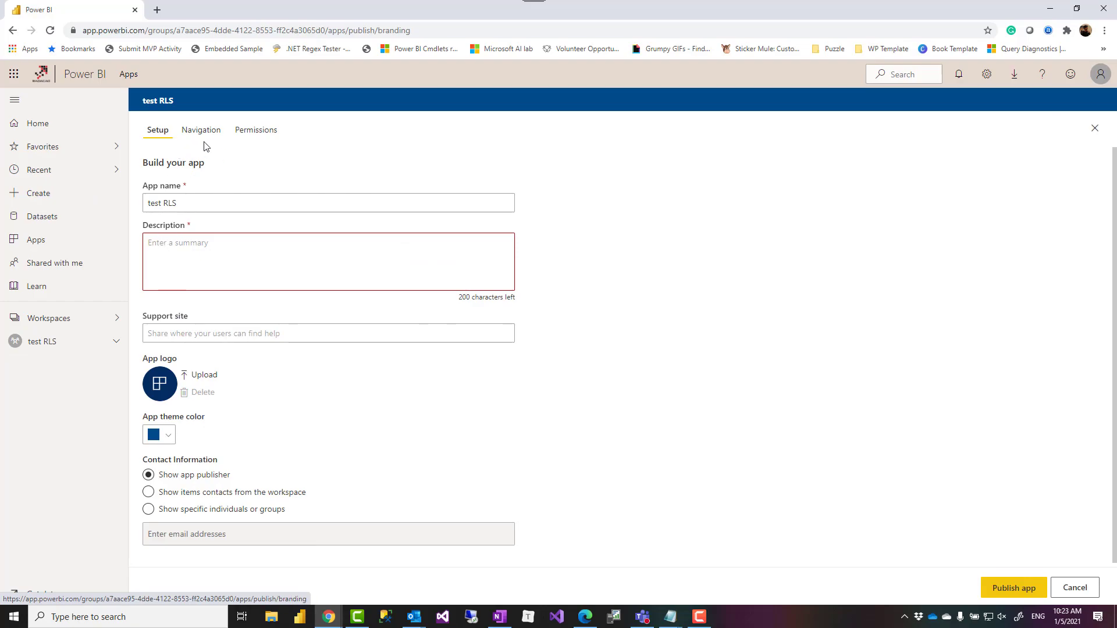
left_click(255, 129)
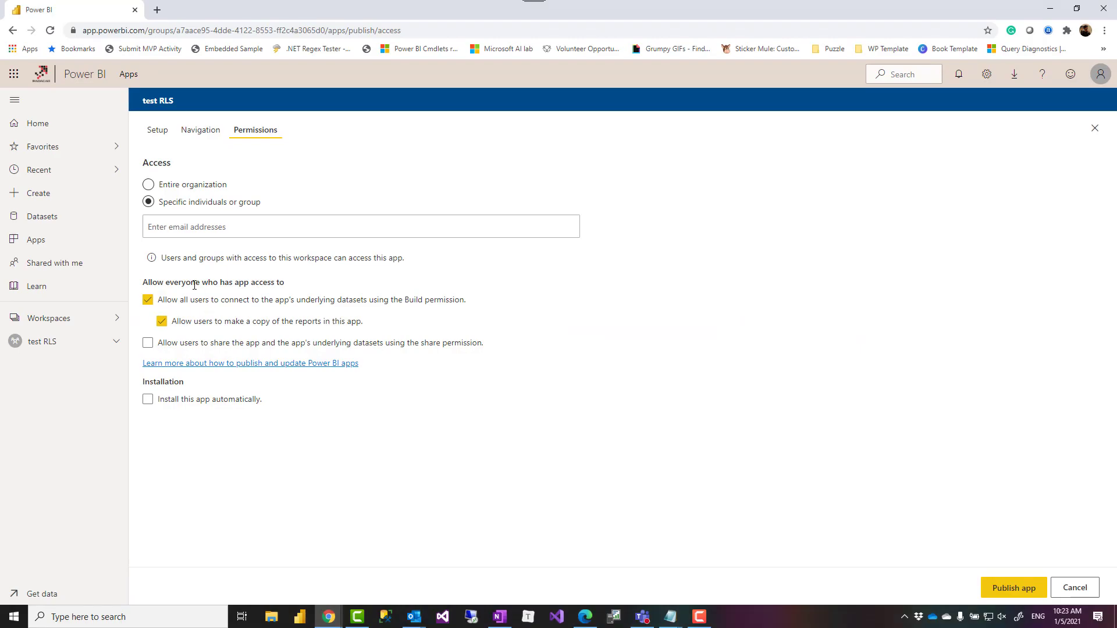
type("rez")
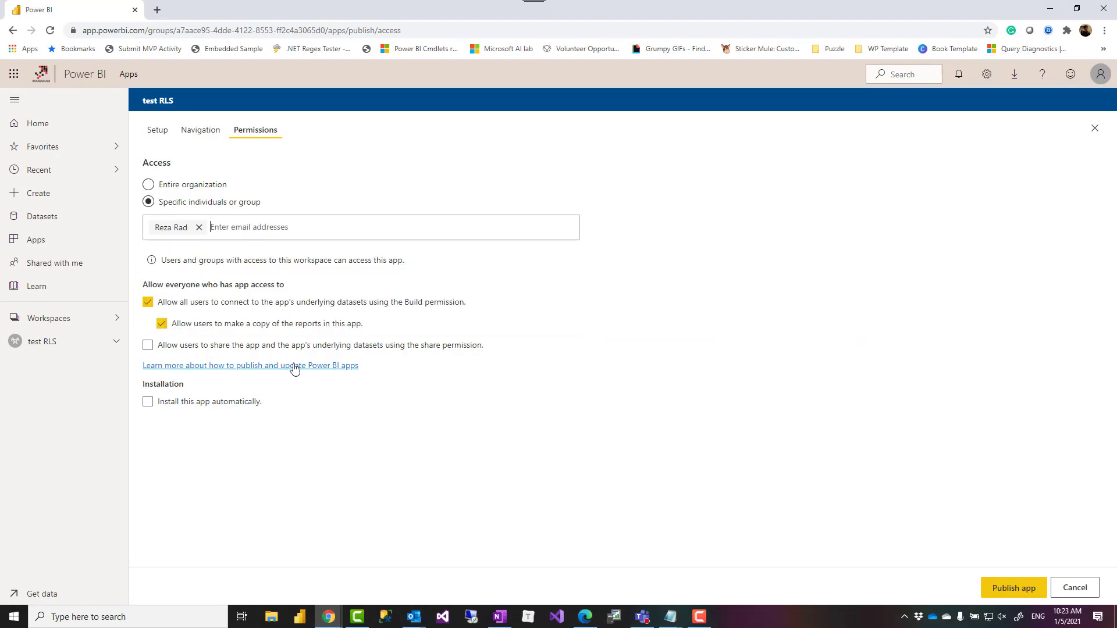
left_click(162, 323)
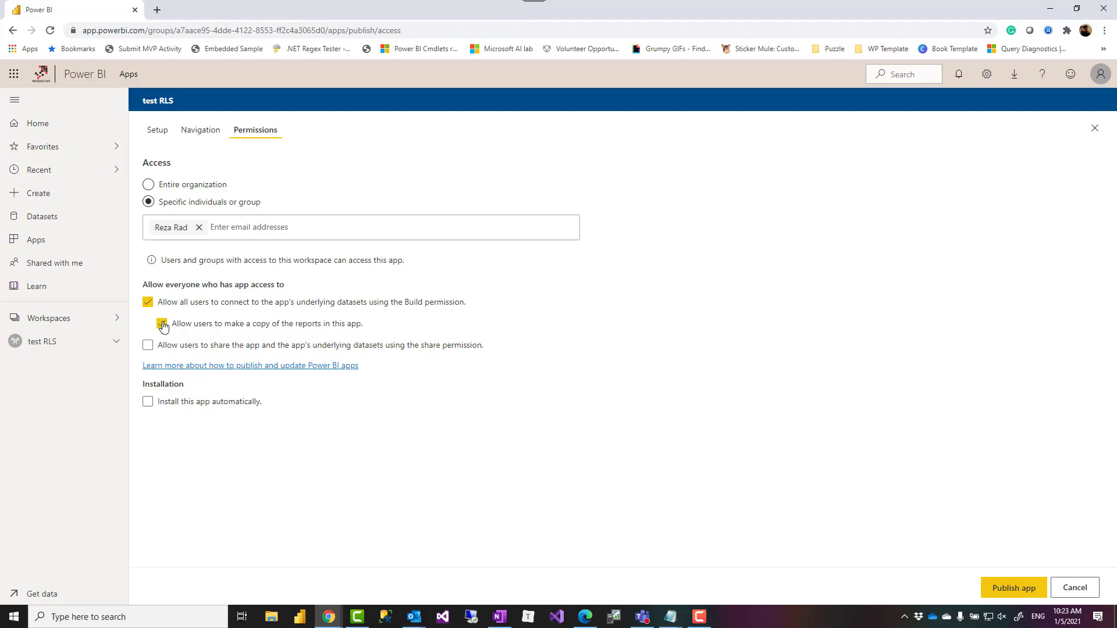
Step: Disallow report copying, then publish the test RLS app and confirm
left_click(1008, 588)
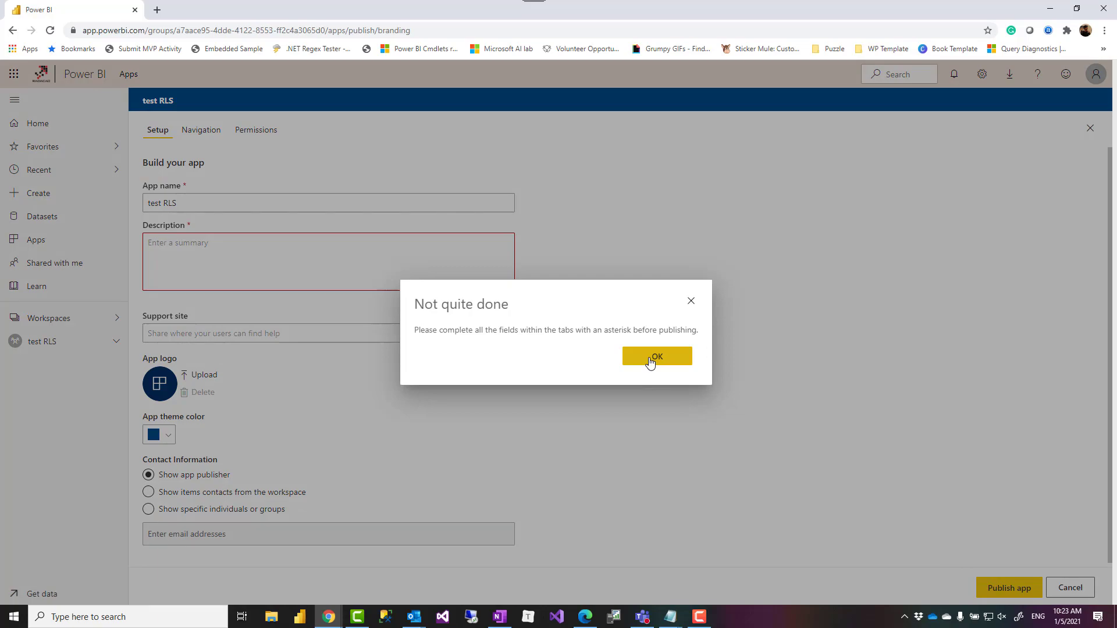
left_click(655, 356)
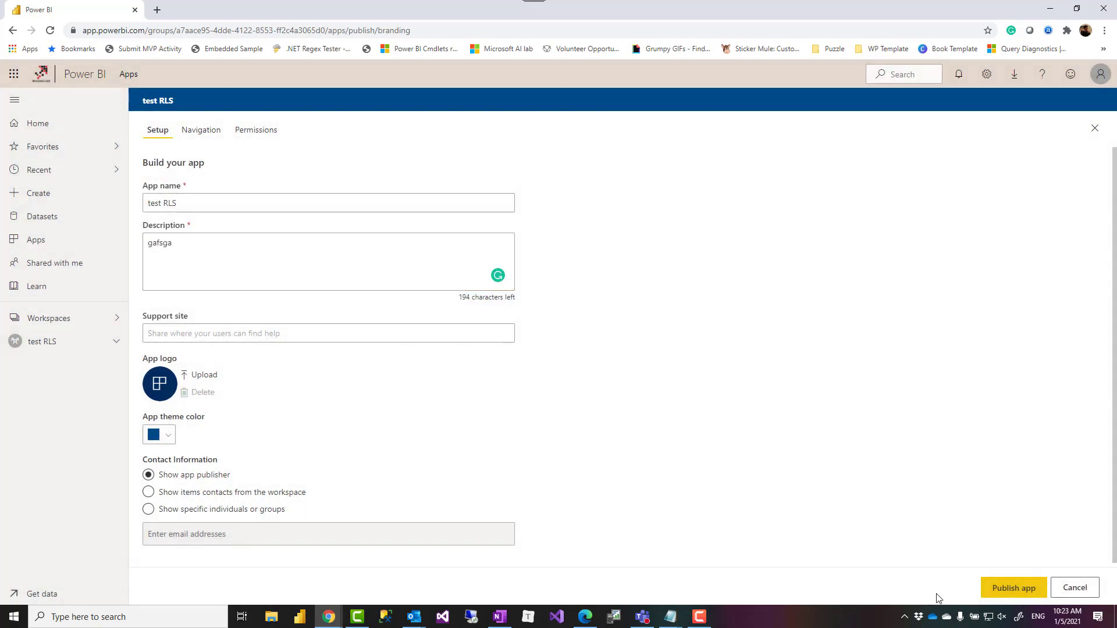
left_click(1012, 587)
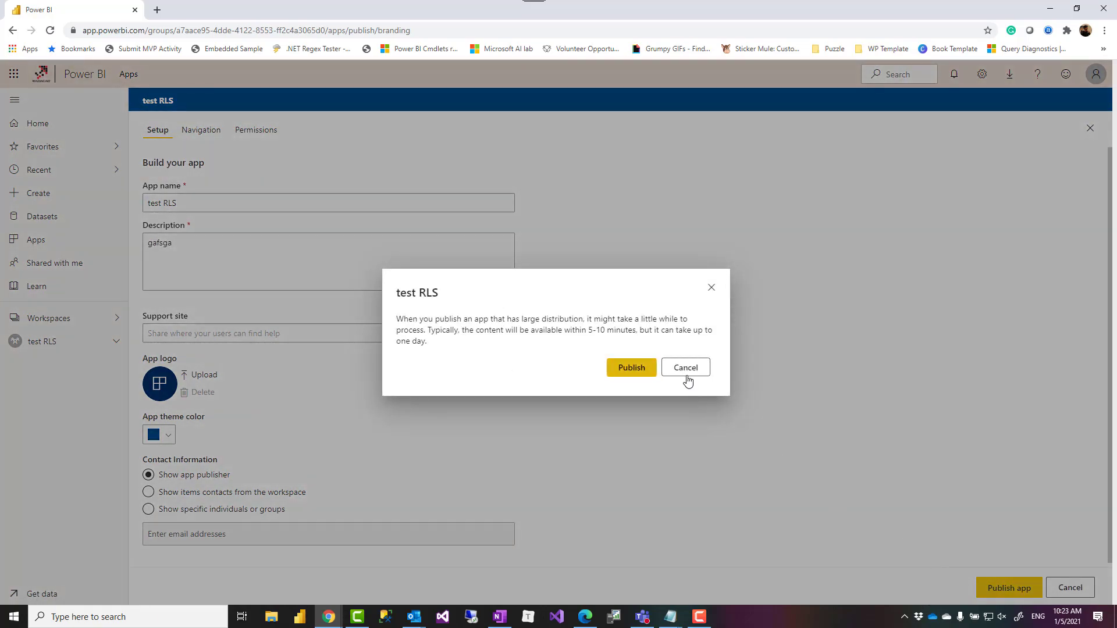
left_click(630, 367)
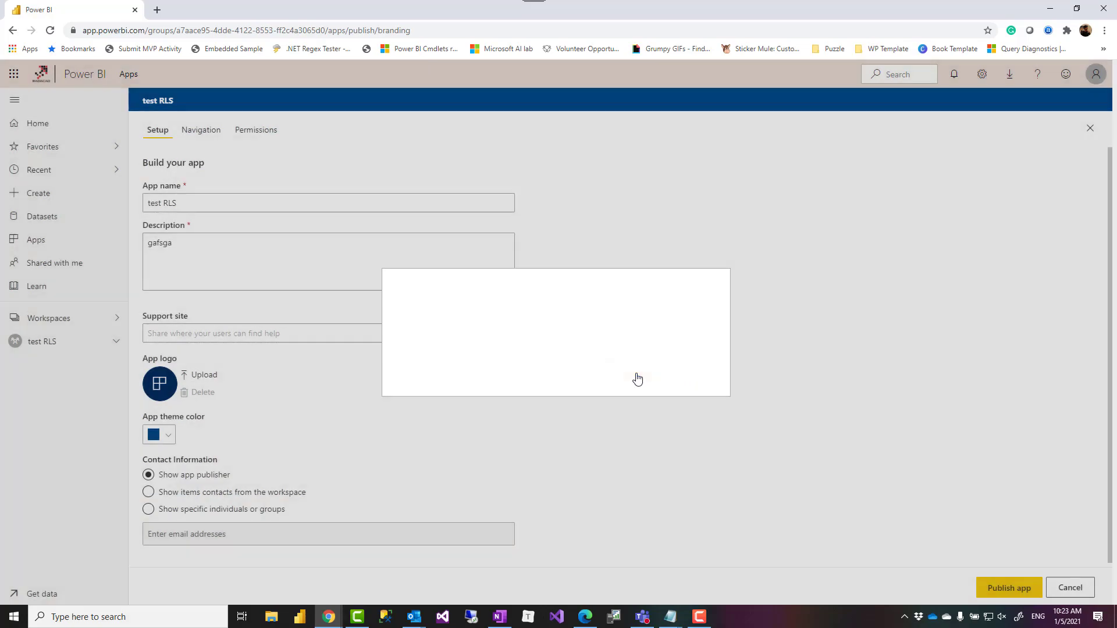
left_click(1007, 587)
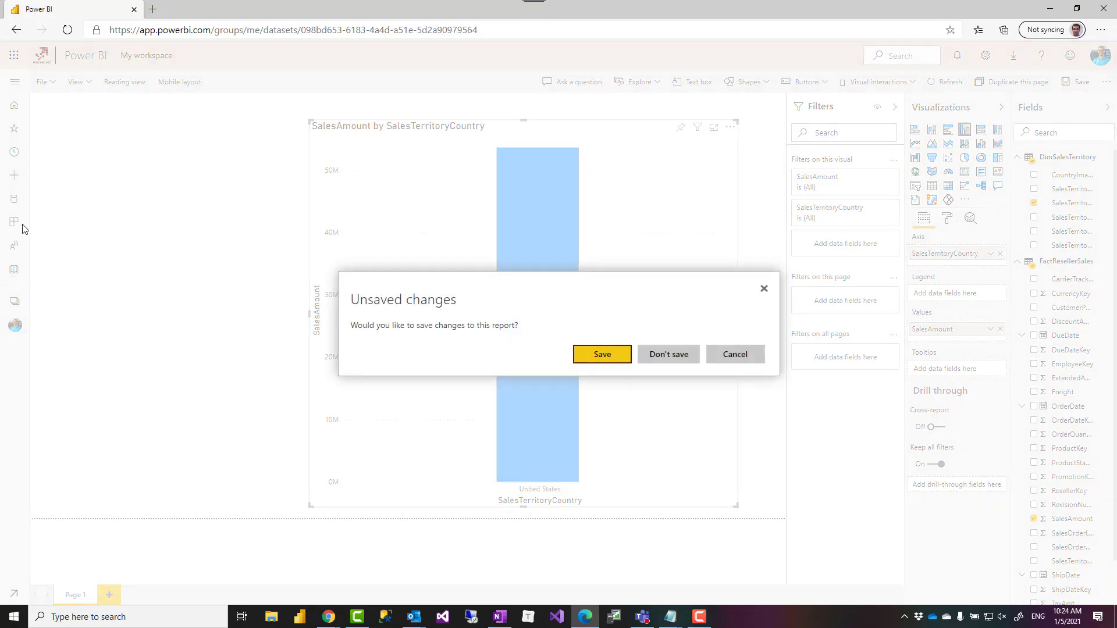
Step: Discard the unsaved report, install the test RLS app via Get apps and open it
left_click(668, 353)
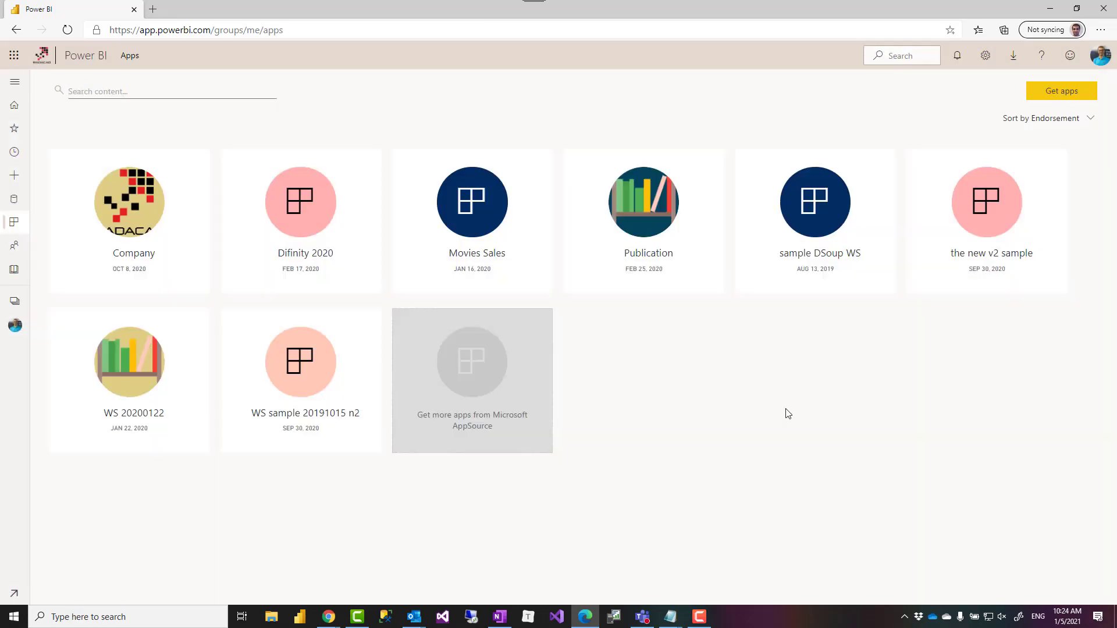
left_click(471, 379)
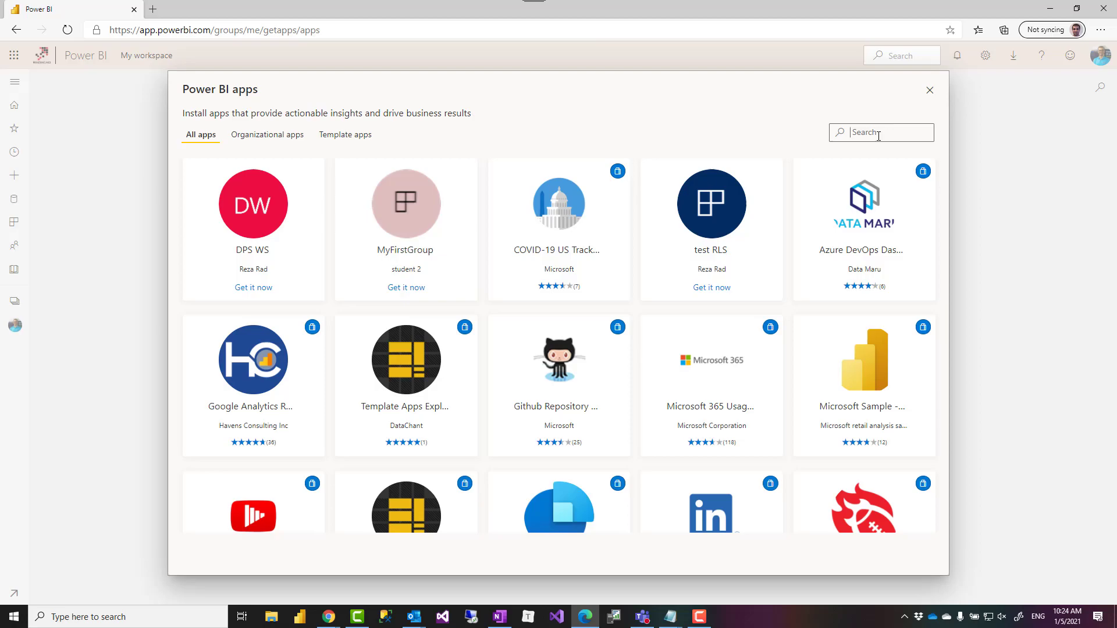
type("test")
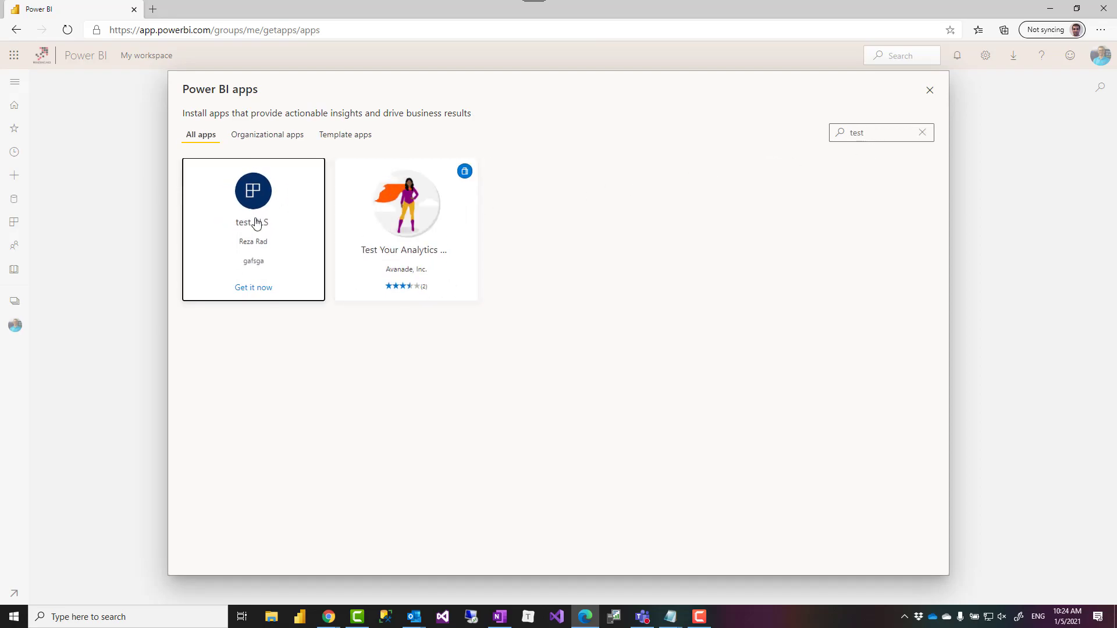
left_click(929, 90)
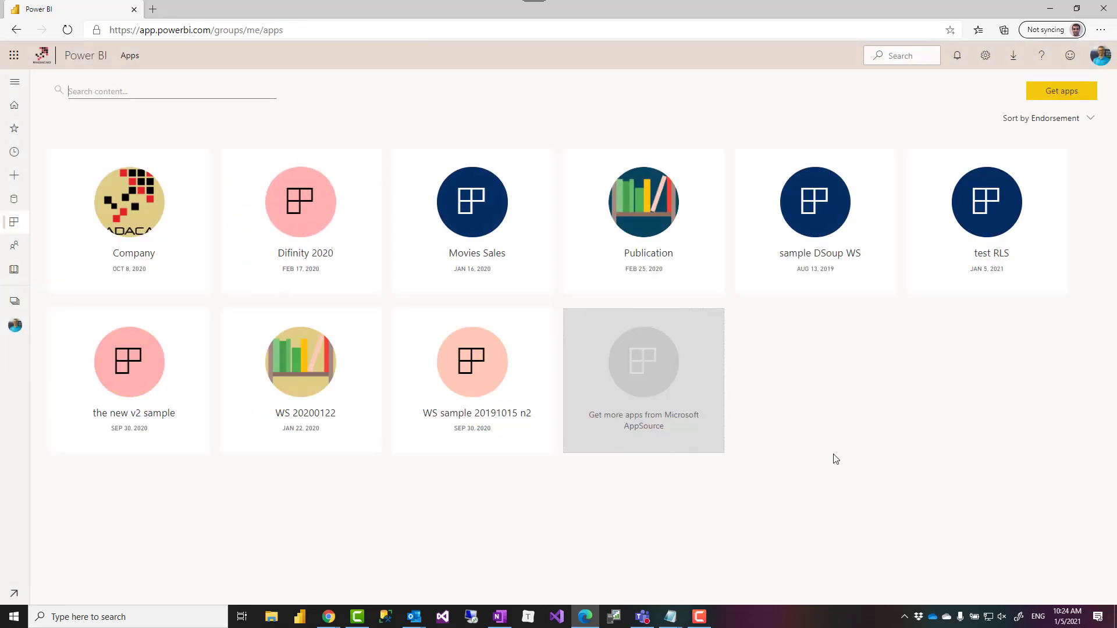
left_click(986, 201)
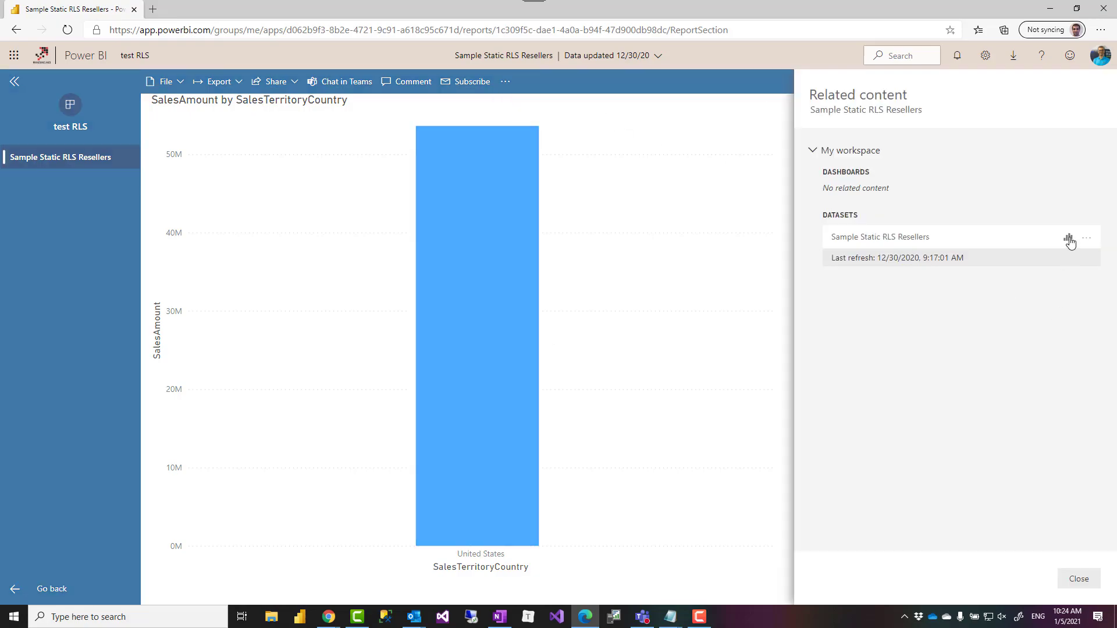
mouse_move(1067, 239)
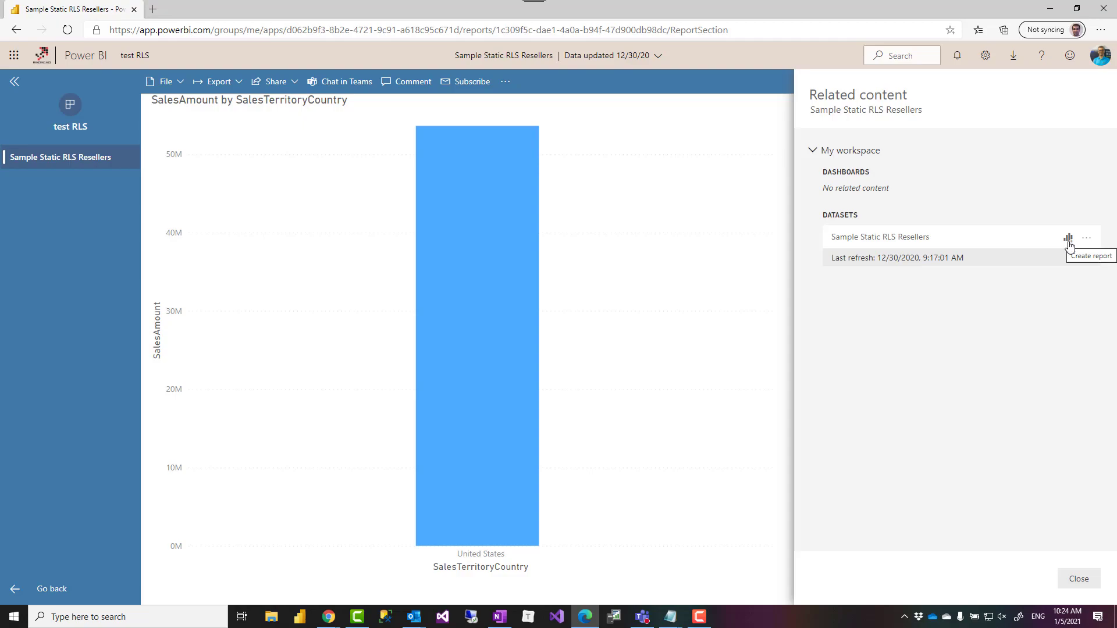
mouse_move(329, 299)
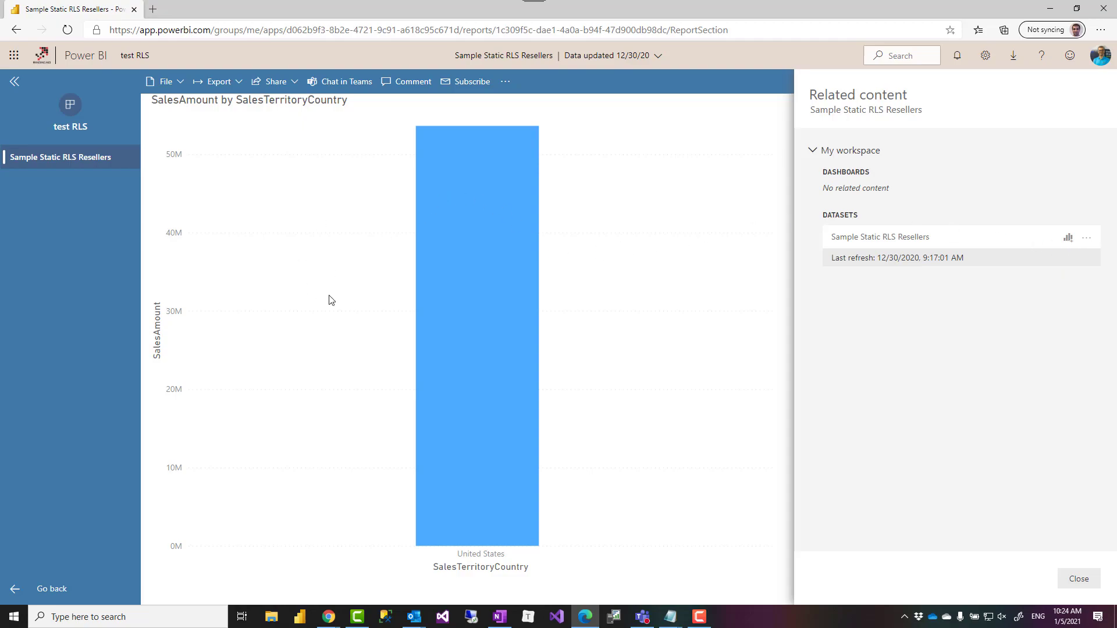
mouse_move(409, 440)
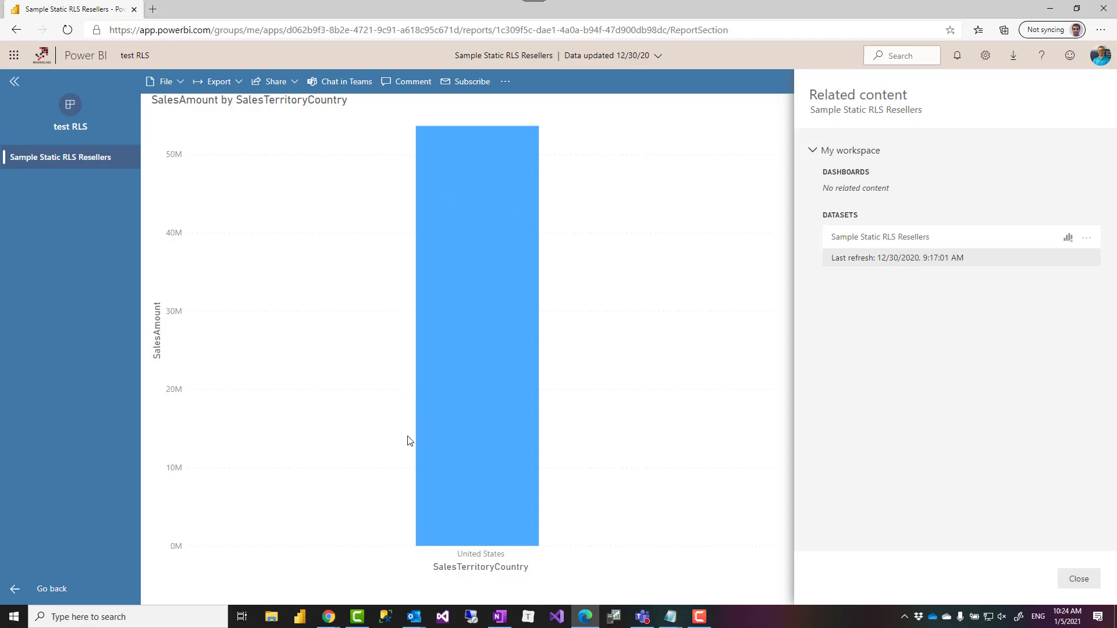
mouse_move(385, 497)
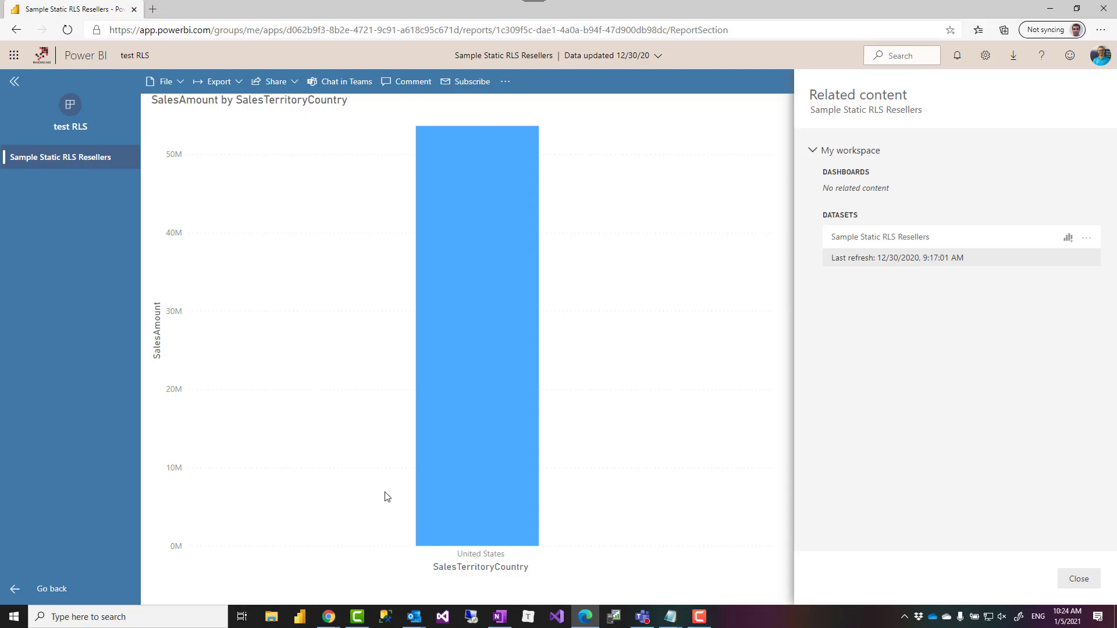
mouse_move(327, 617)
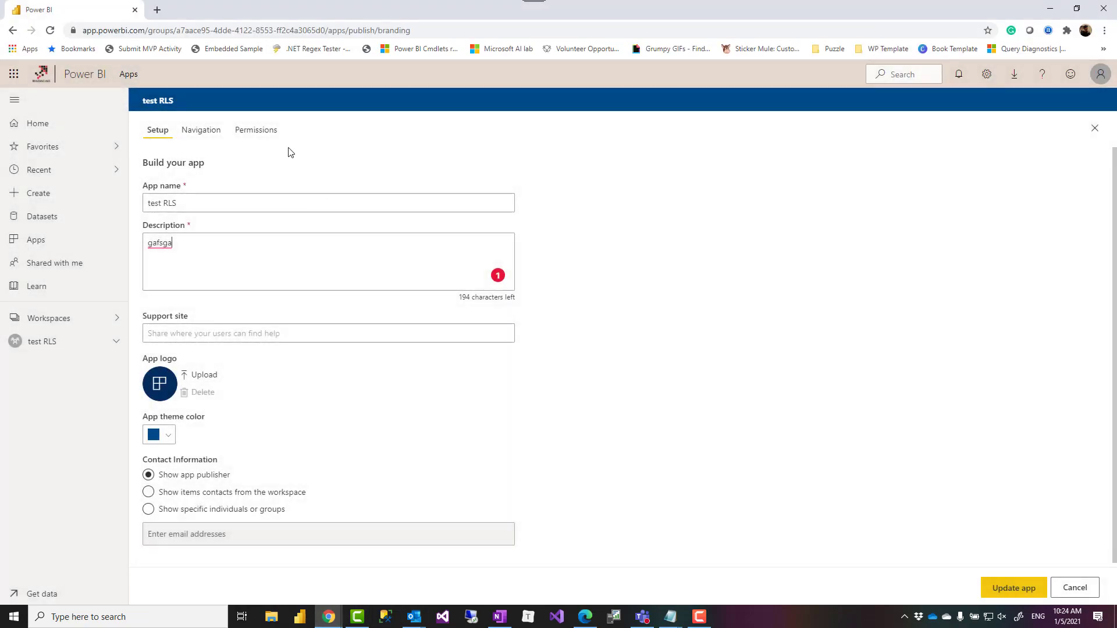
Step: On the test RLS app's Permissions settings, allow all users to connect to underlying datasets with Build permission
left_click(255, 129)
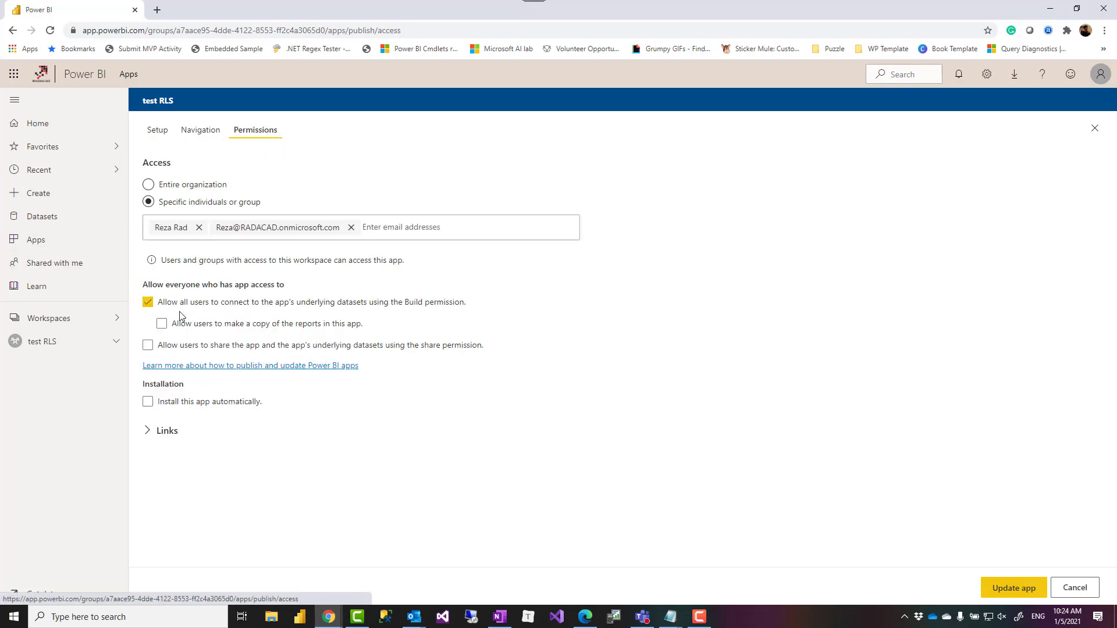
mouse_move(464, 312)
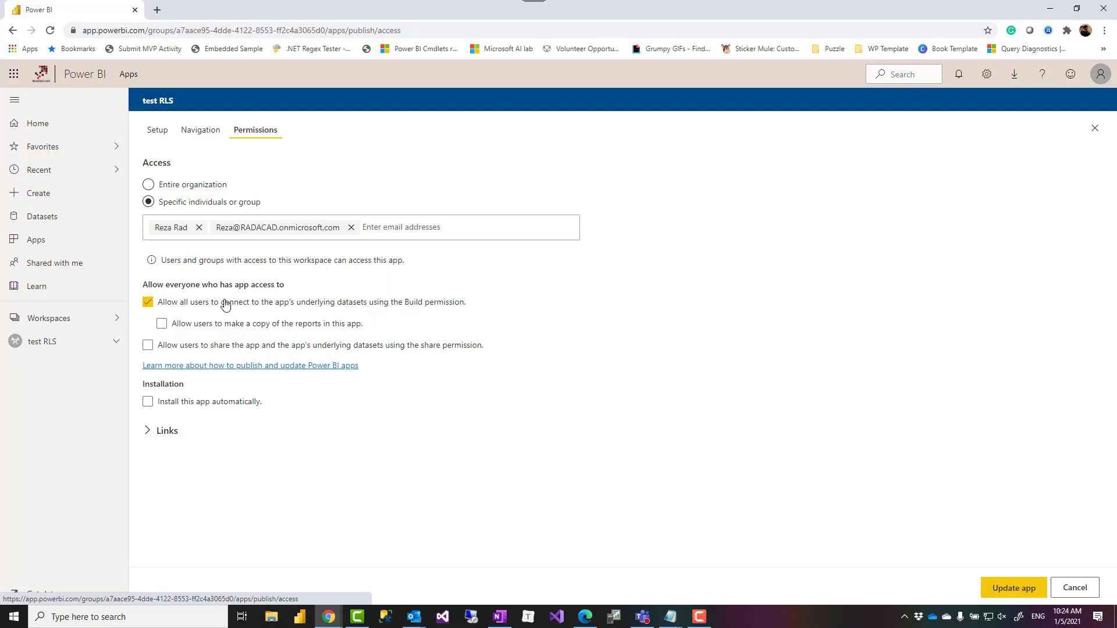
mouse_move(253, 323)
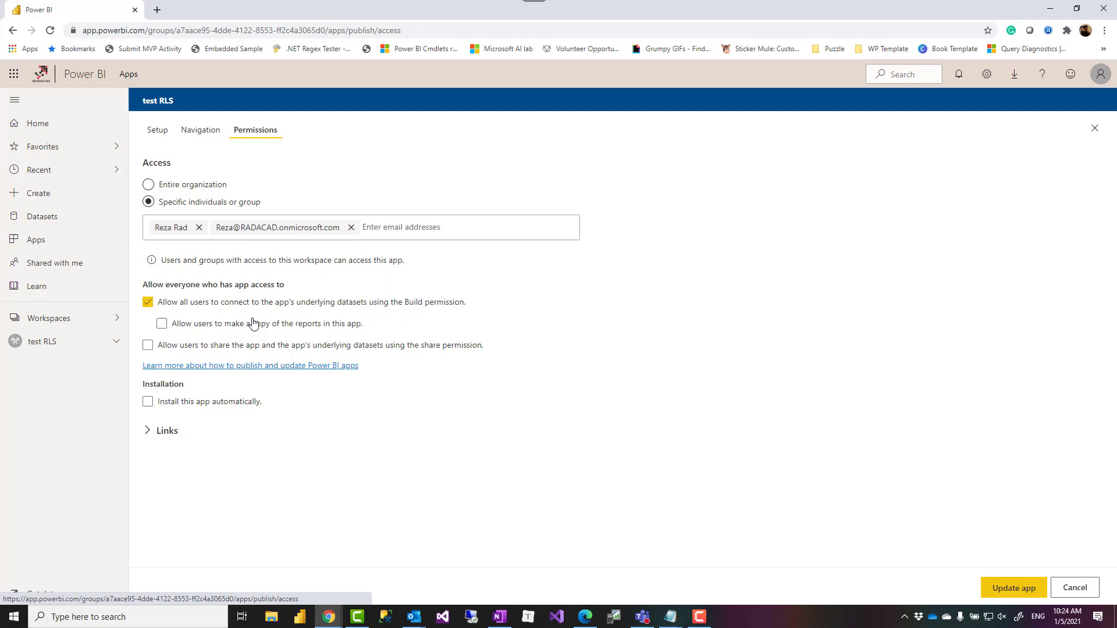
mouse_move(405, 315)
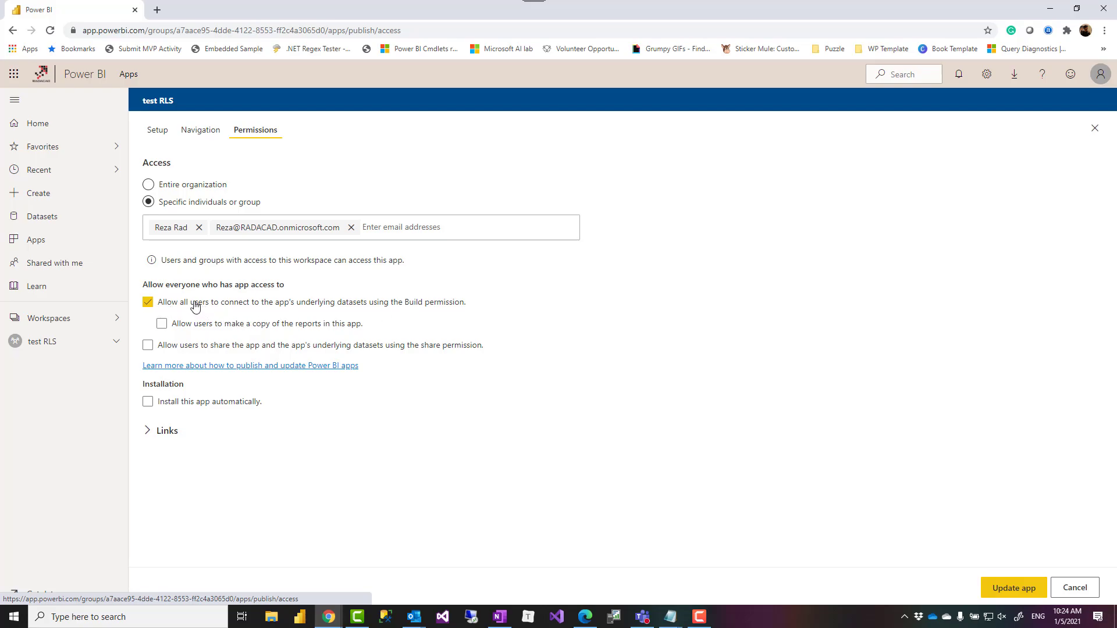
left_click(147, 303)
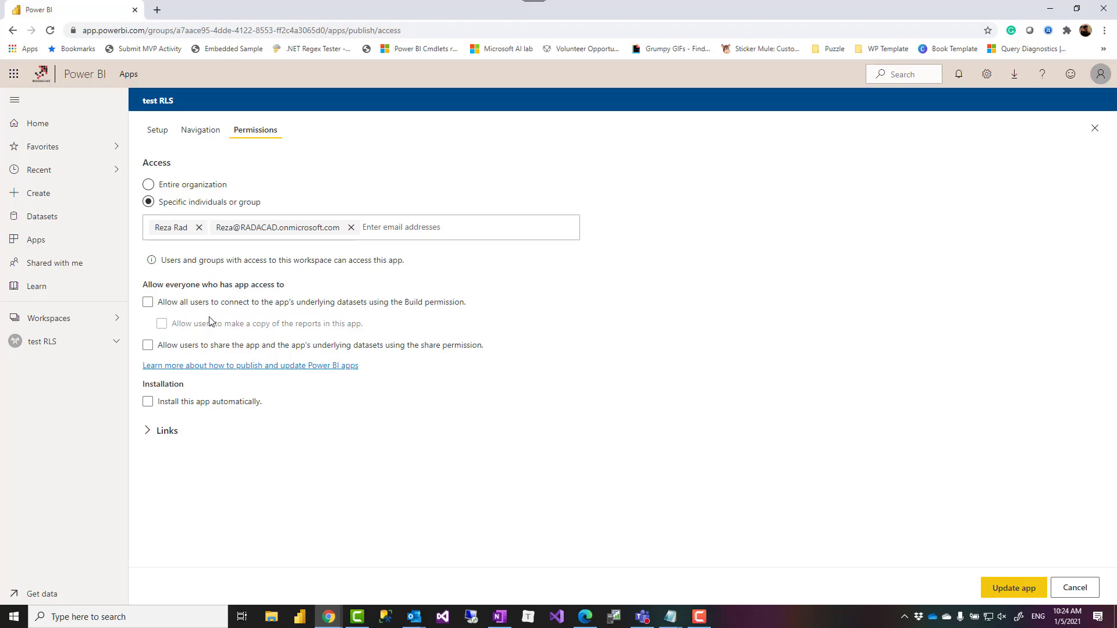
left_click(147, 303)
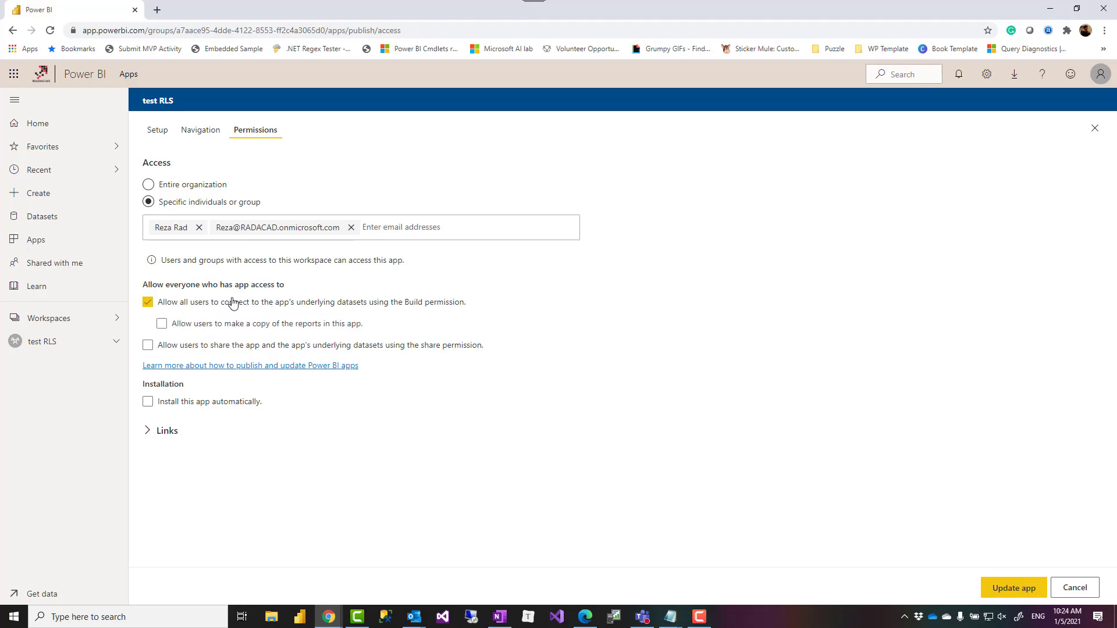
mouse_move(218, 310)
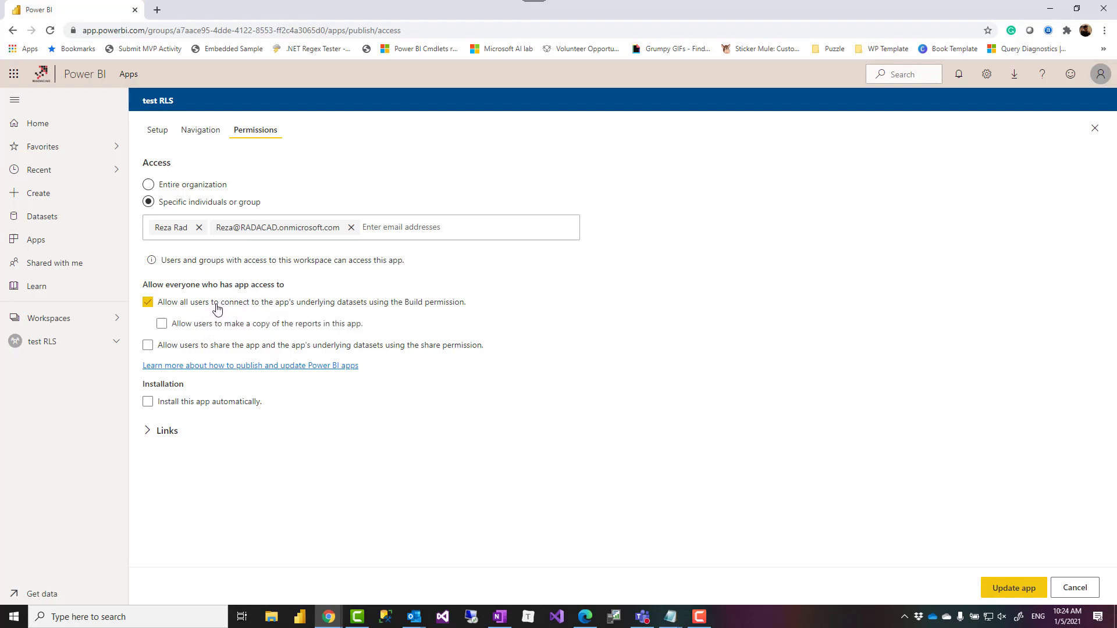
left_click(148, 303)
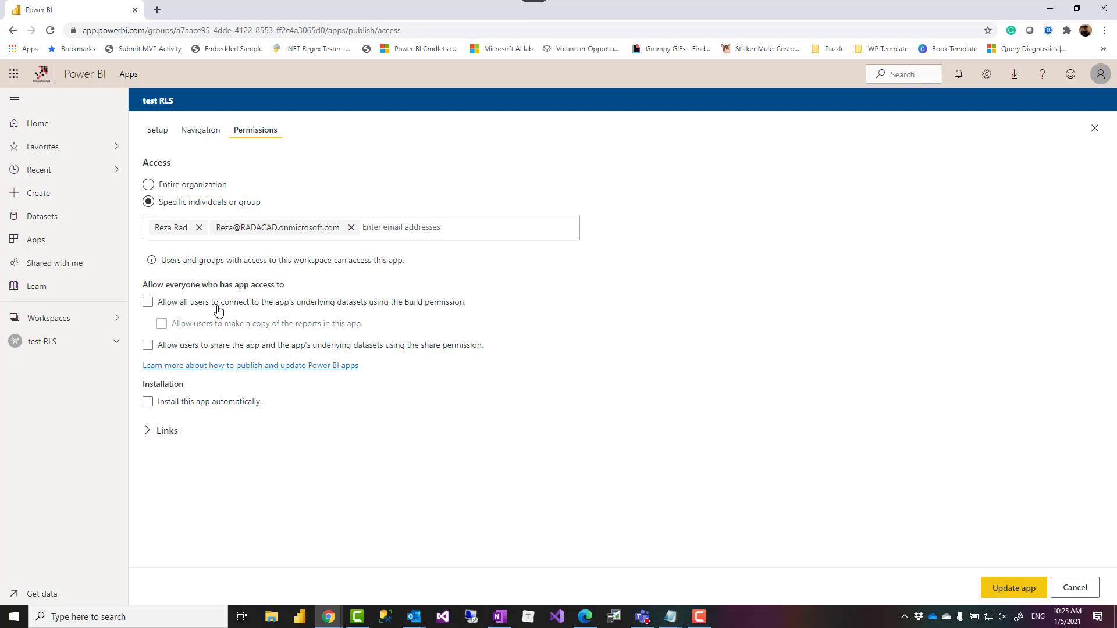
left_click(147, 302)
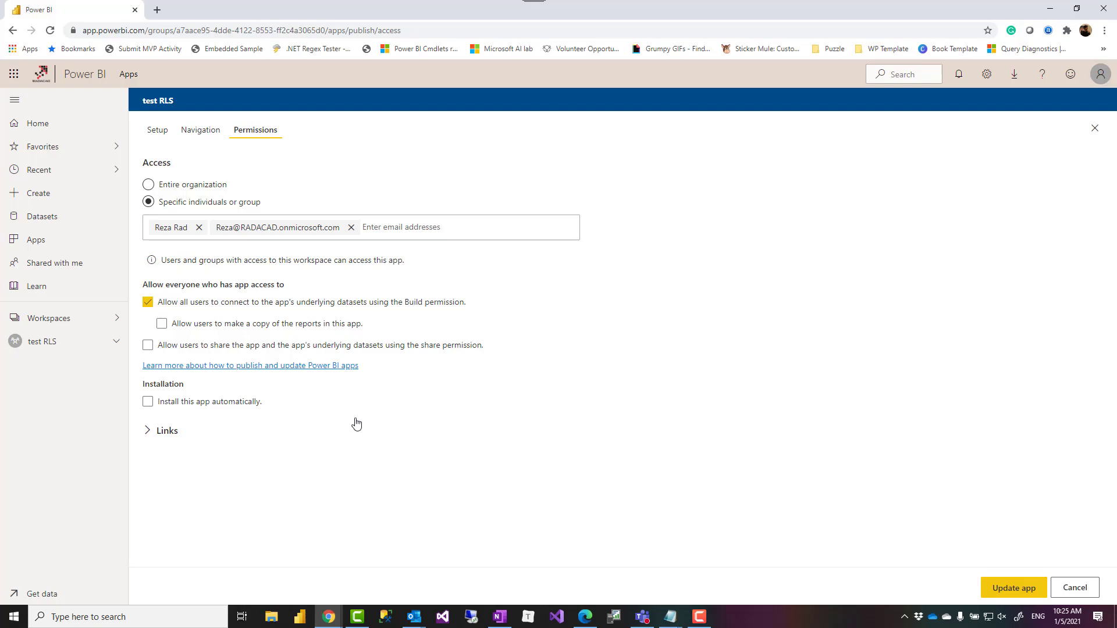
mouse_move(367, 408)
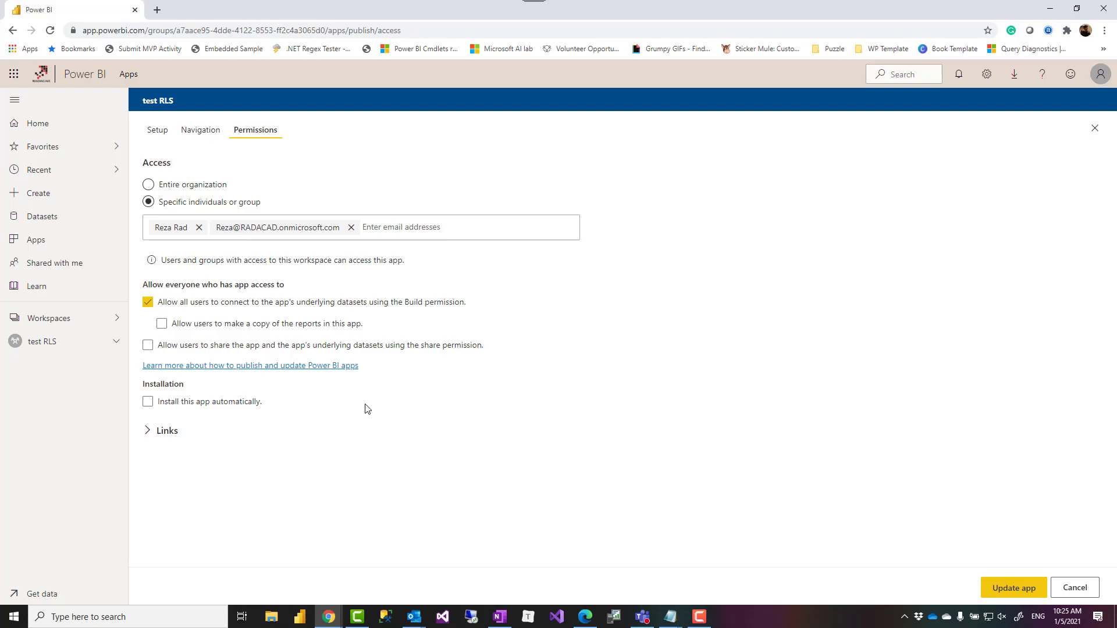
mouse_move(309, 322)
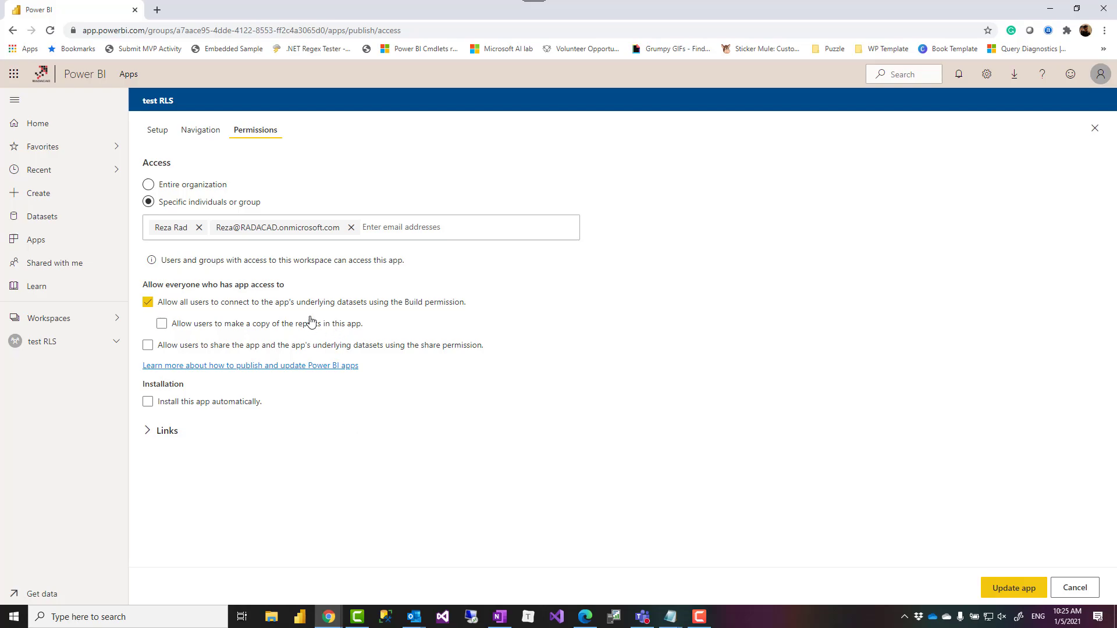
mouse_move(184, 303)
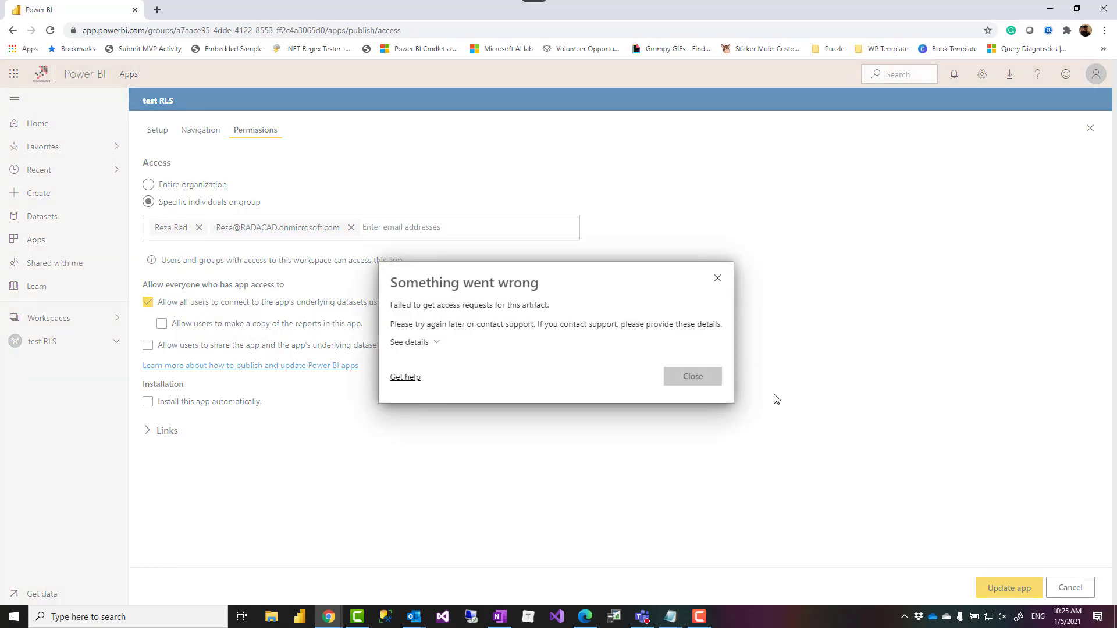
Step: Close the 'Something went wrong' dialog, untick Build permission, and cancel out of the app update
left_click(690, 376)
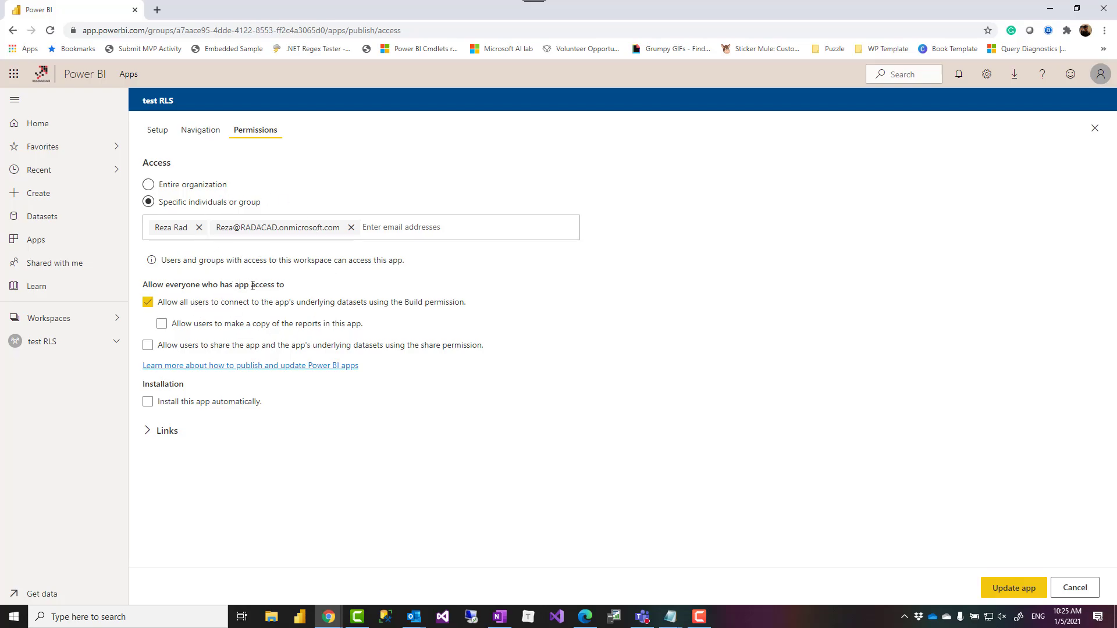
mouse_move(251, 318)
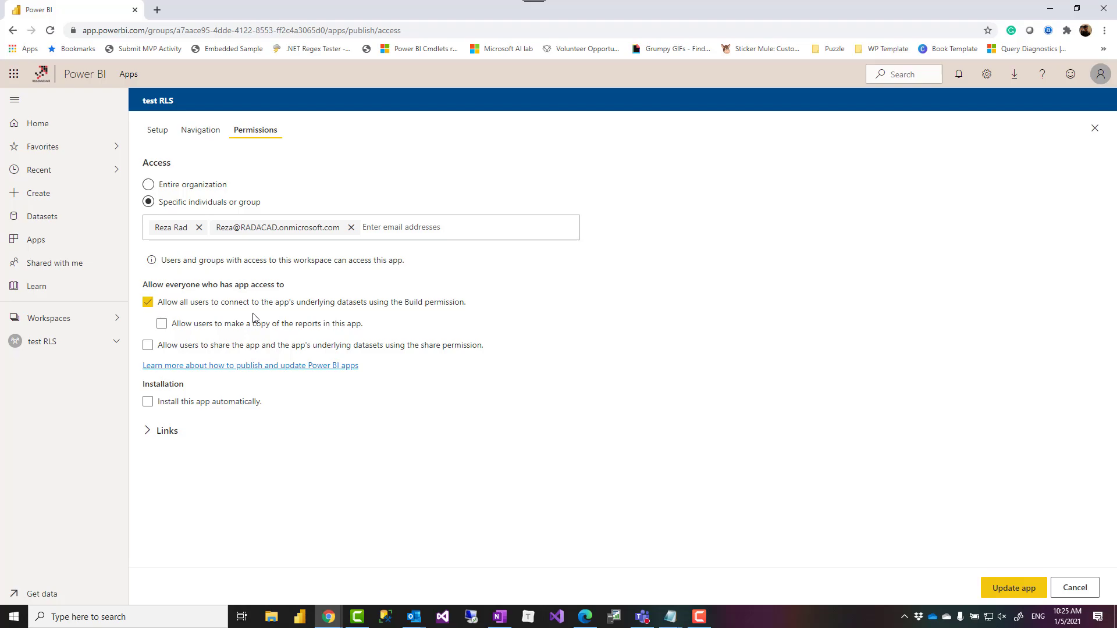
mouse_move(253, 313)
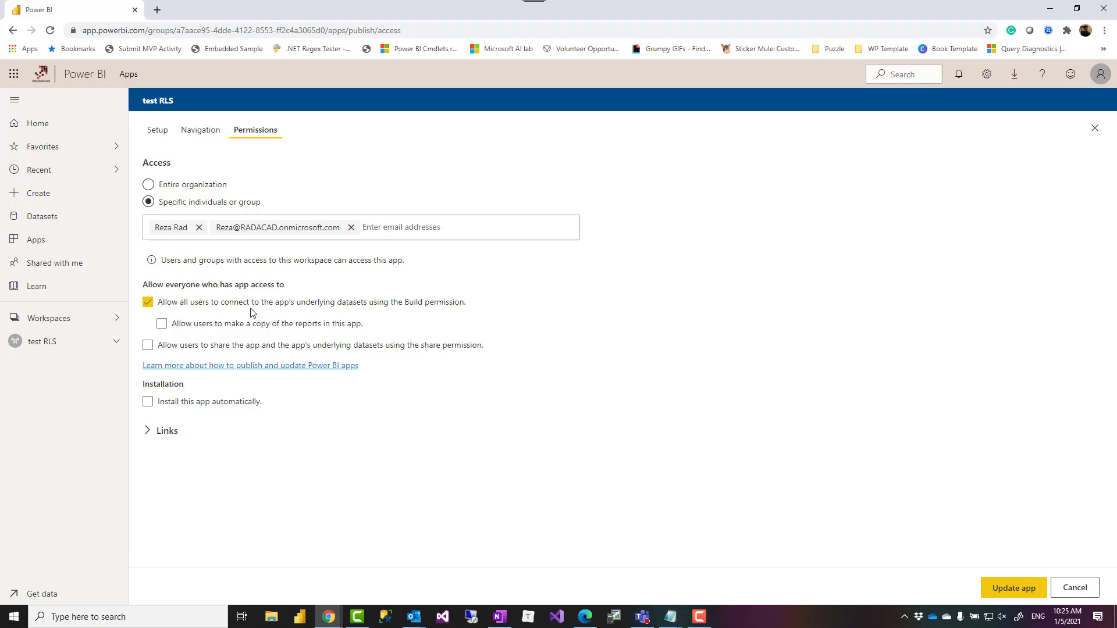
left_click(148, 302)
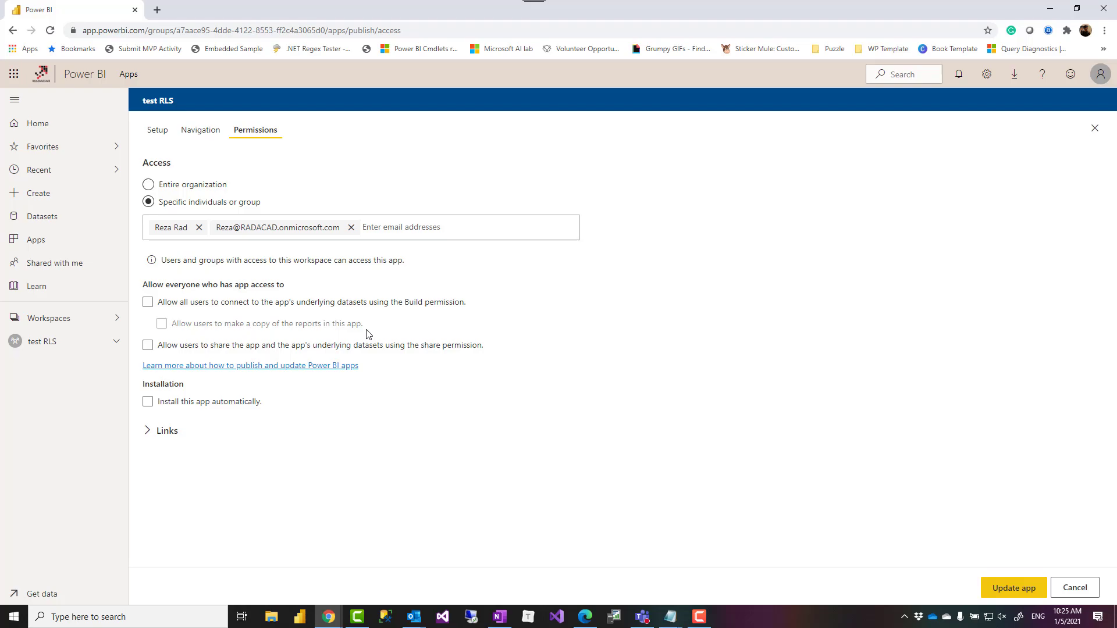
mouse_move(728, 487)
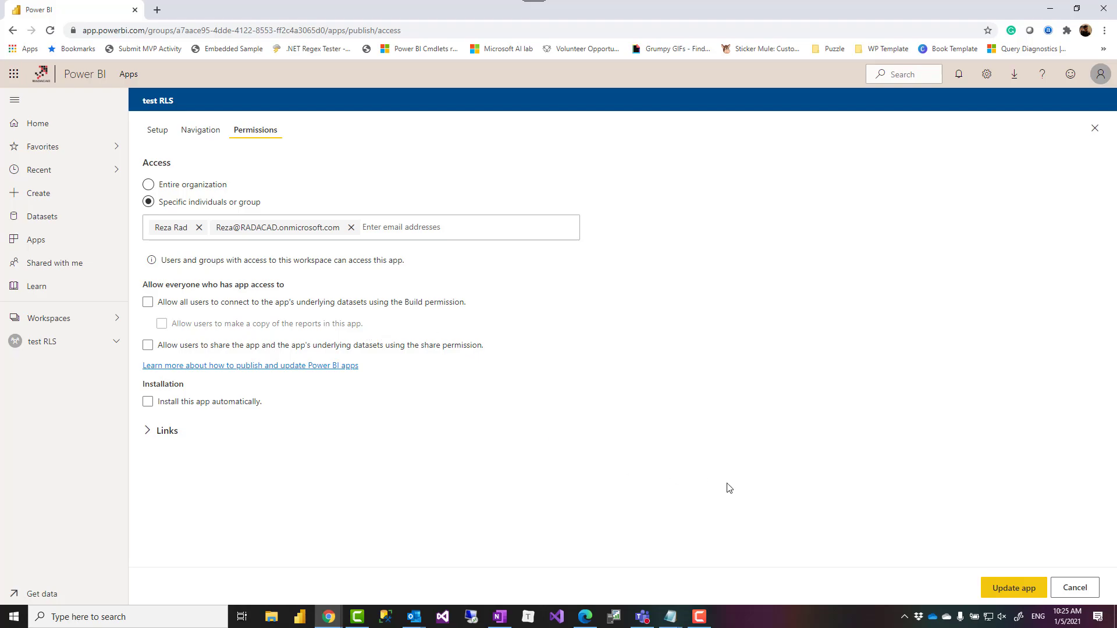
left_click(42, 341)
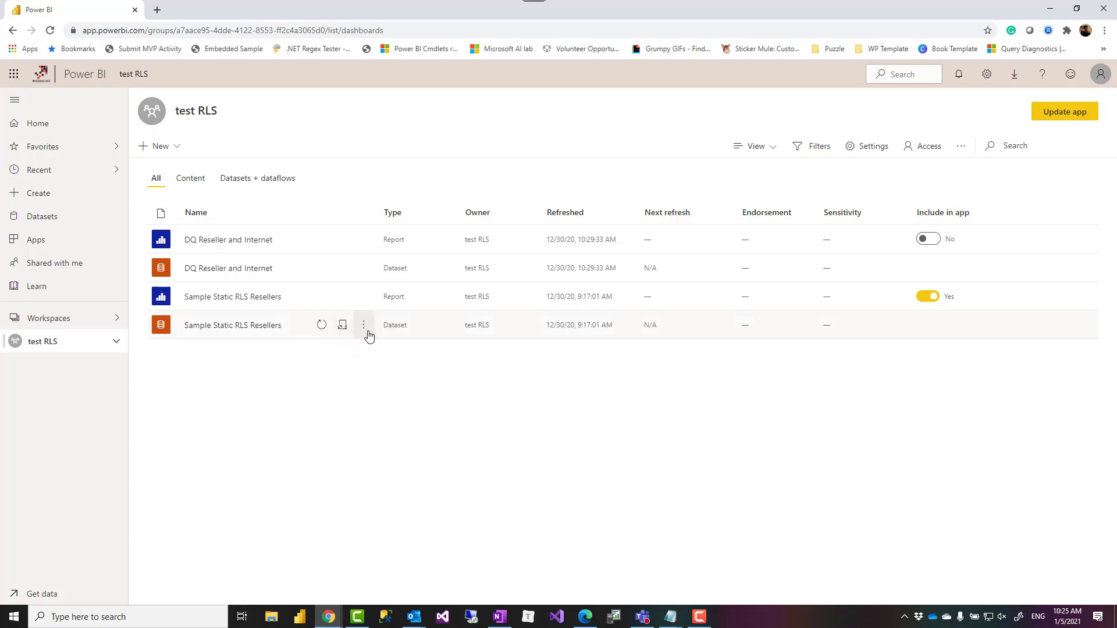
mouse_move(363, 324)
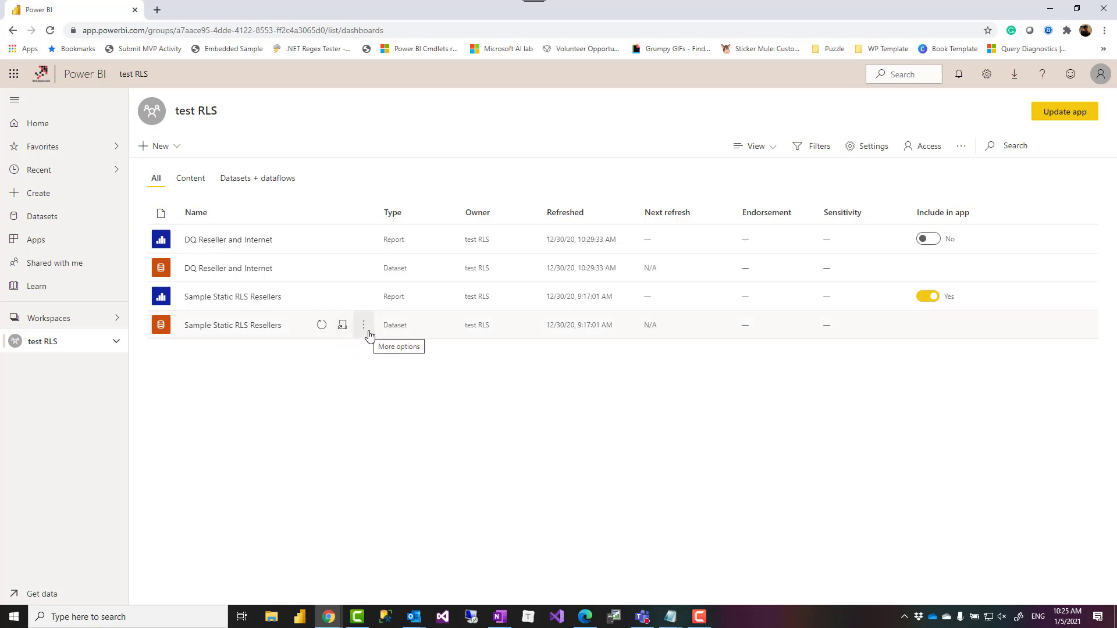
mouse_move(81, 366)
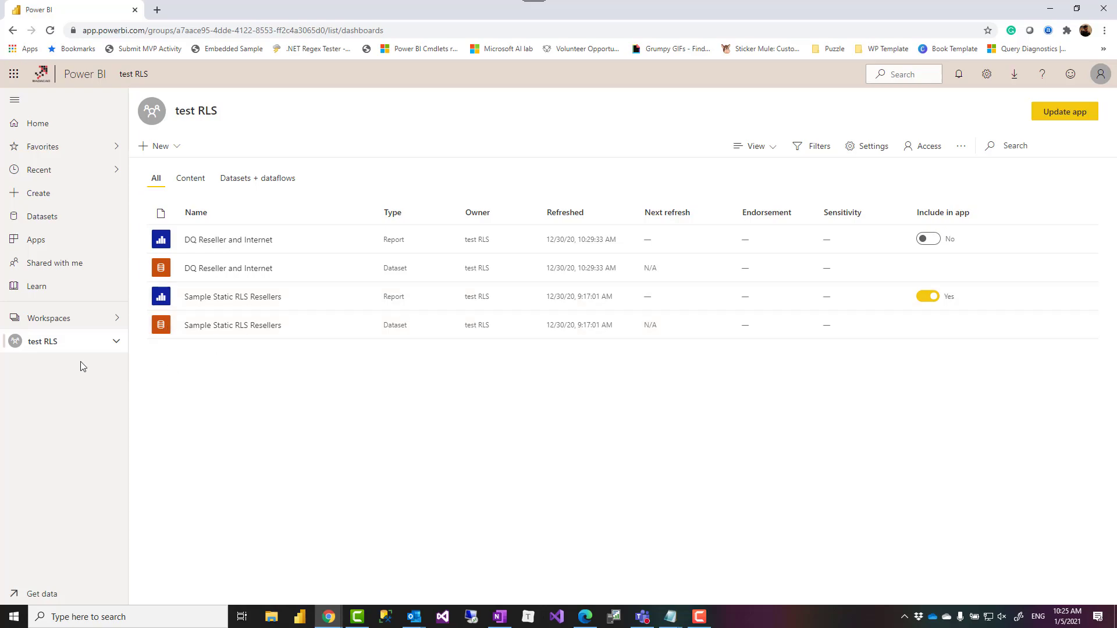
mouse_move(402, 368)
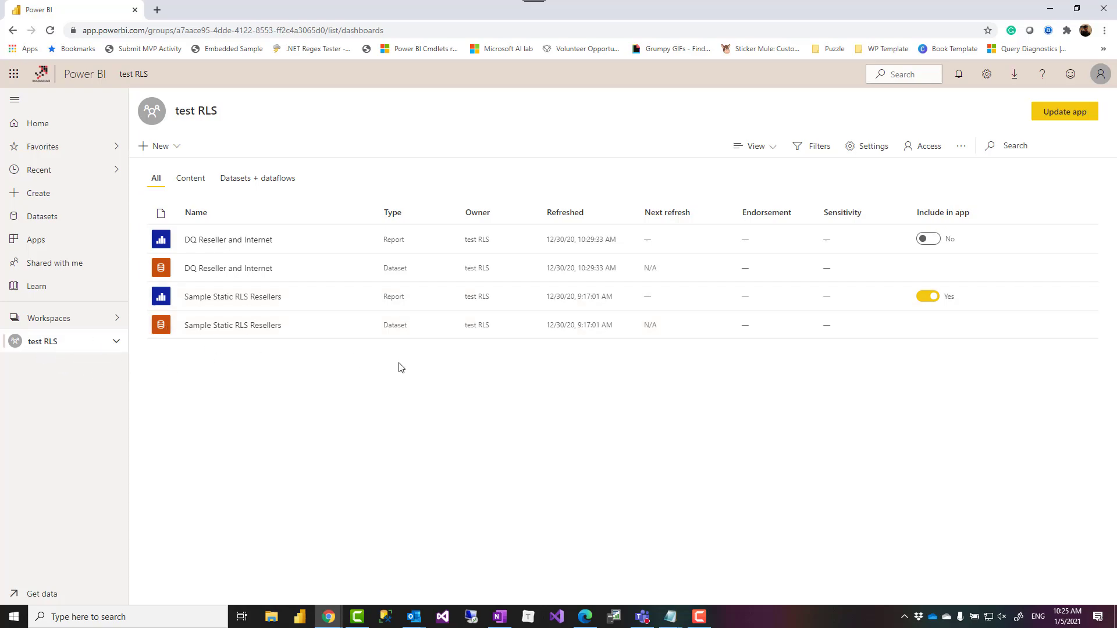
mouse_move(364, 325)
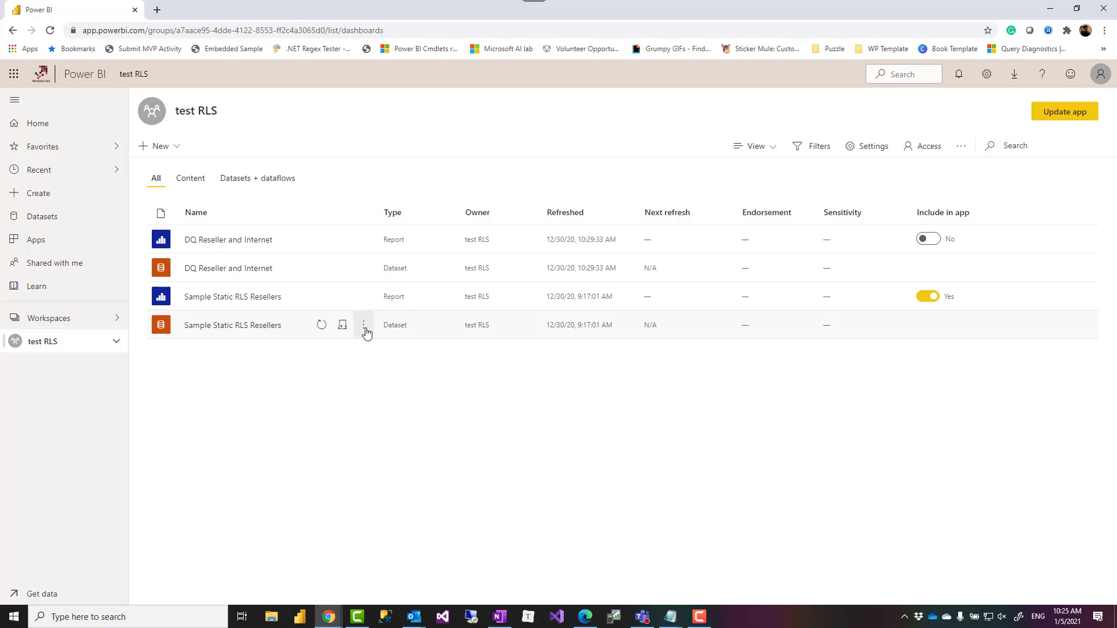
Step: Show and dismiss the More options menu for the Sample Static RLS Resellers dataset
left_click(364, 325)
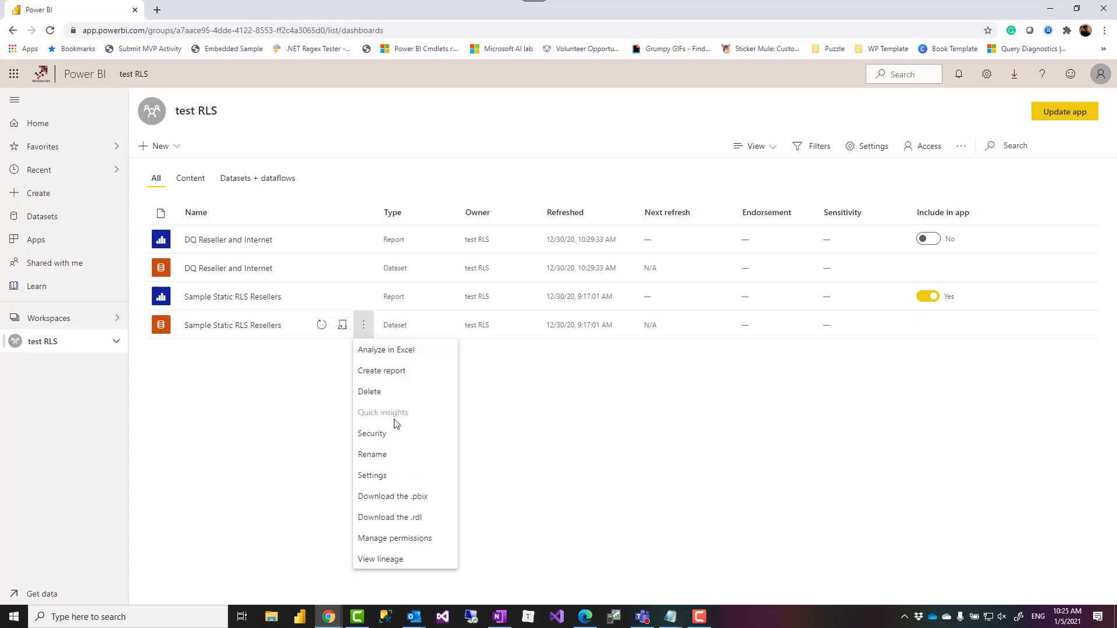
mouse_move(404, 542)
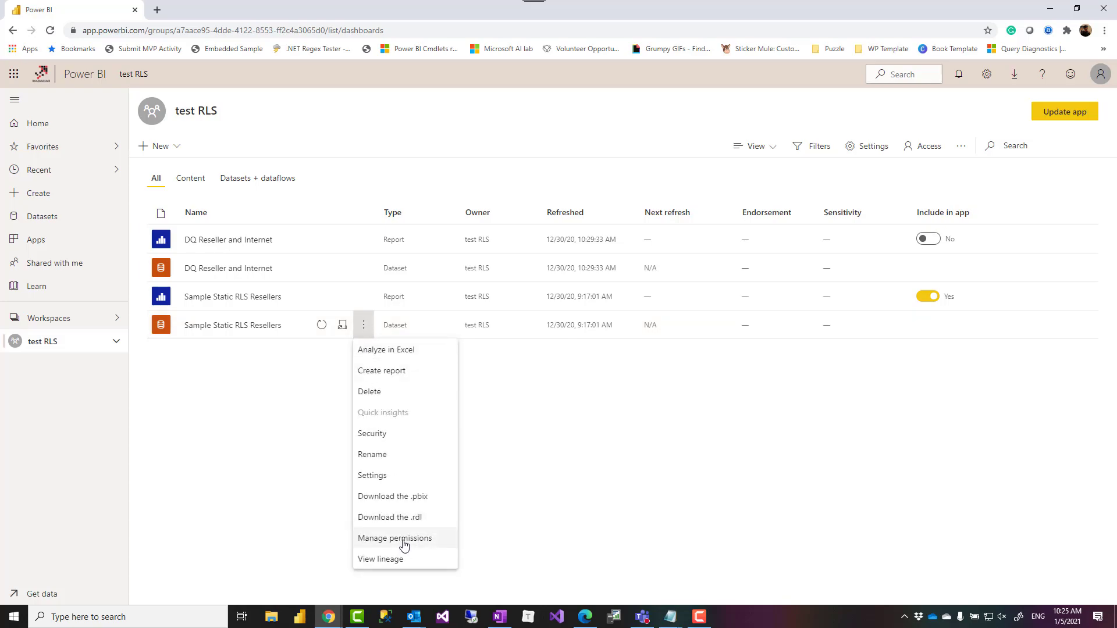
mouse_move(581, 492)
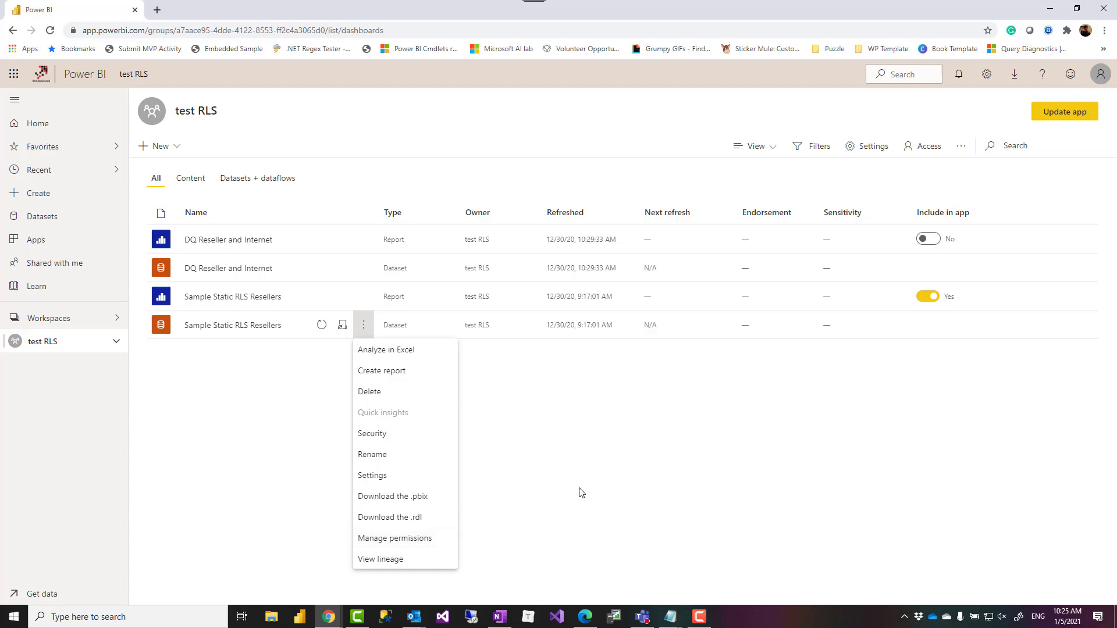
left_click(262, 356)
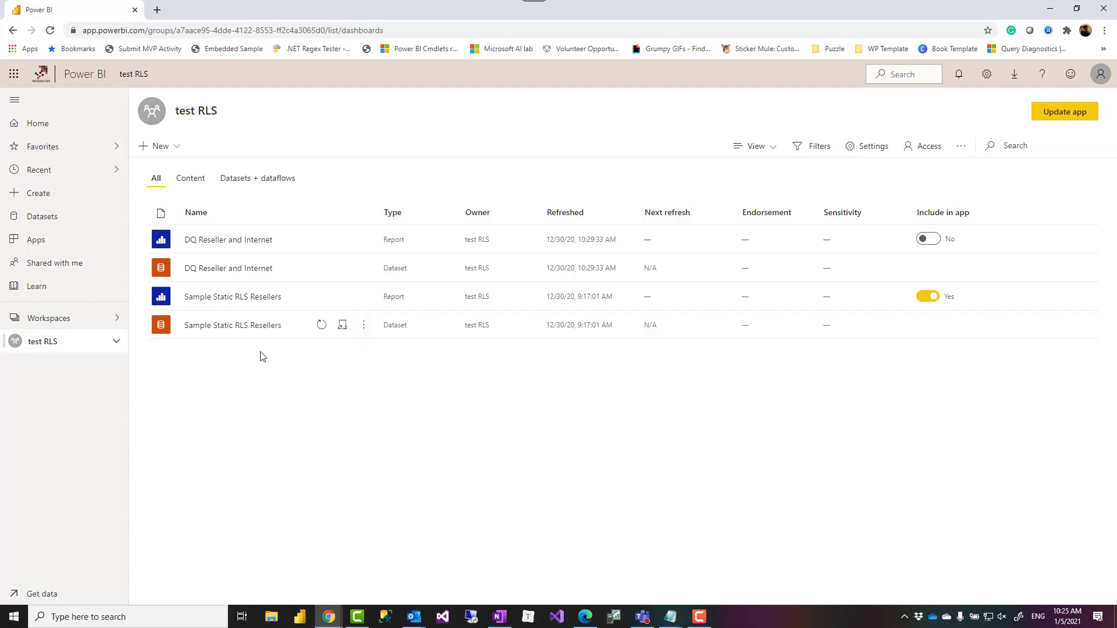
mouse_move(265, 353)
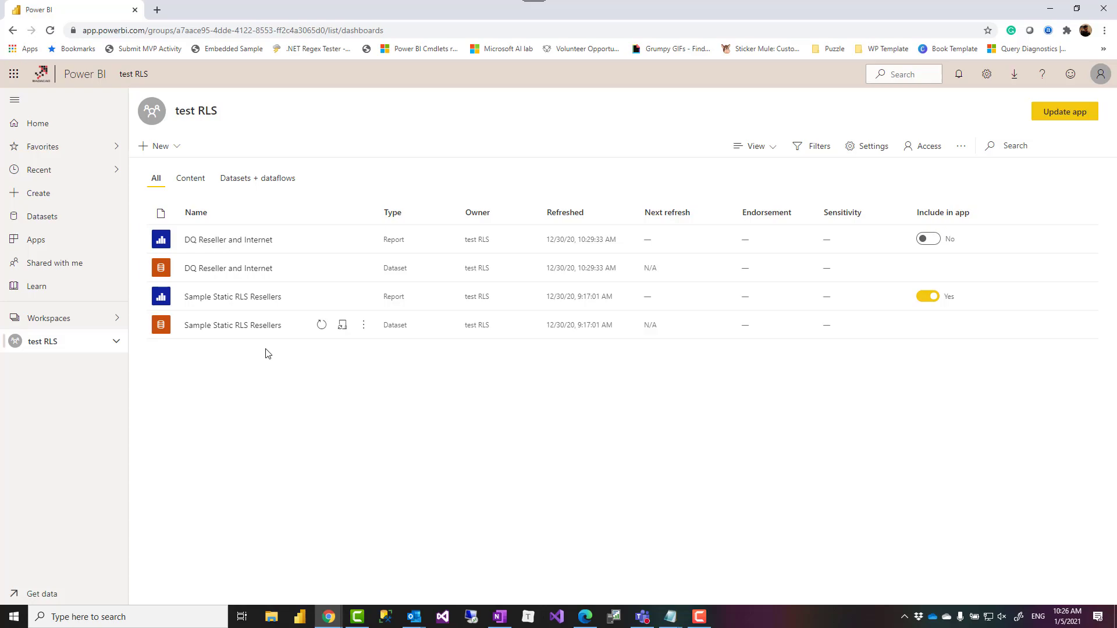
mouse_move(233, 325)
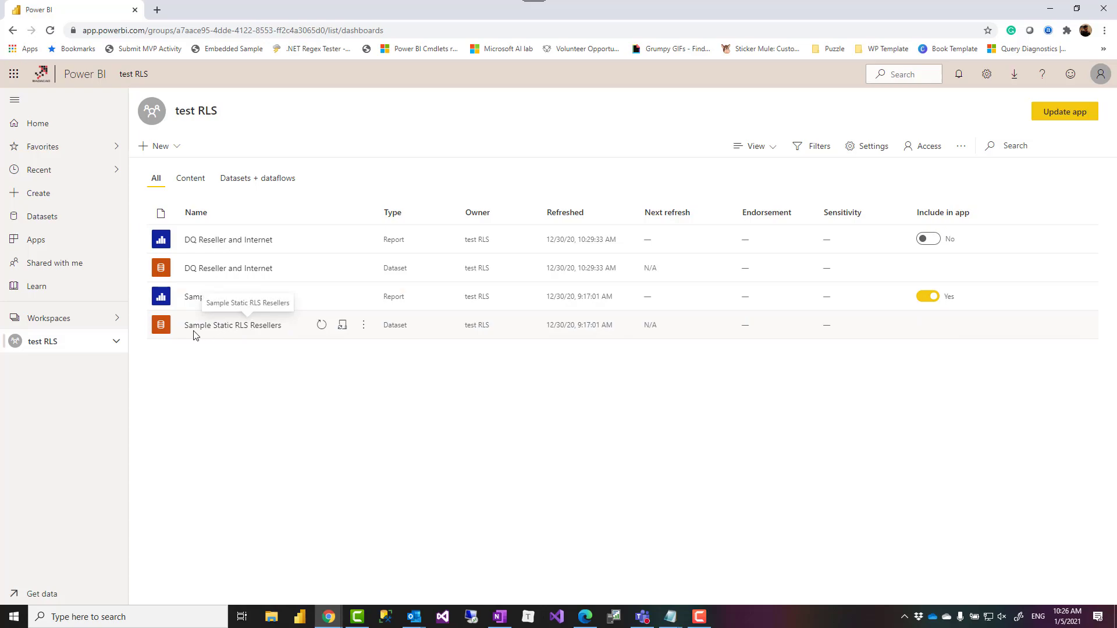
mouse_move(271, 344)
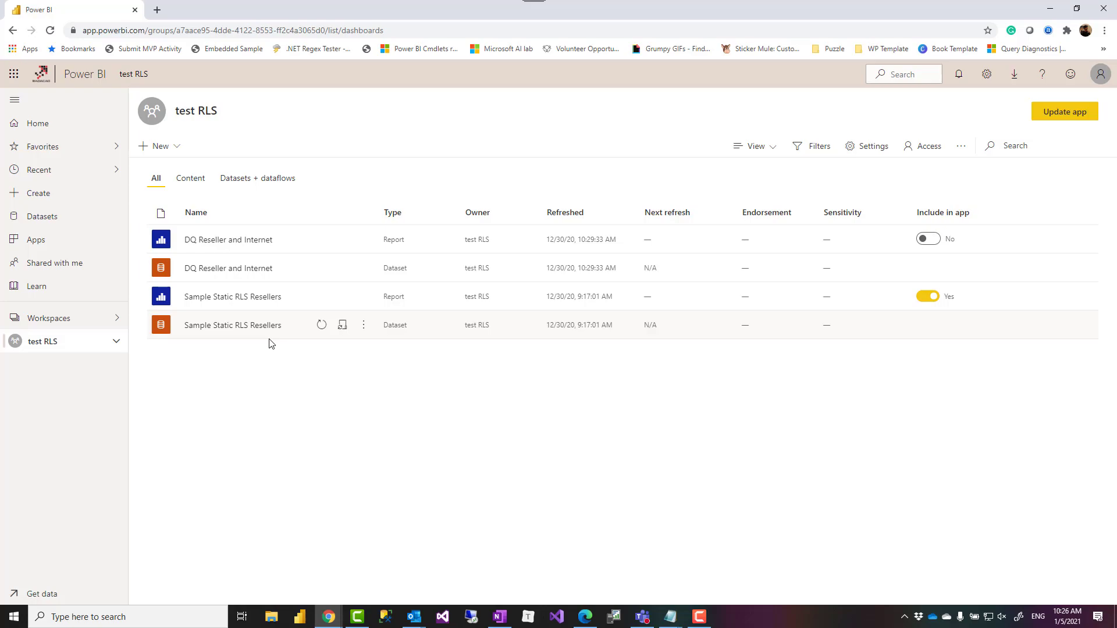
mouse_move(189, 344)
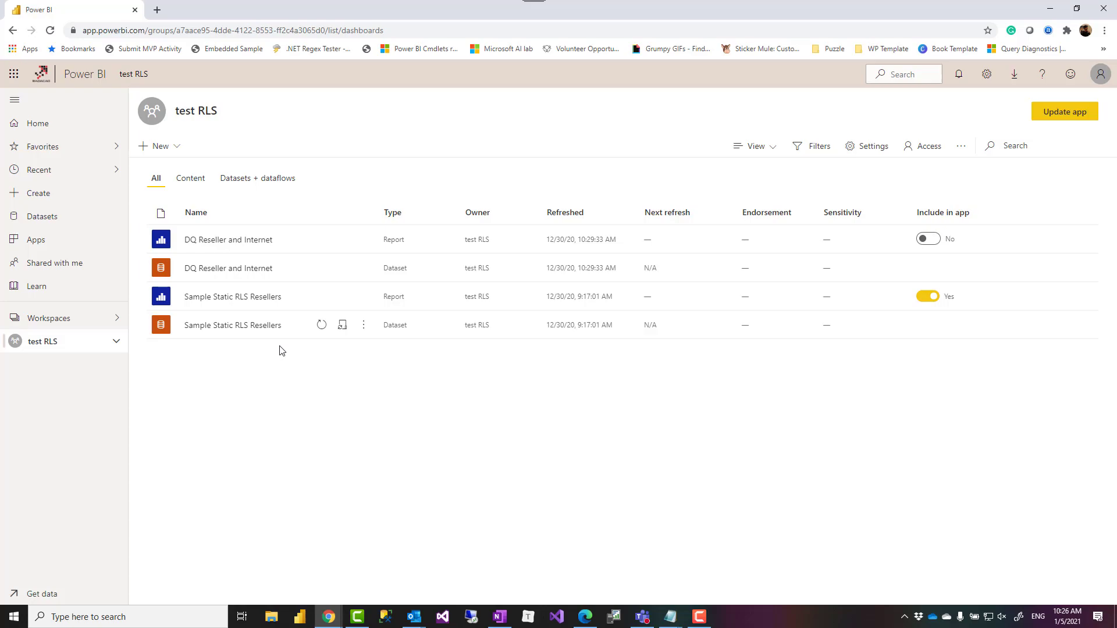
mouse_move(290, 394)
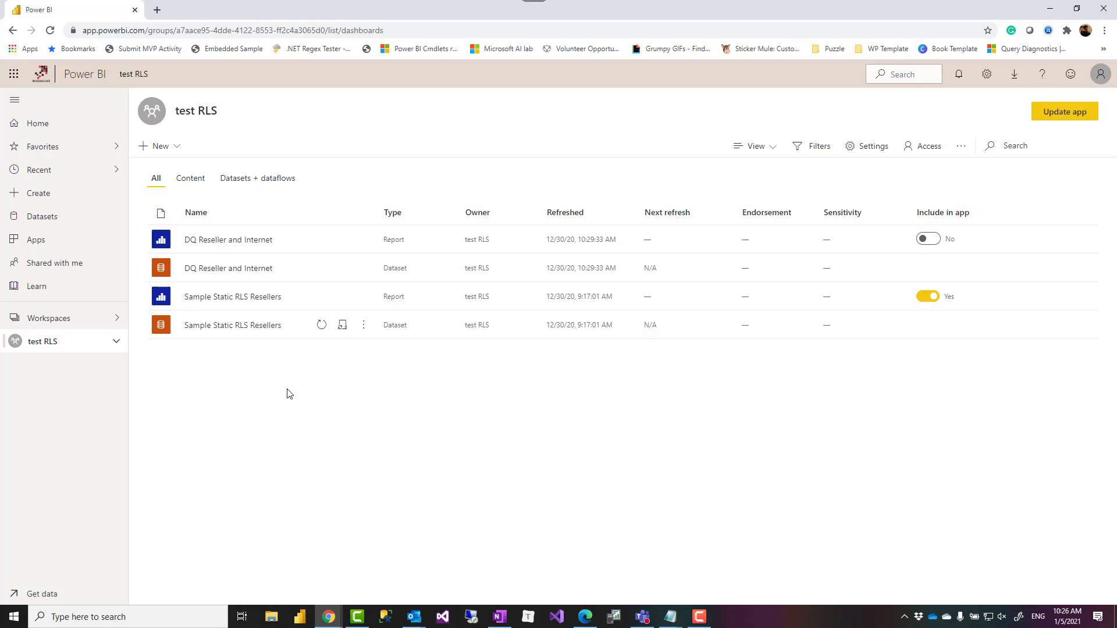
mouse_move(264, 414)
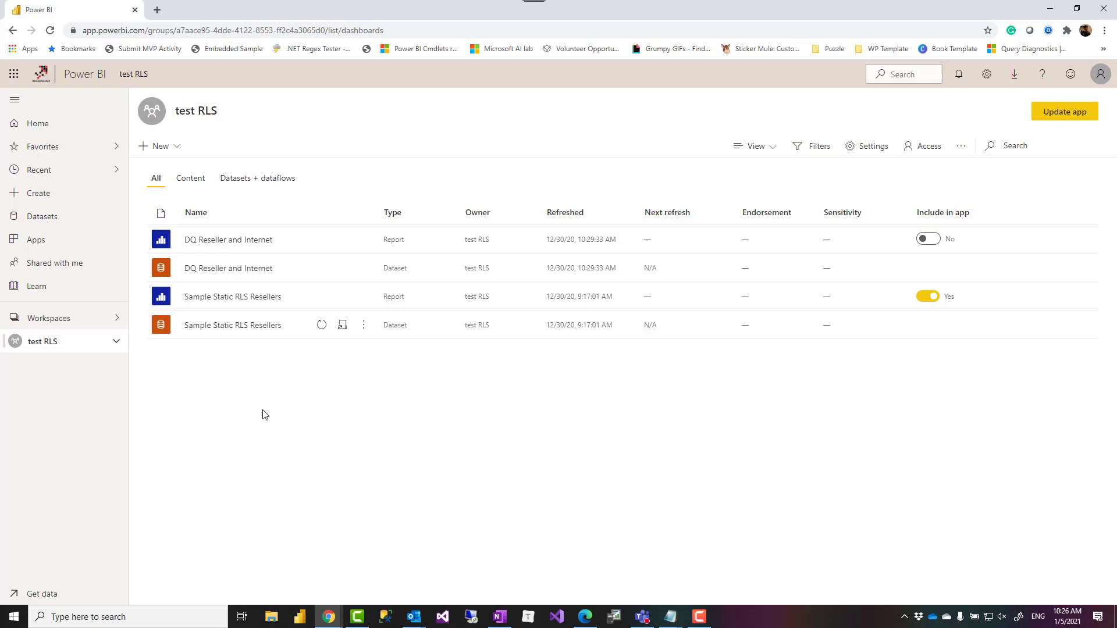
mouse_move(384, 429)
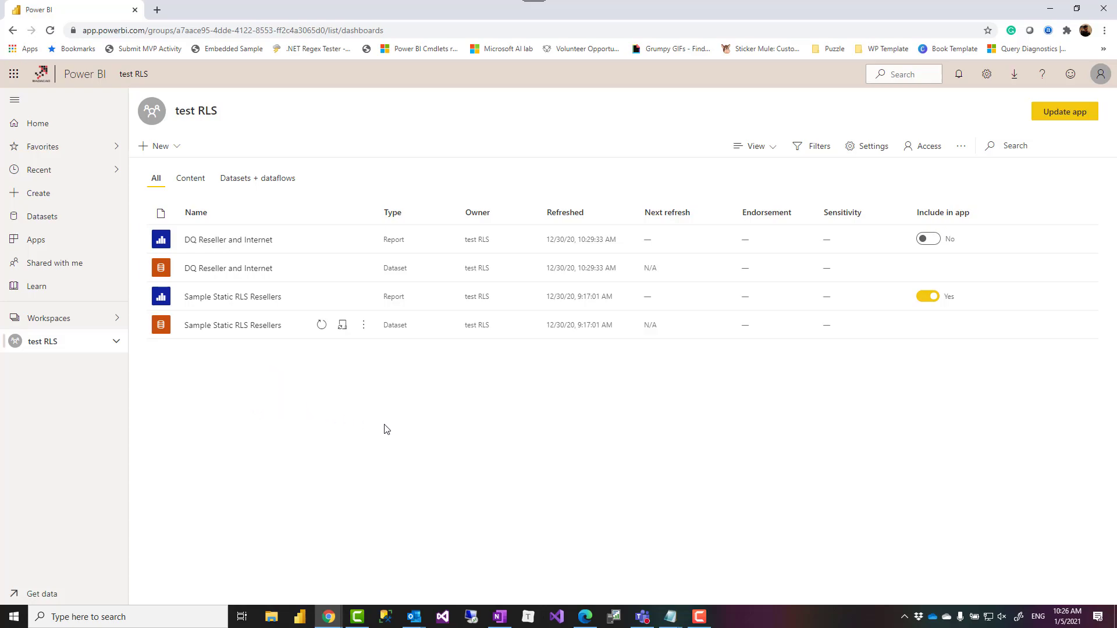
mouse_move(381, 427)
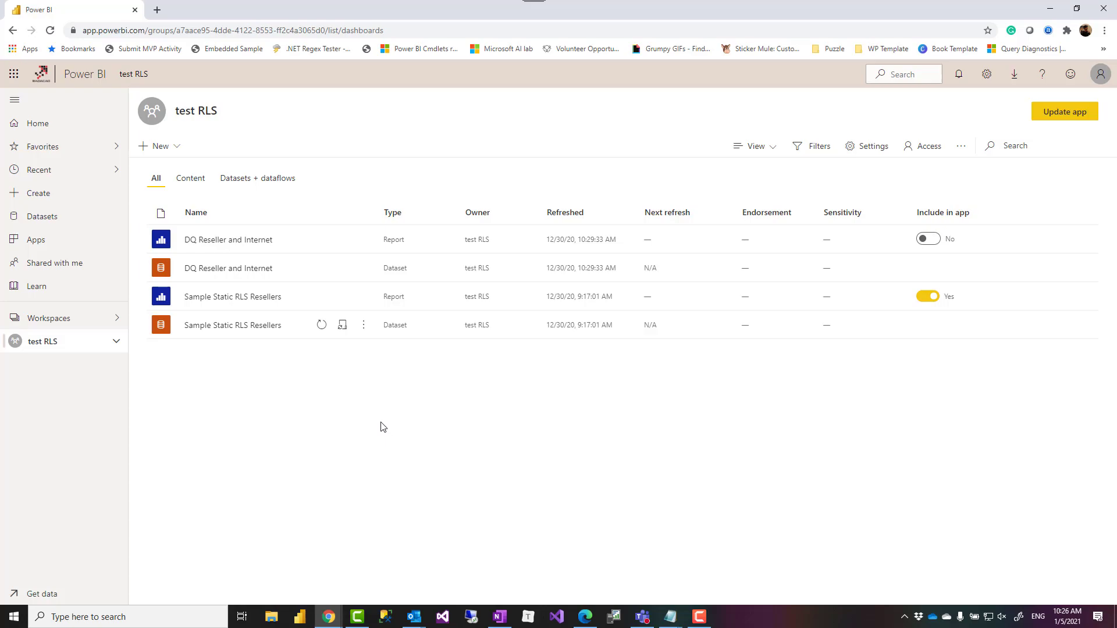
mouse_move(382, 431)
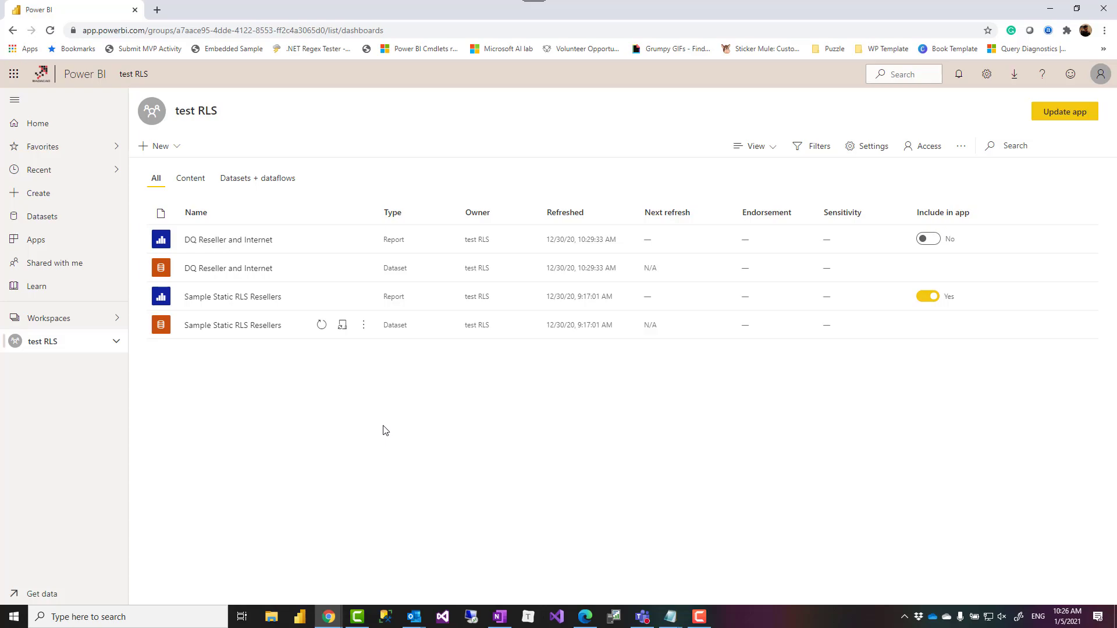
mouse_move(404, 446)
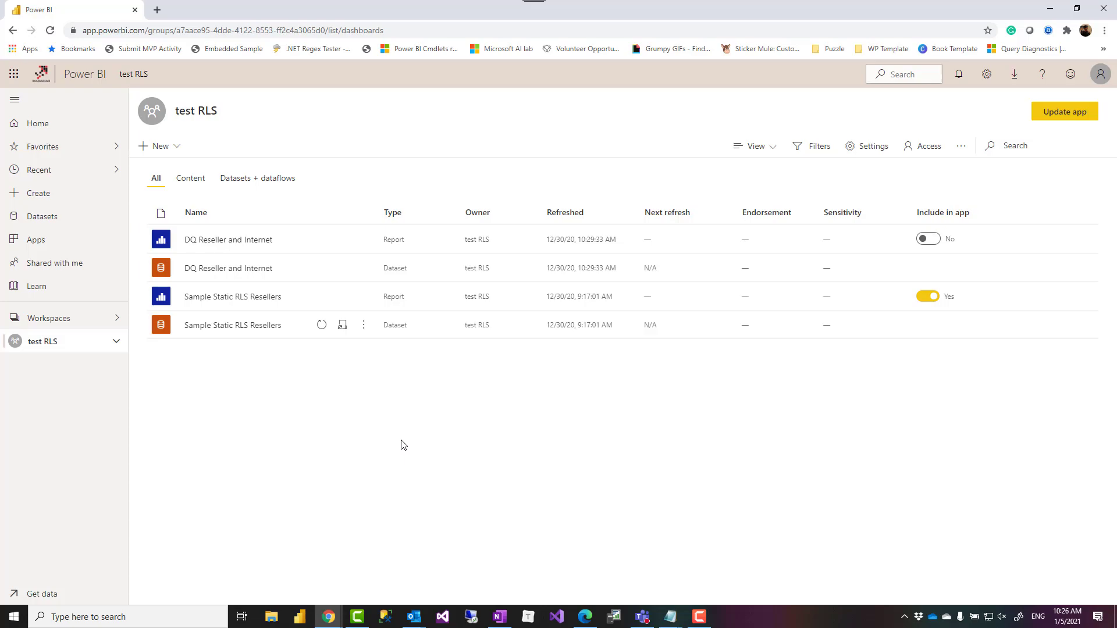